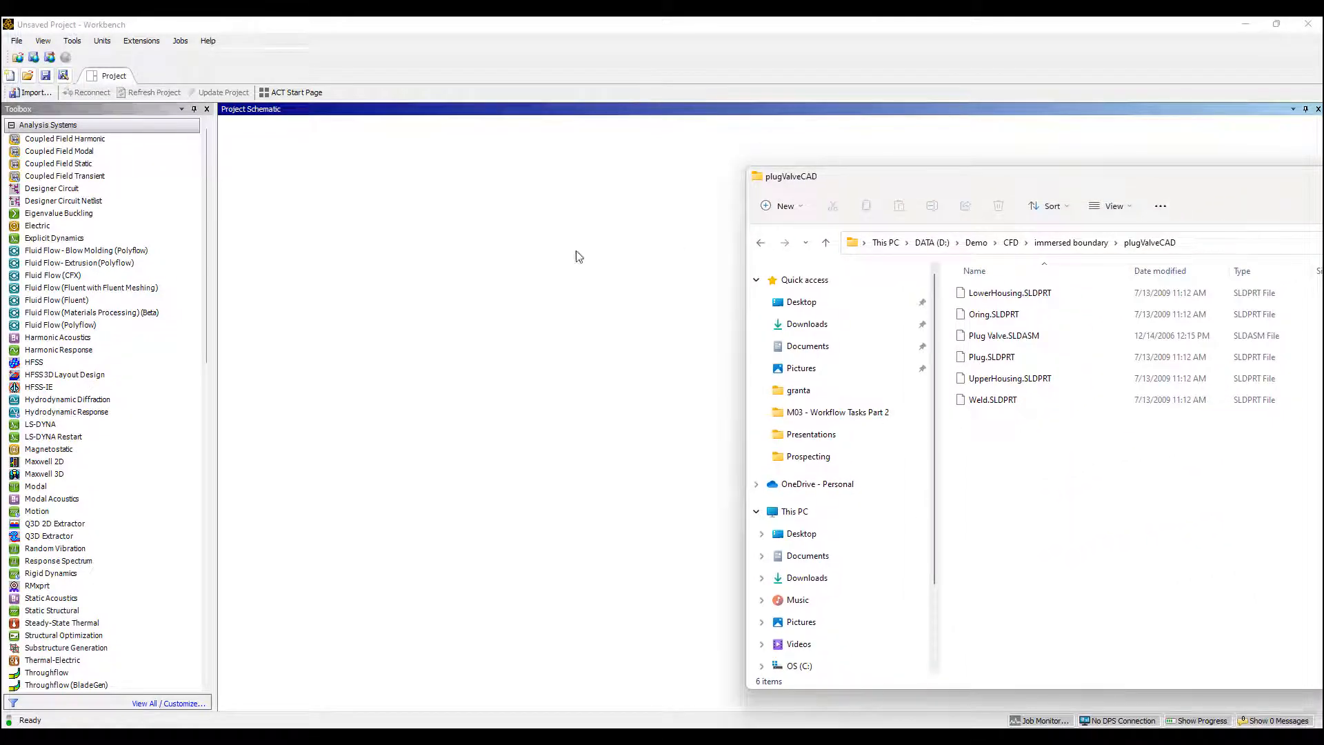
mouse_move(566, 257)
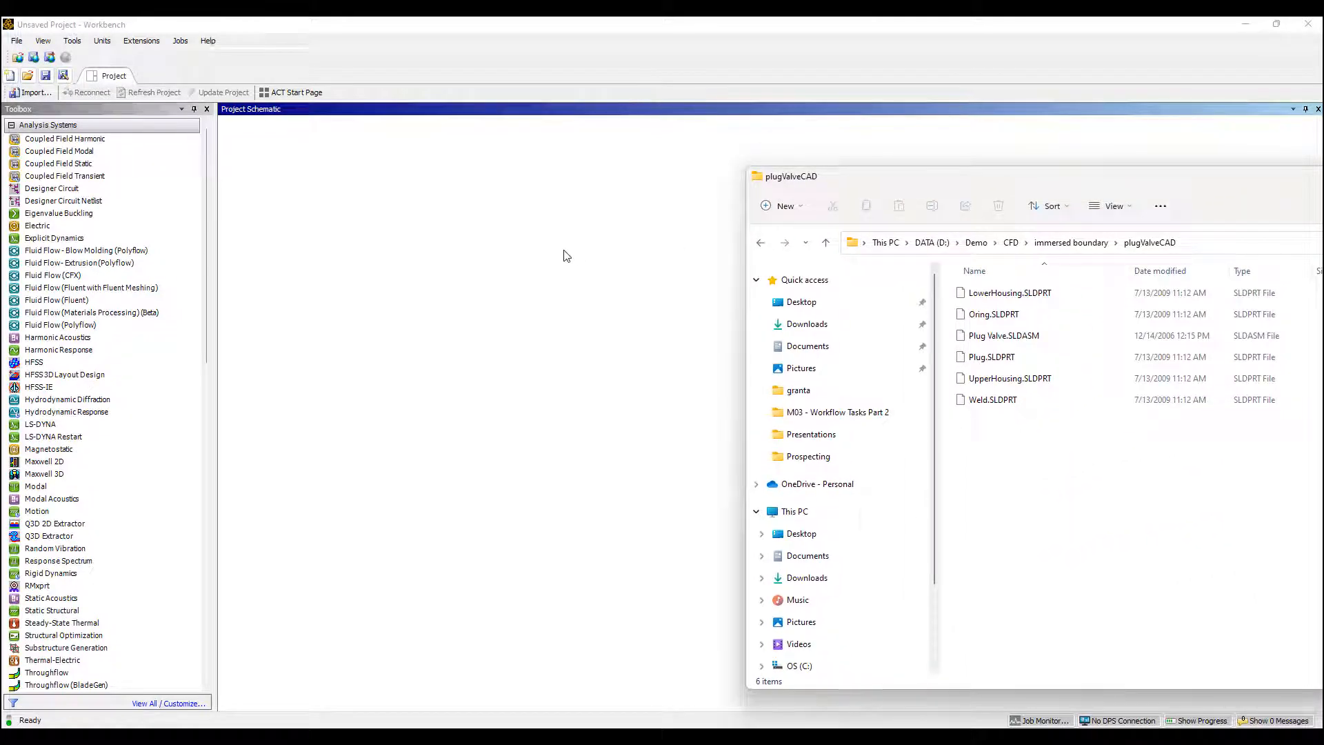
mouse_move(957, 360)
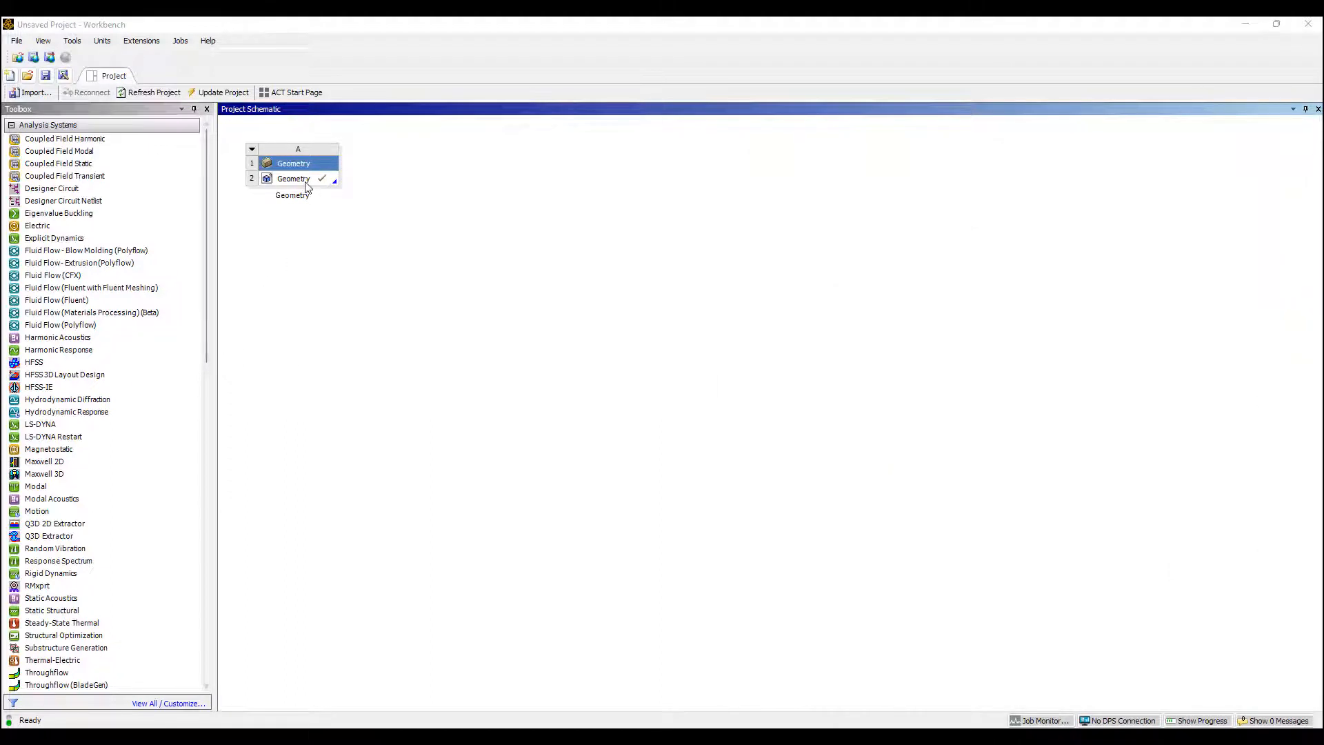
Step: Bring up the imported Geometry cell's actions to edit it in SpaceClaim
right_click(292, 178)
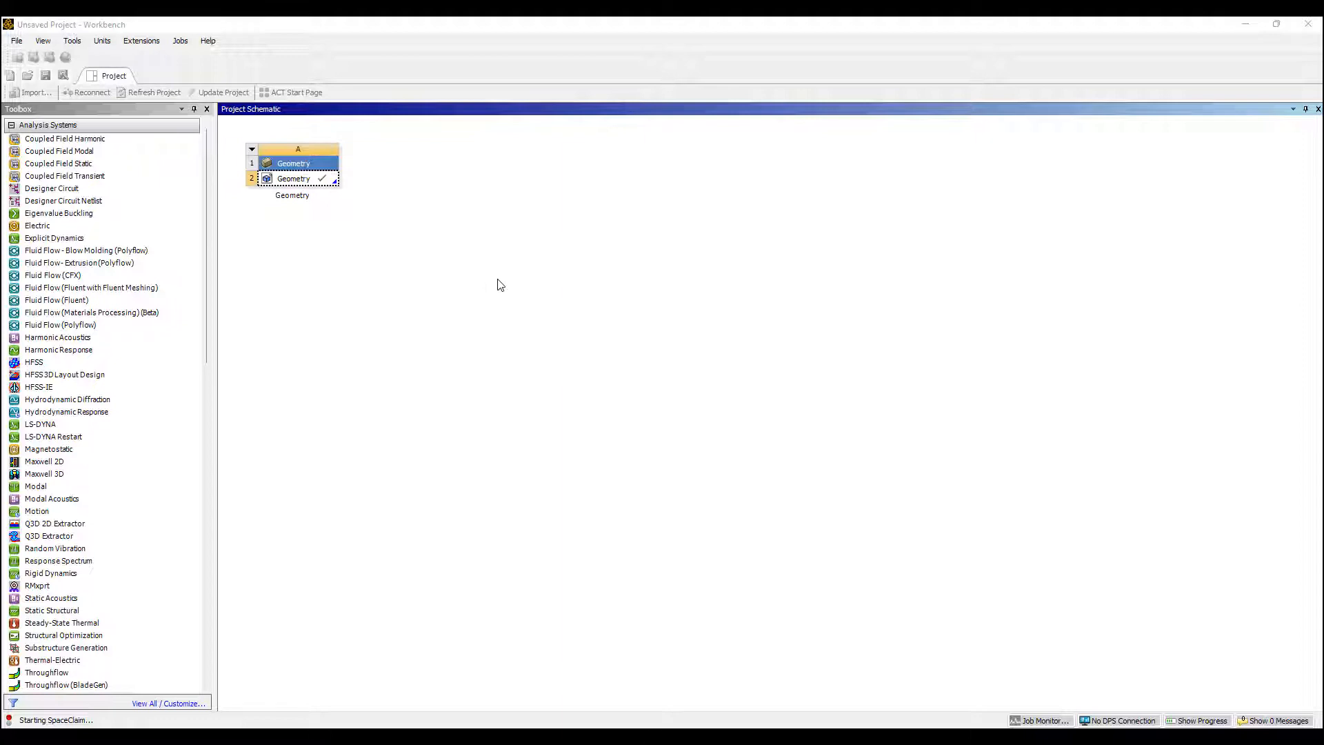
Step: Load the plug valve assembly in SpaceClaim and start Volume Extract from the Prepare tools
double_click(293, 178)
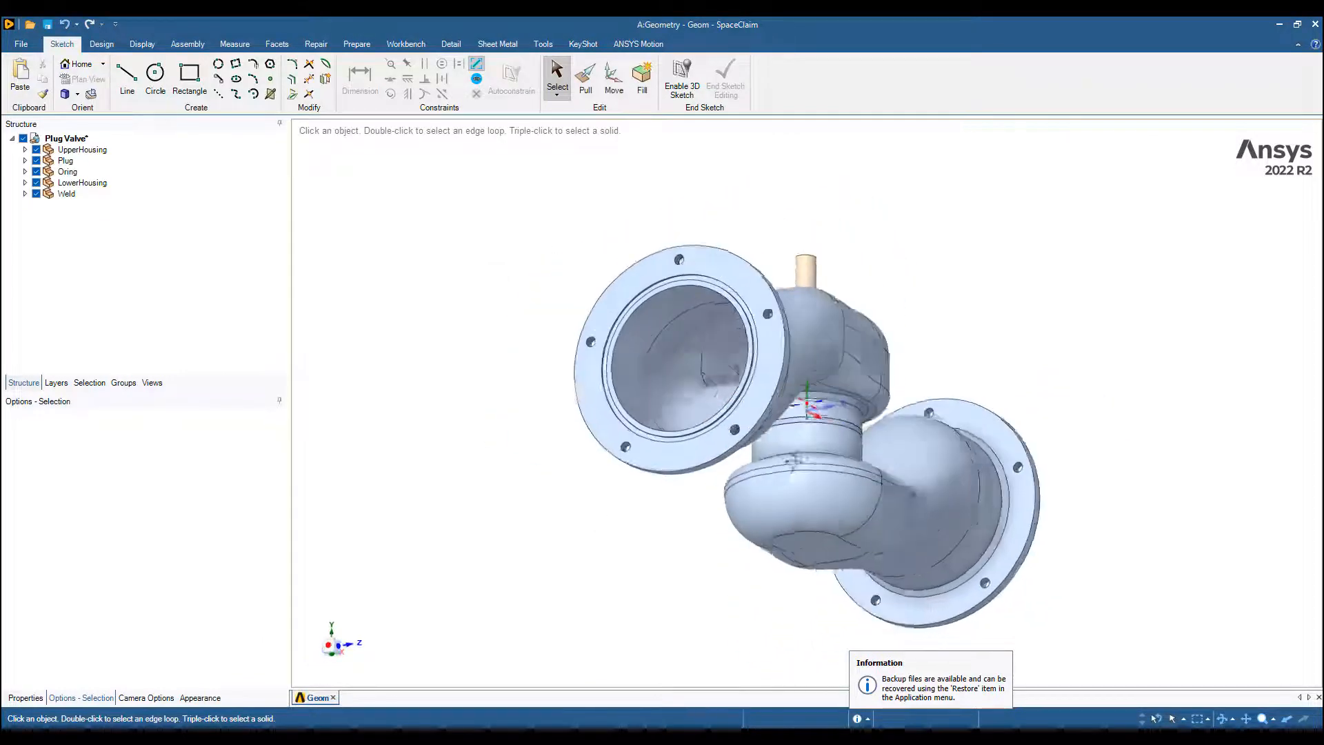
left_click(799, 429)
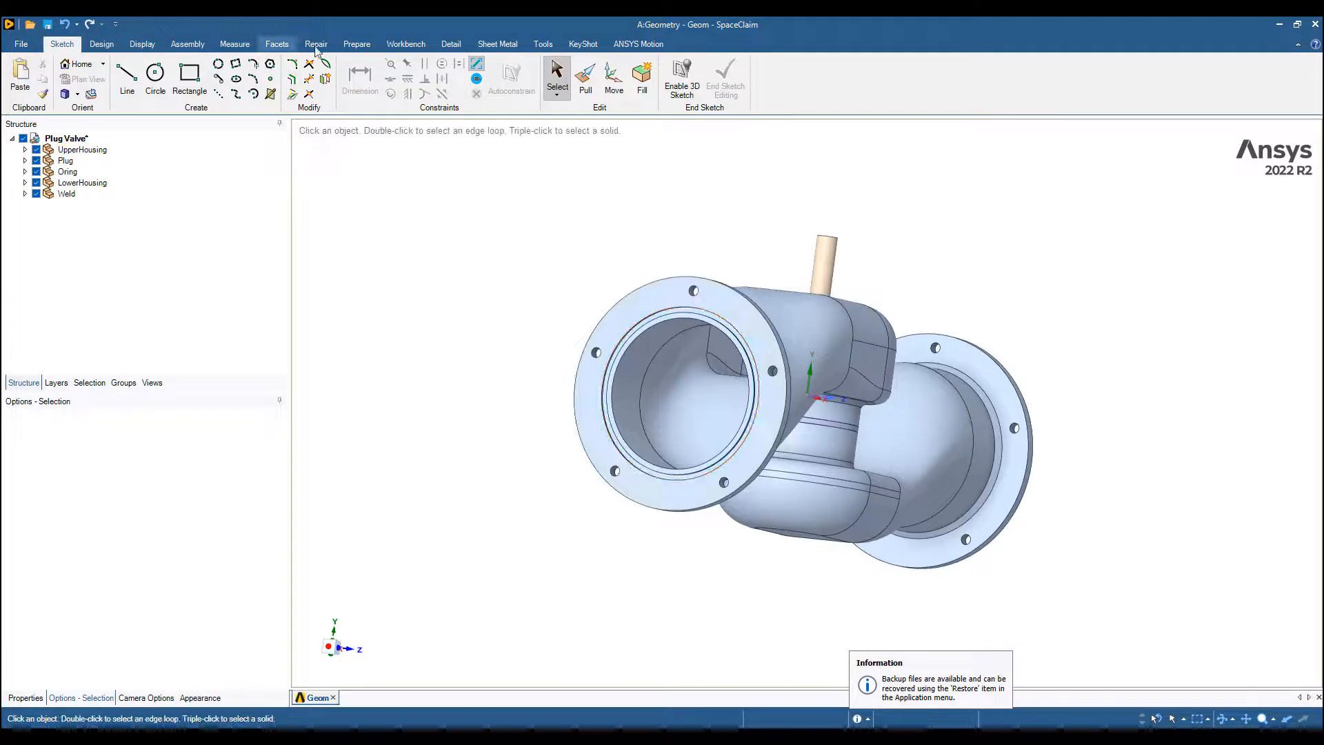
left_click(826, 278)
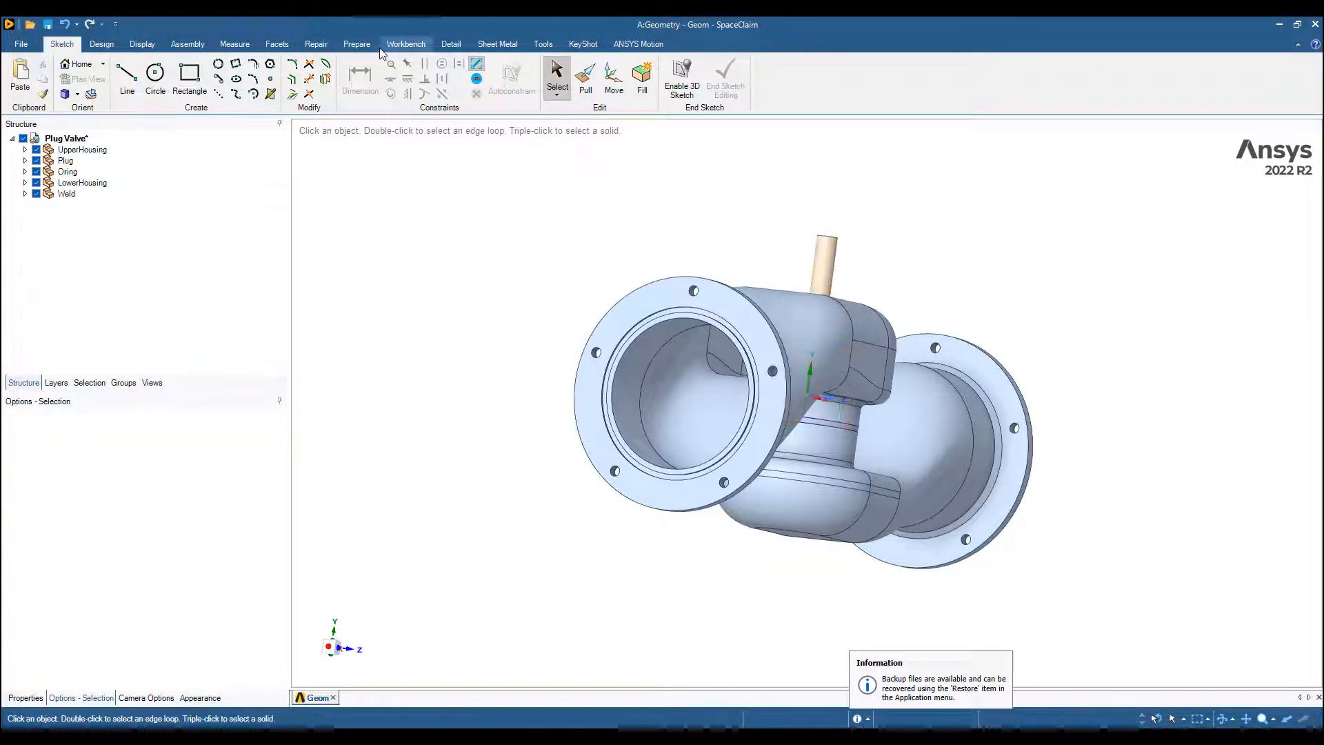
left_click(405, 45)
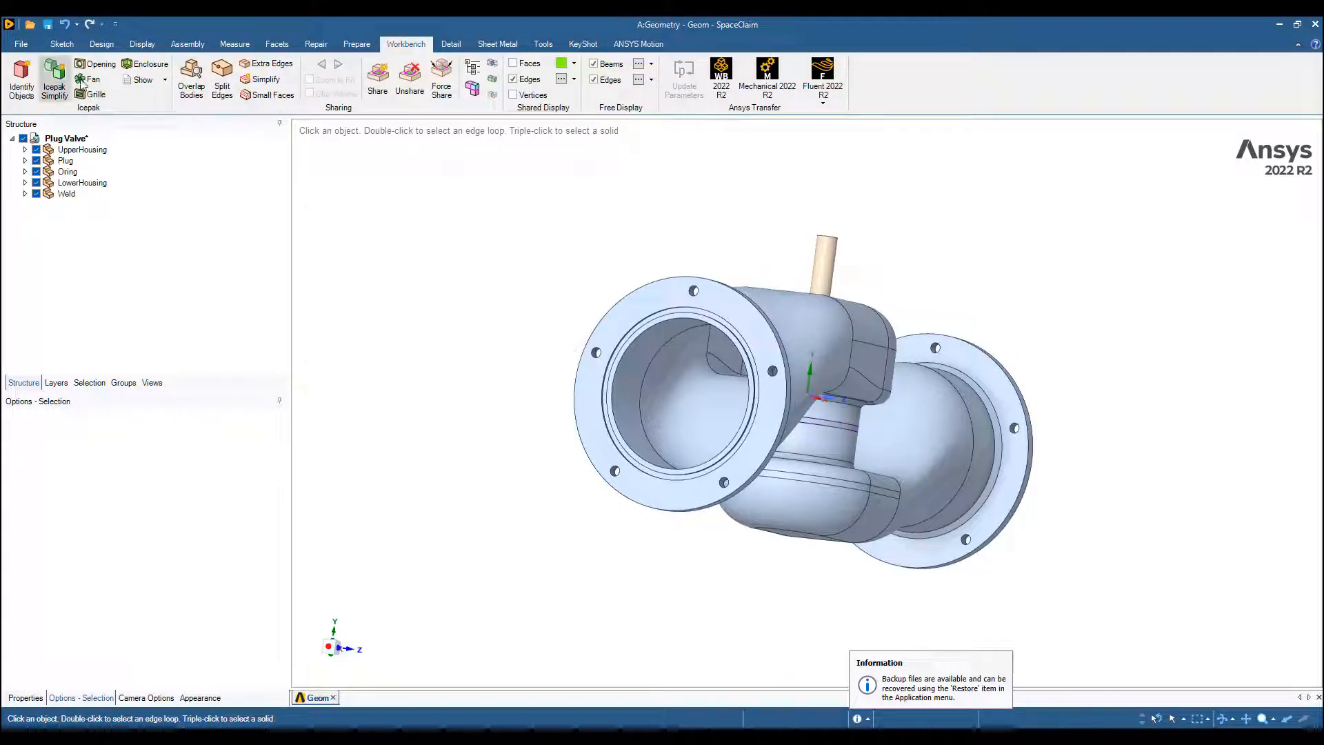
left_click(356, 45)
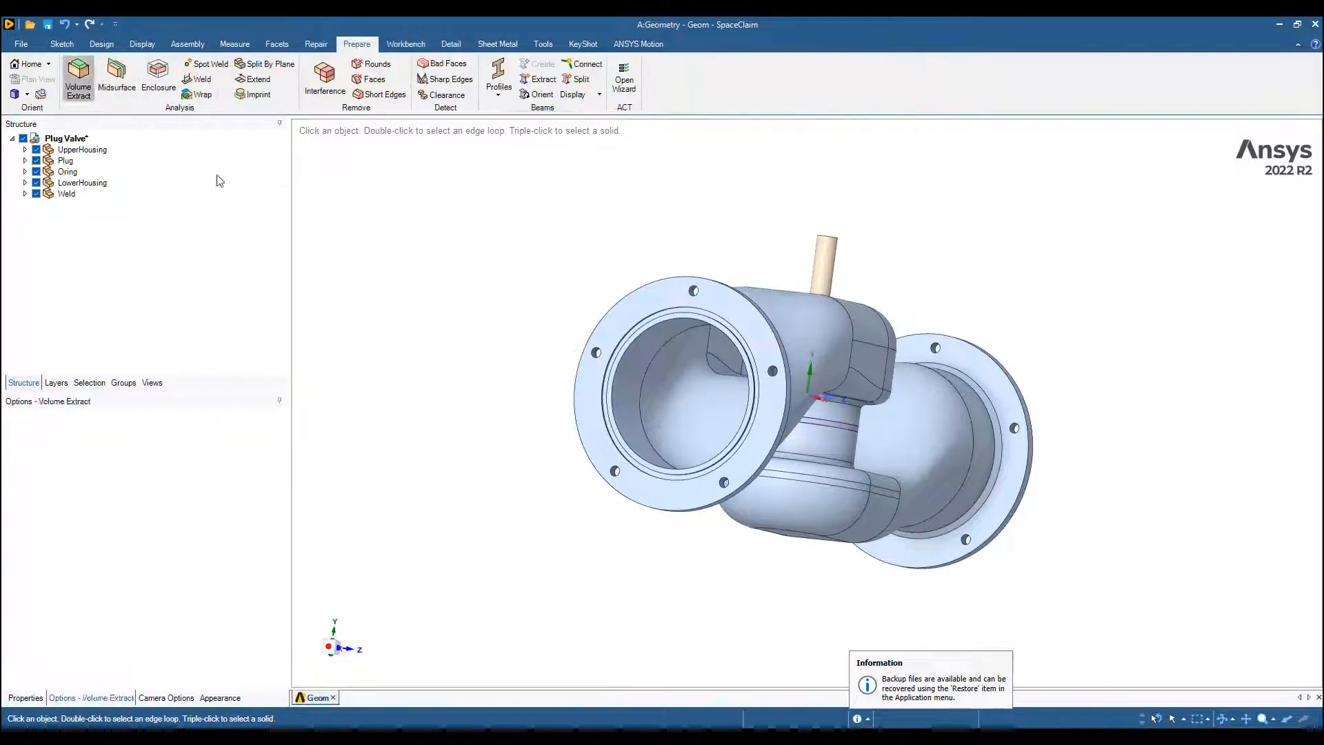
Step: Extract the internal flow Volume from inlet/outlet caps and a seed face, then hide the original assembly
left_click(77, 75)
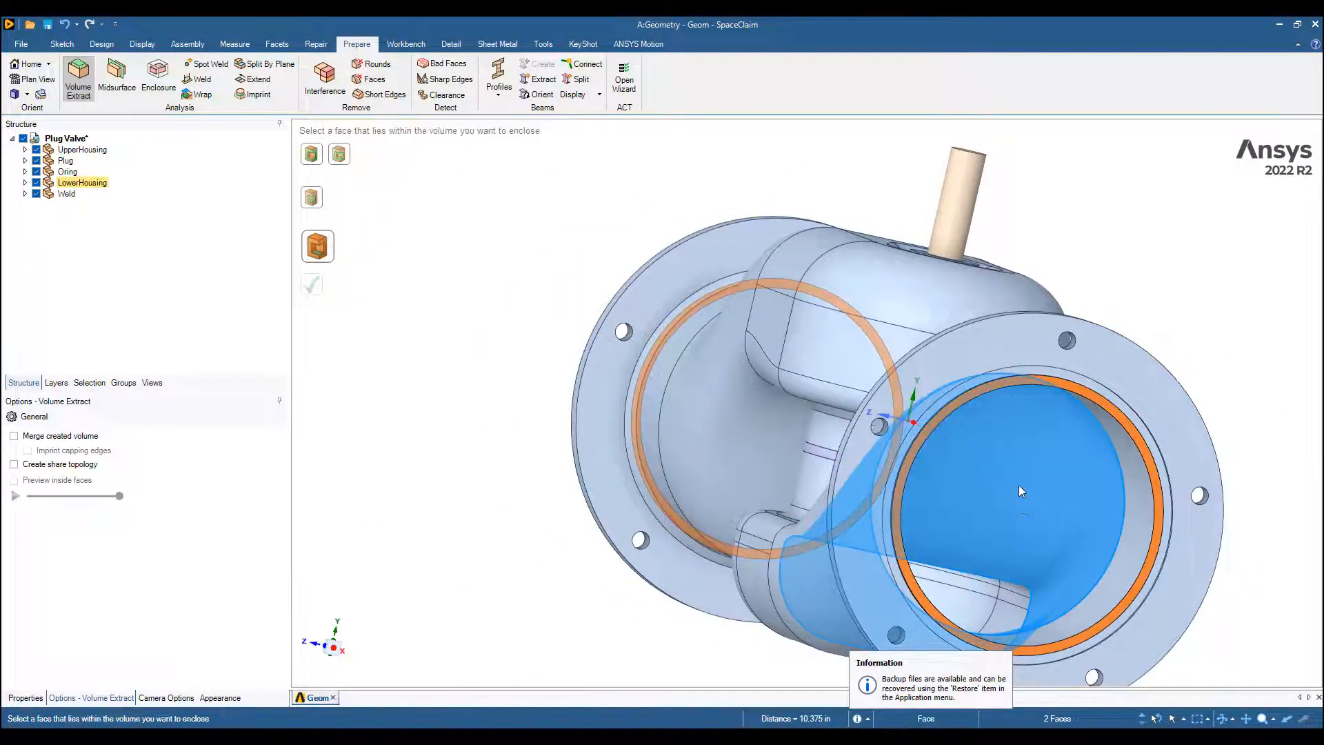
left_click(315, 288)
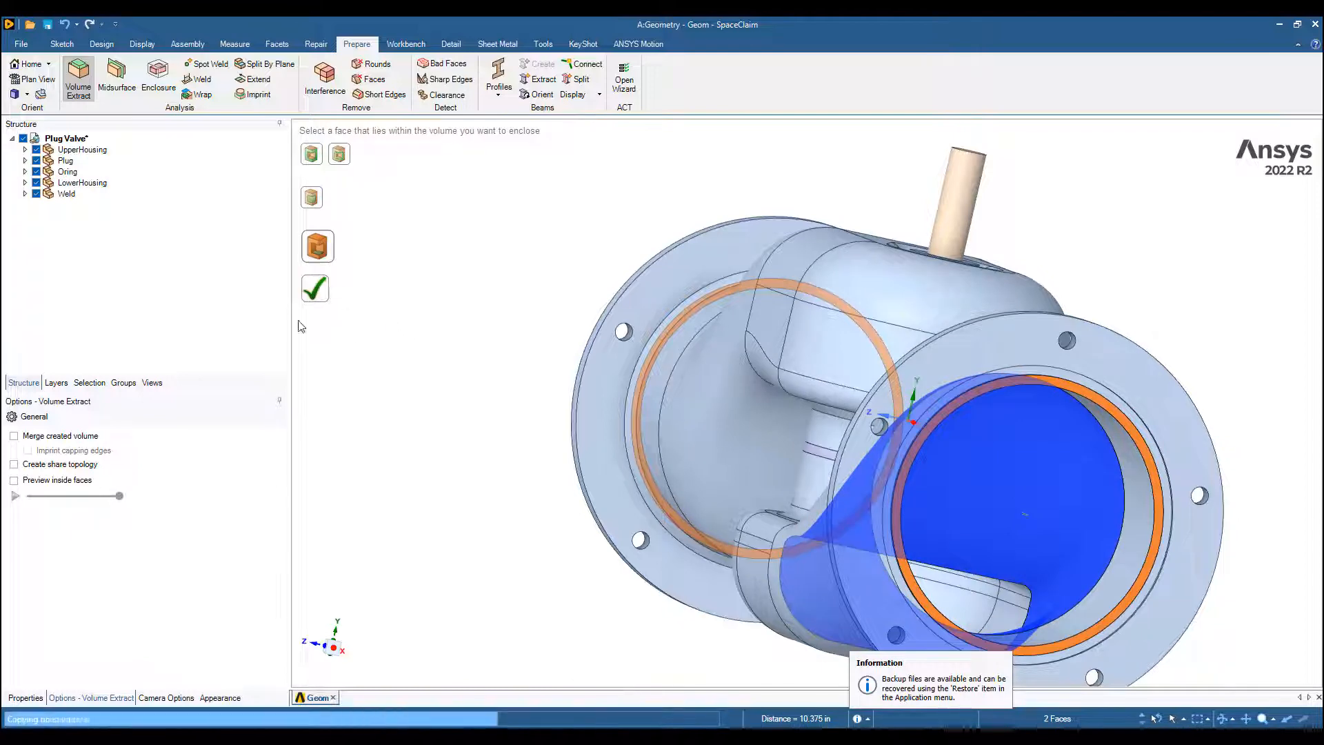
left_click(314, 288)
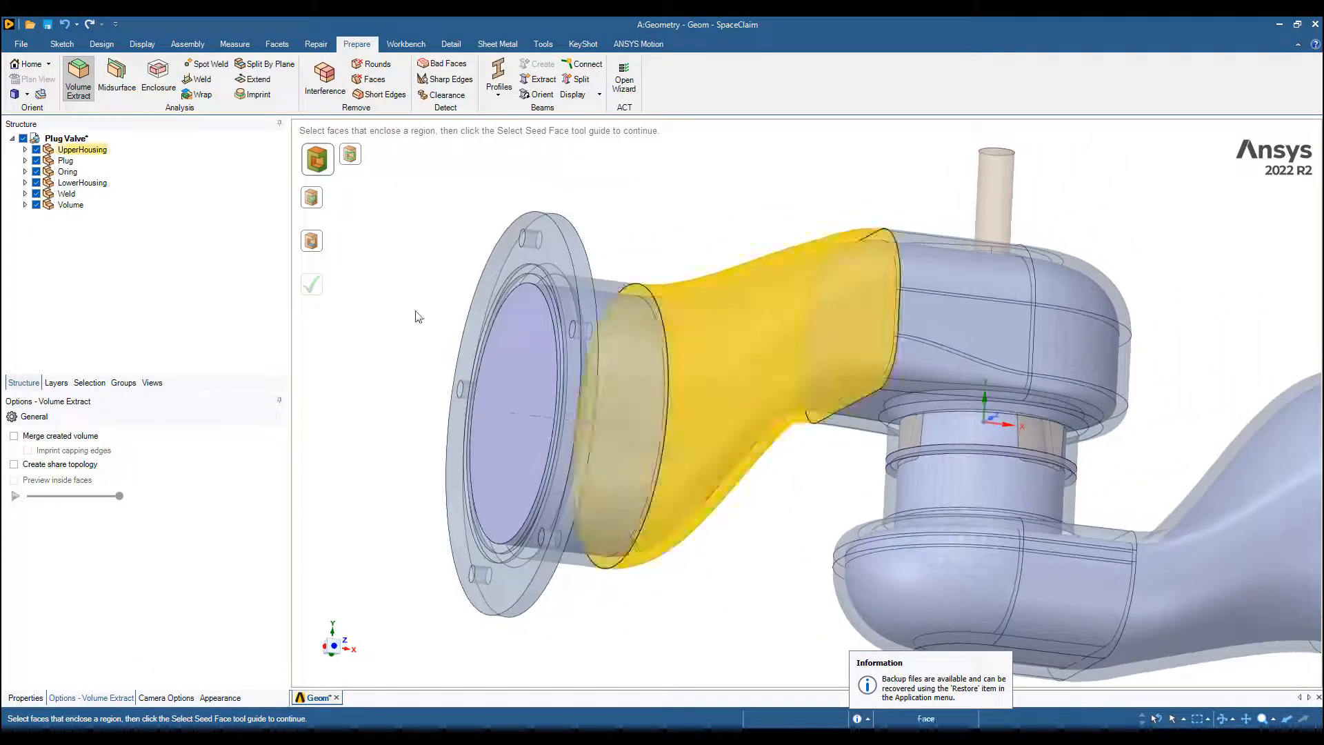
left_click(81, 149)
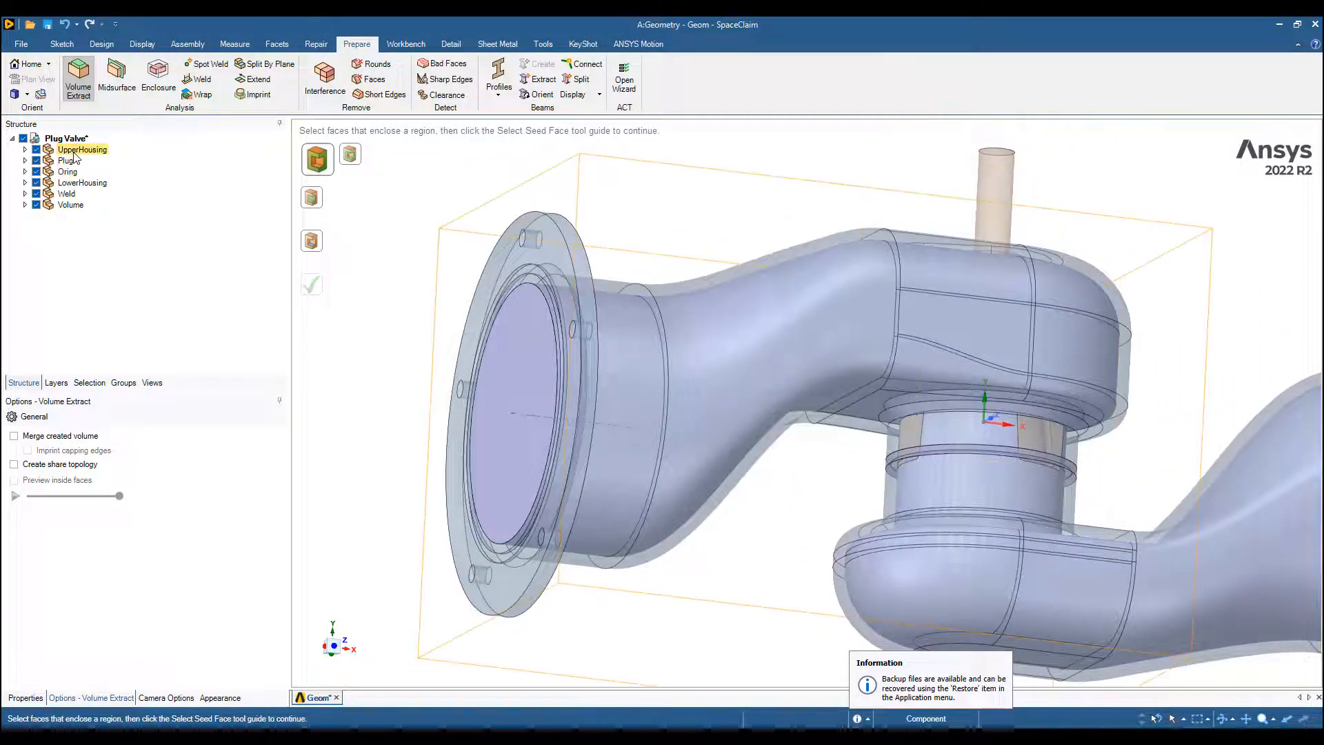
left_click(36, 149)
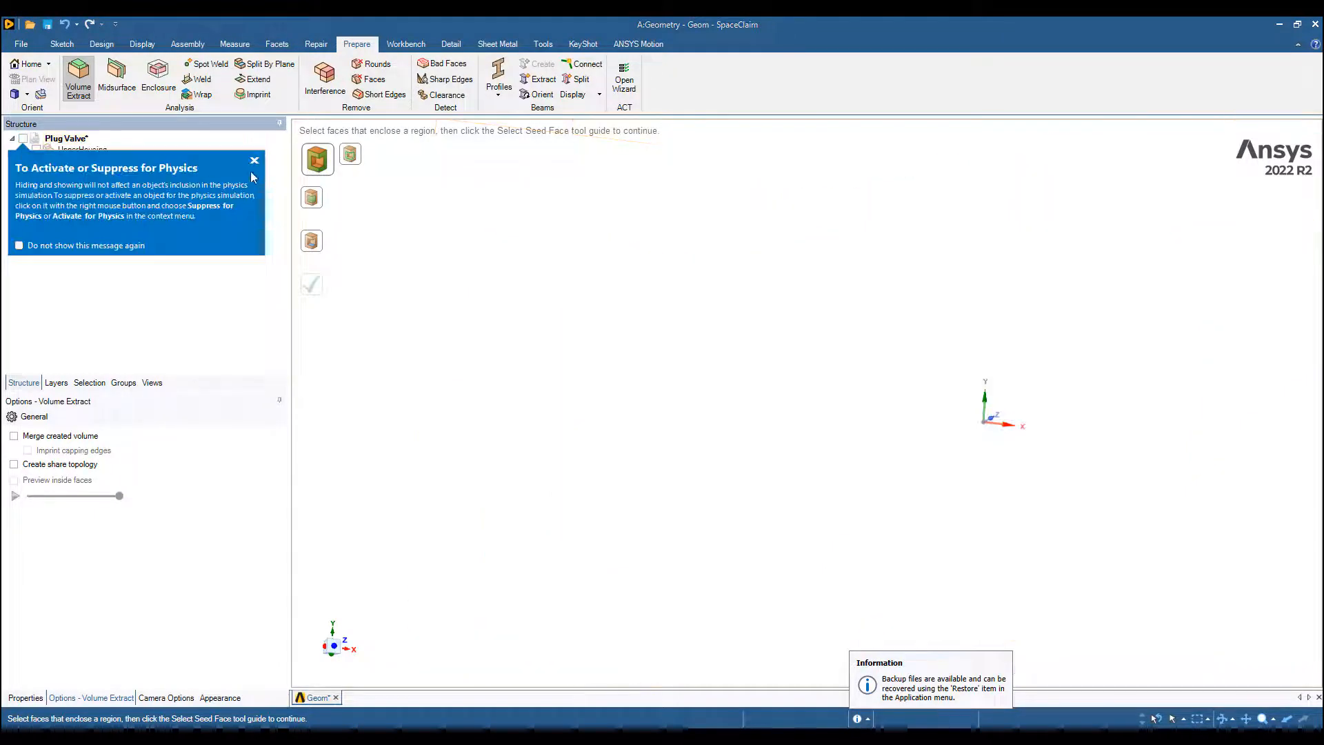
left_click(253, 160)
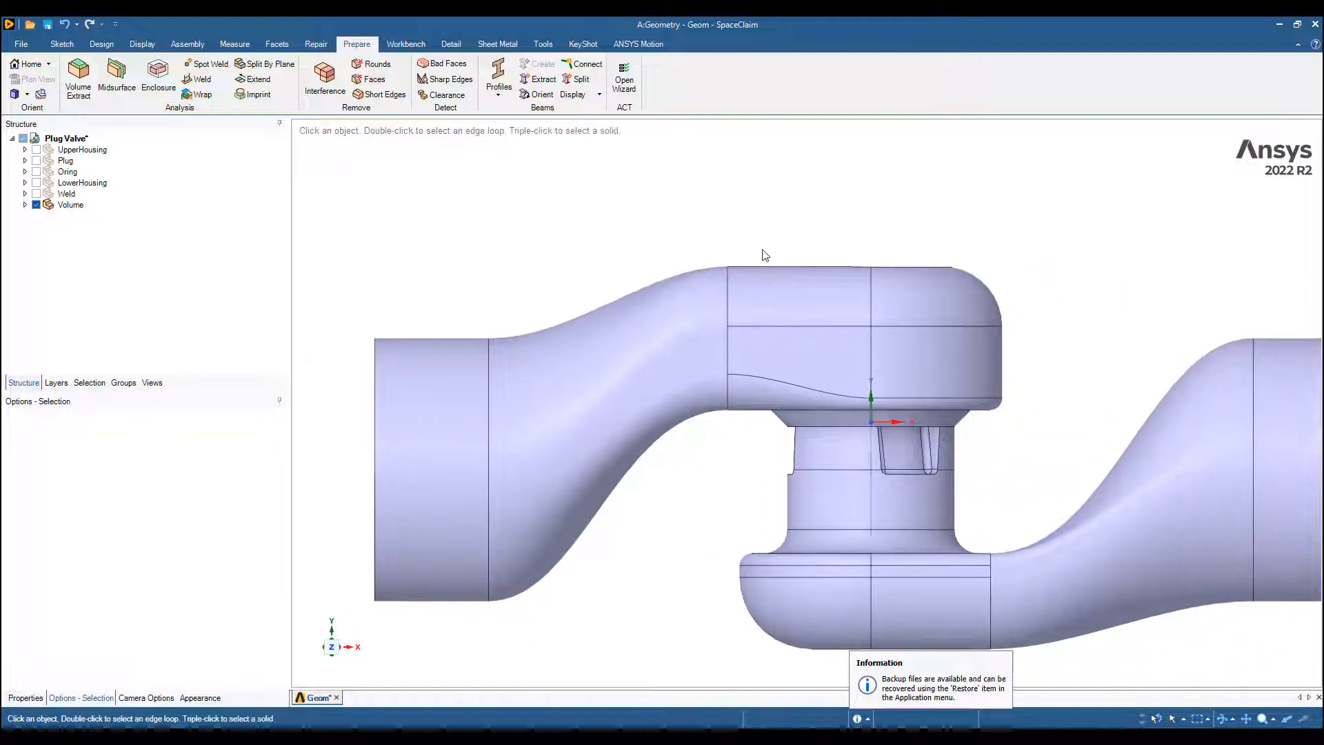
mouse_move(856, 413)
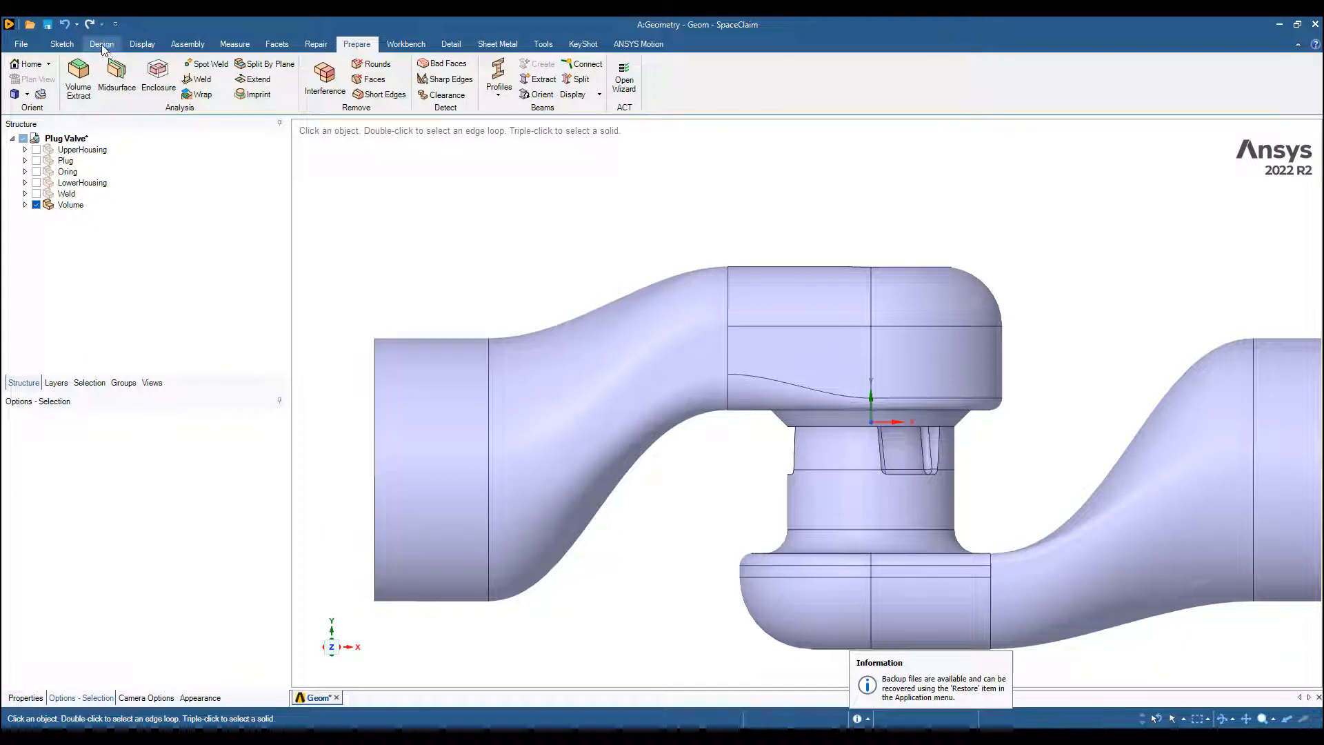
Step: Switch to the Design tools to prepare a reference plane on the plug
left_click(100, 44)
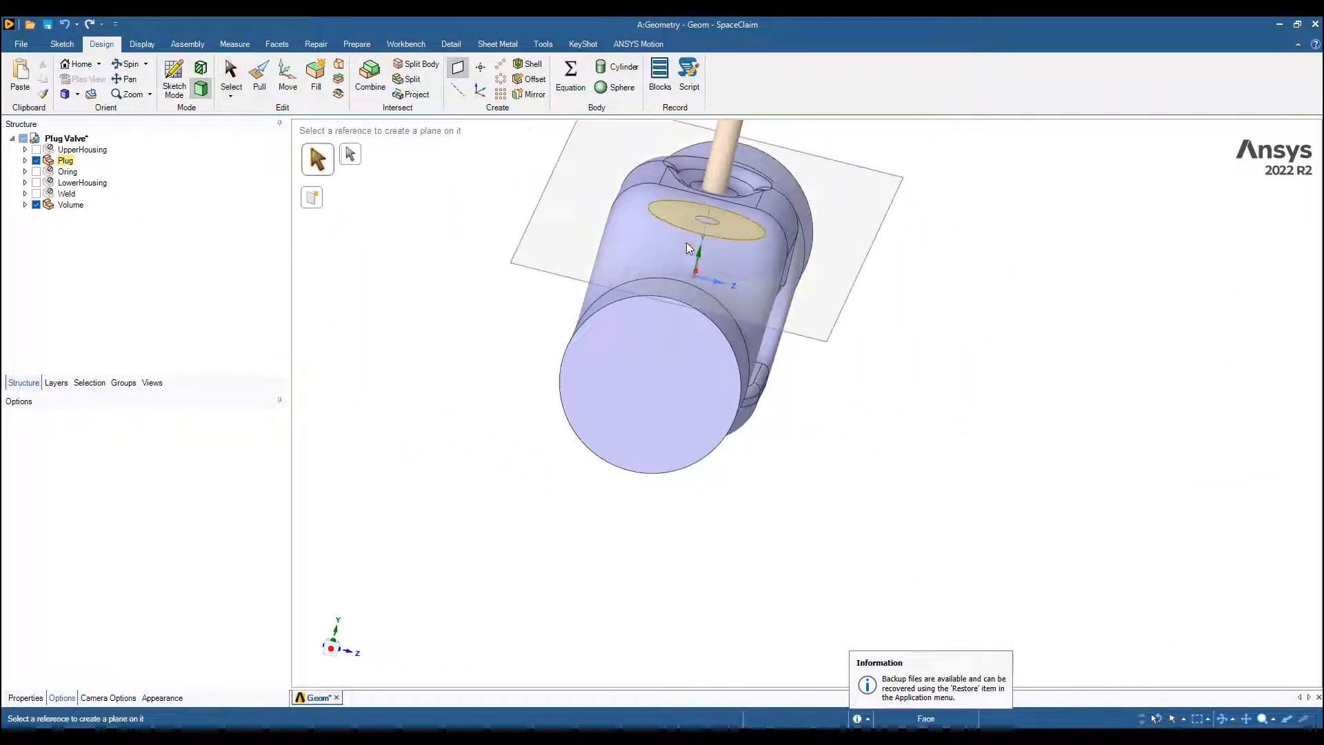
Step: Place a plane on the plug's flat face and split the flow volume in half along it
left_click(709, 218)
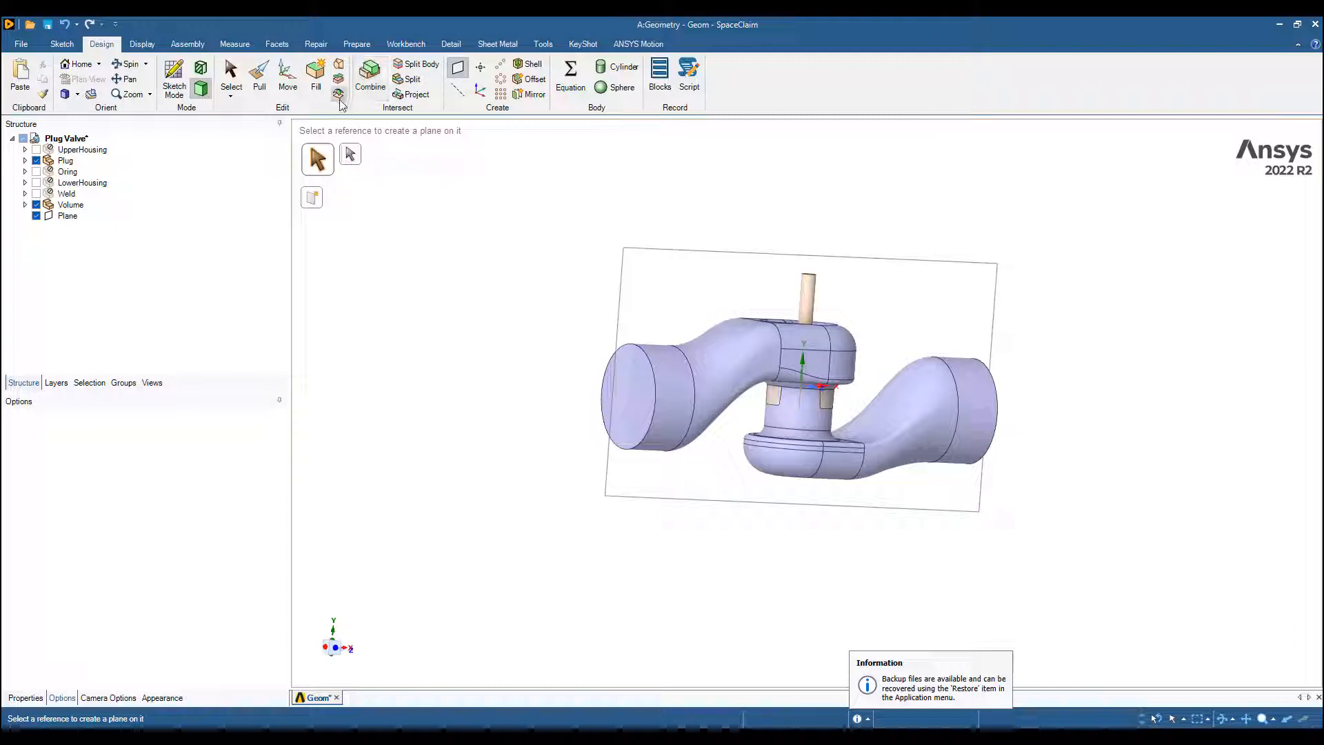
left_click(370, 76)
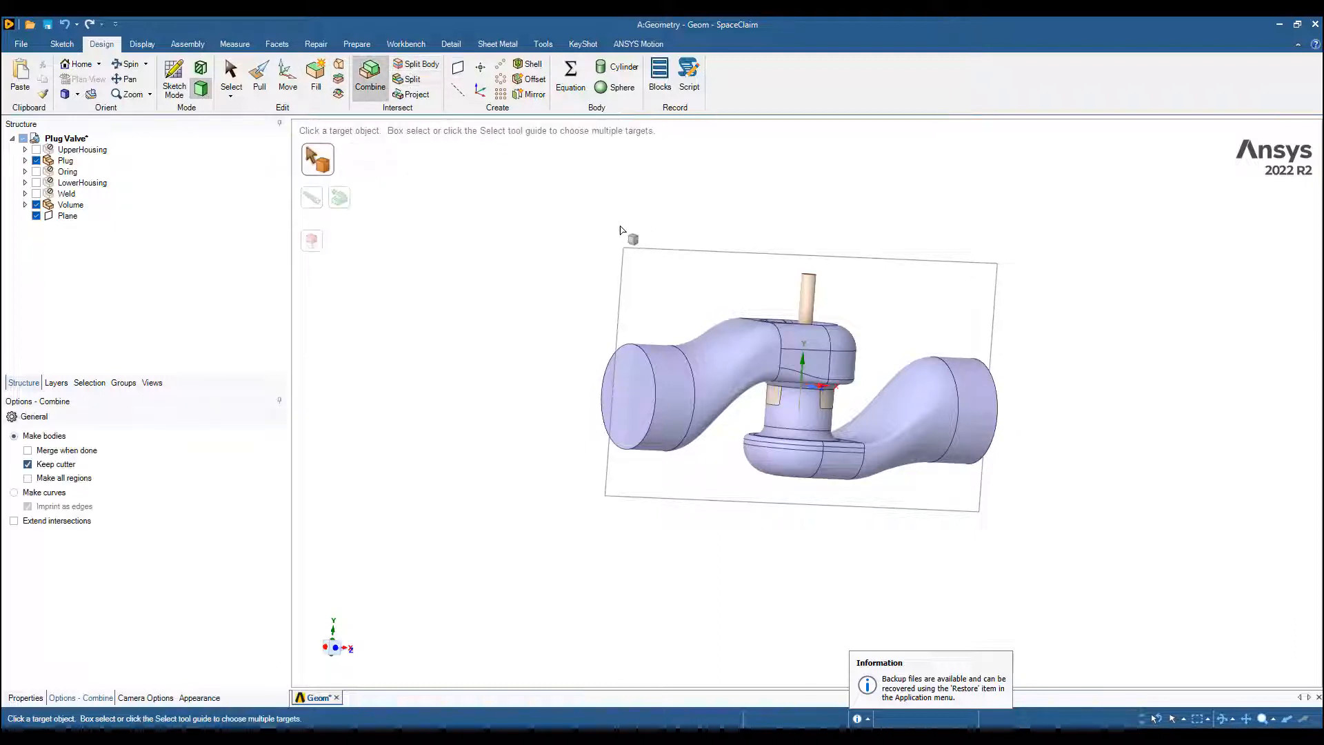
left_click(420, 63)
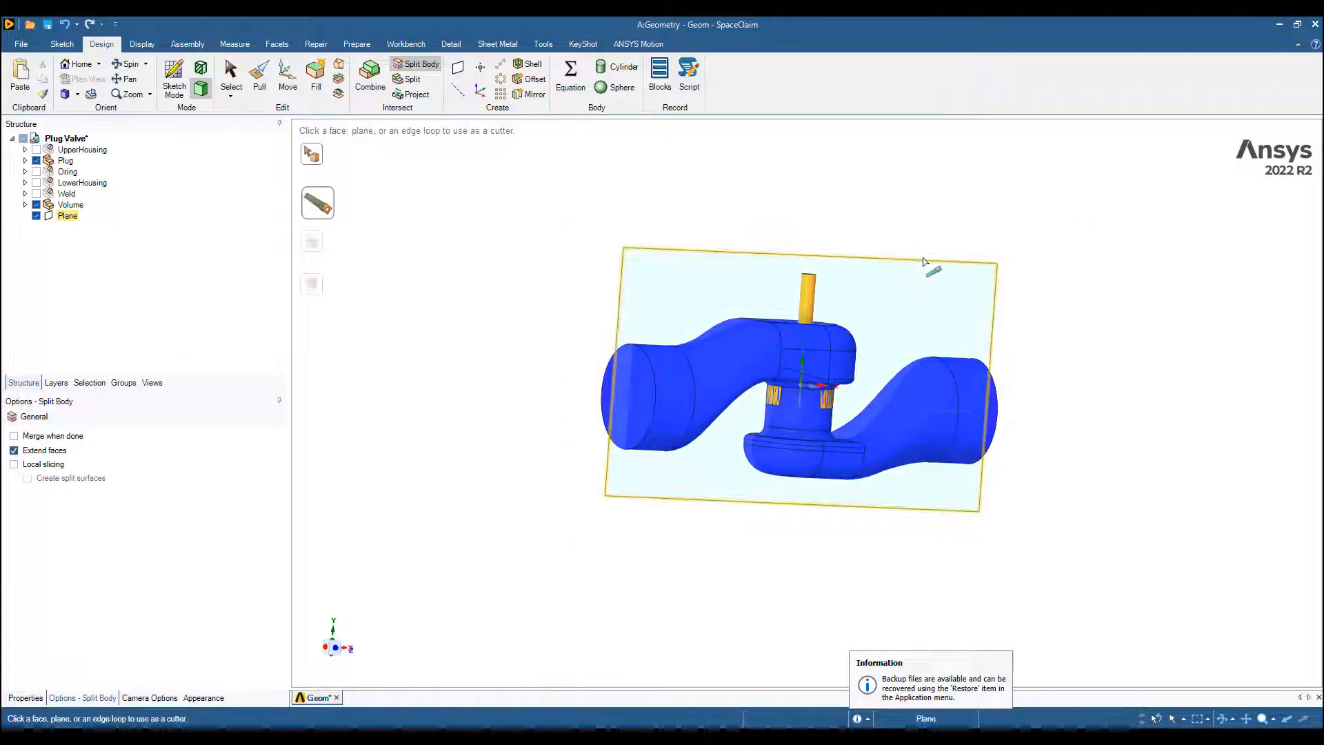
left_click(802, 303)
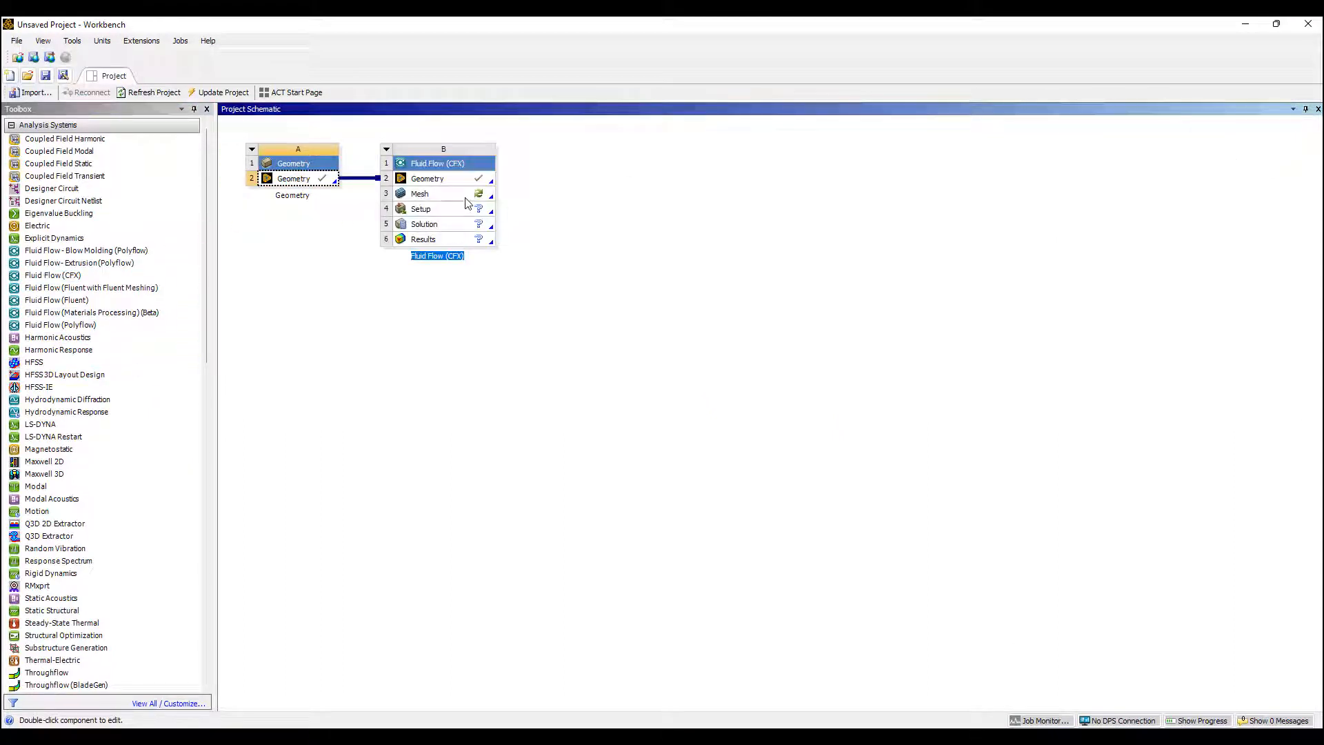
Step: Finish naming the new Fluid Flow (CFX) system linked to the geometry
left_click(431, 193)
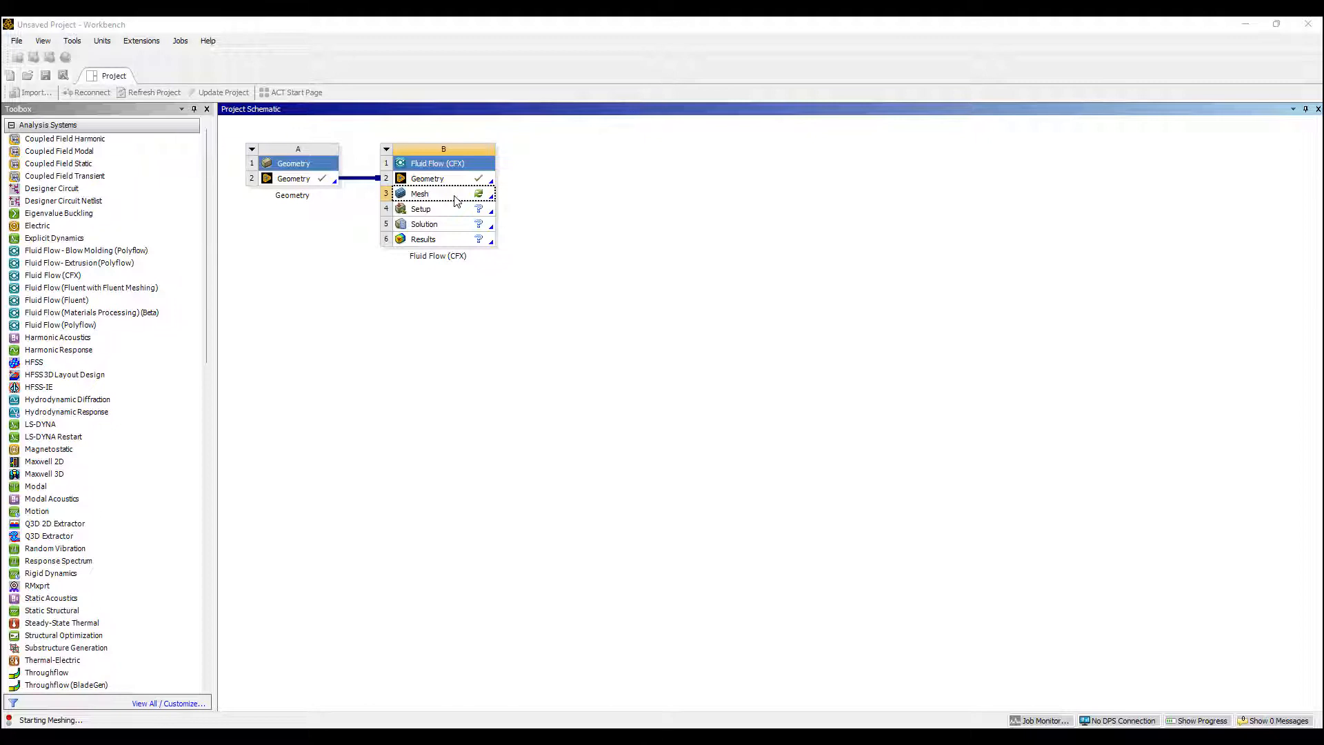
Step: Generate the default tetrahedral mesh of the half flow volume and display it
double_click(419, 193)
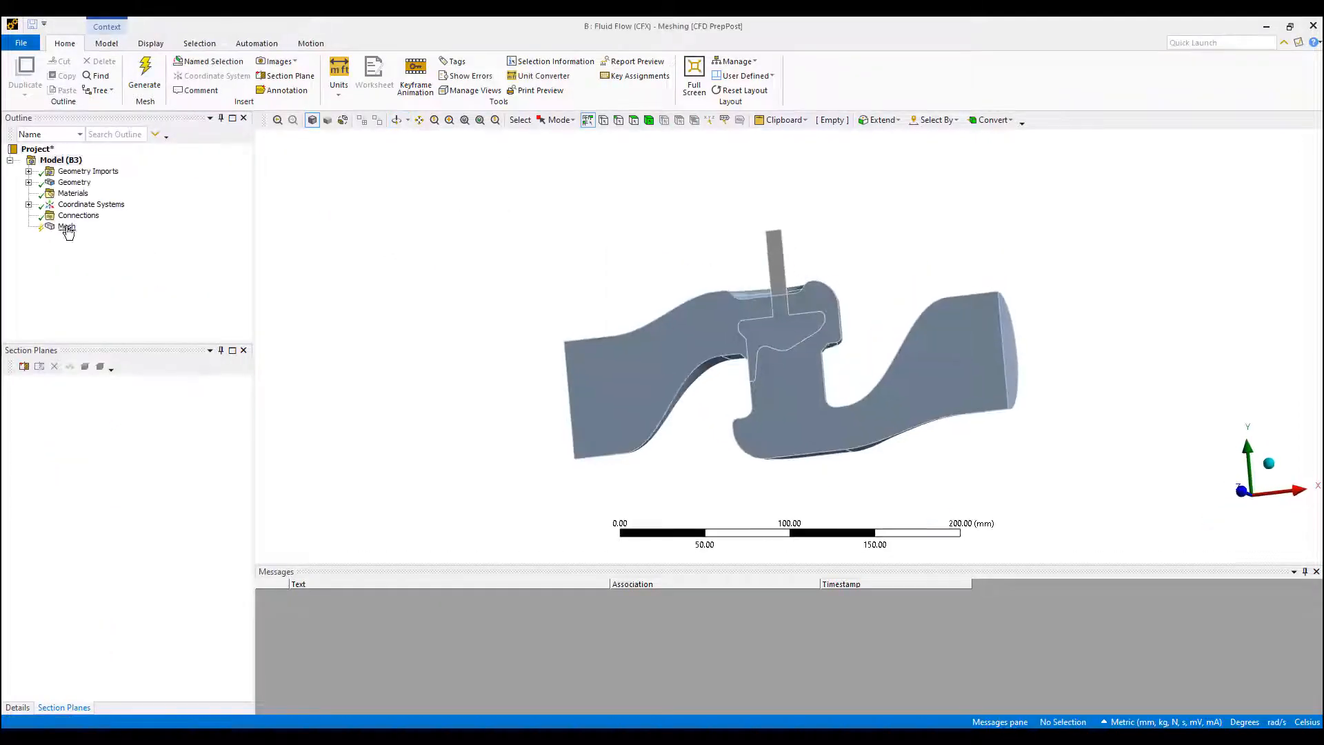
left_click(66, 226)
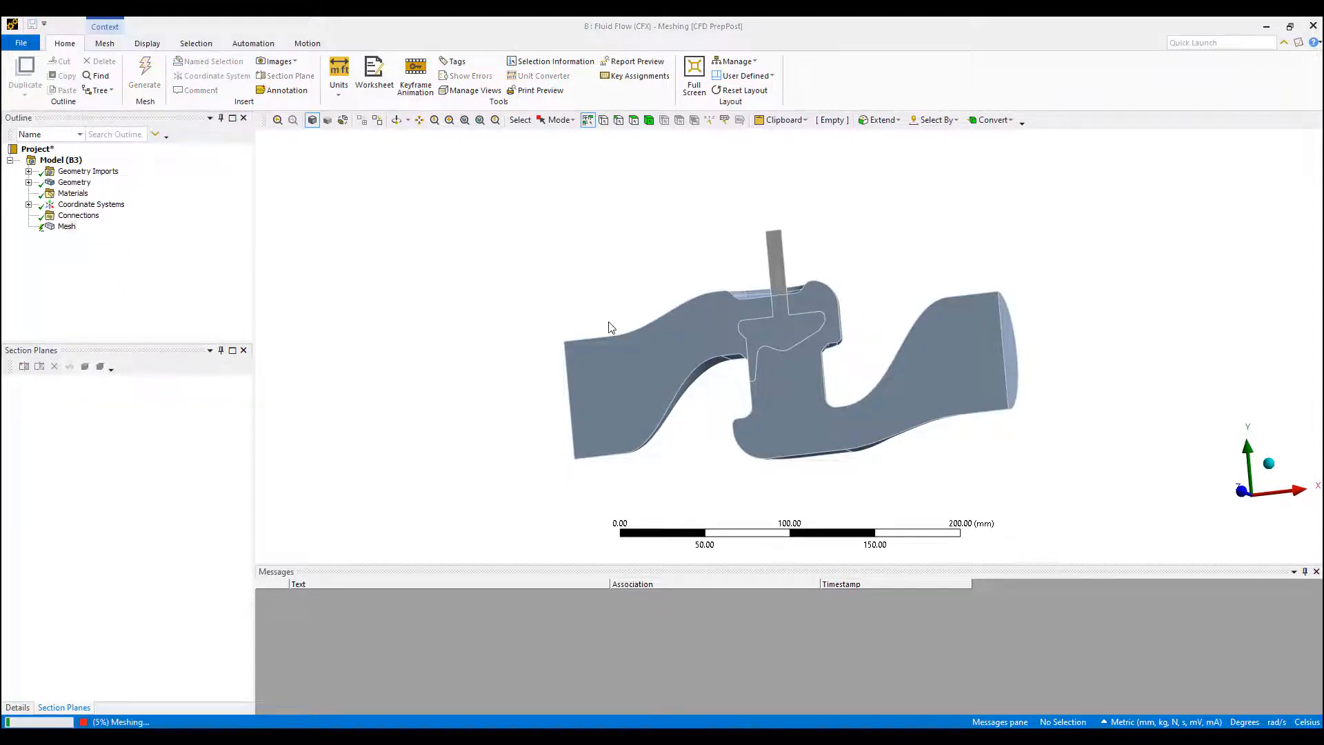
left_click(773, 295)
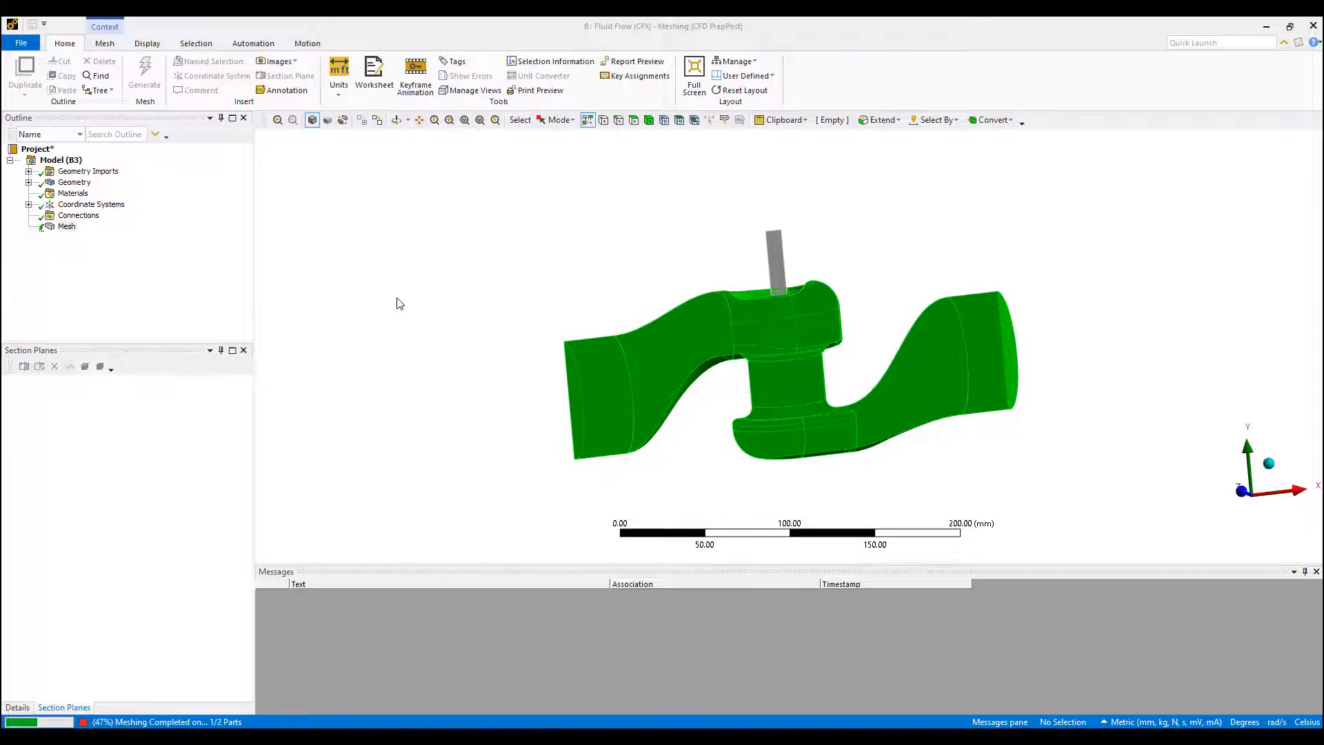
left_click(144, 76)
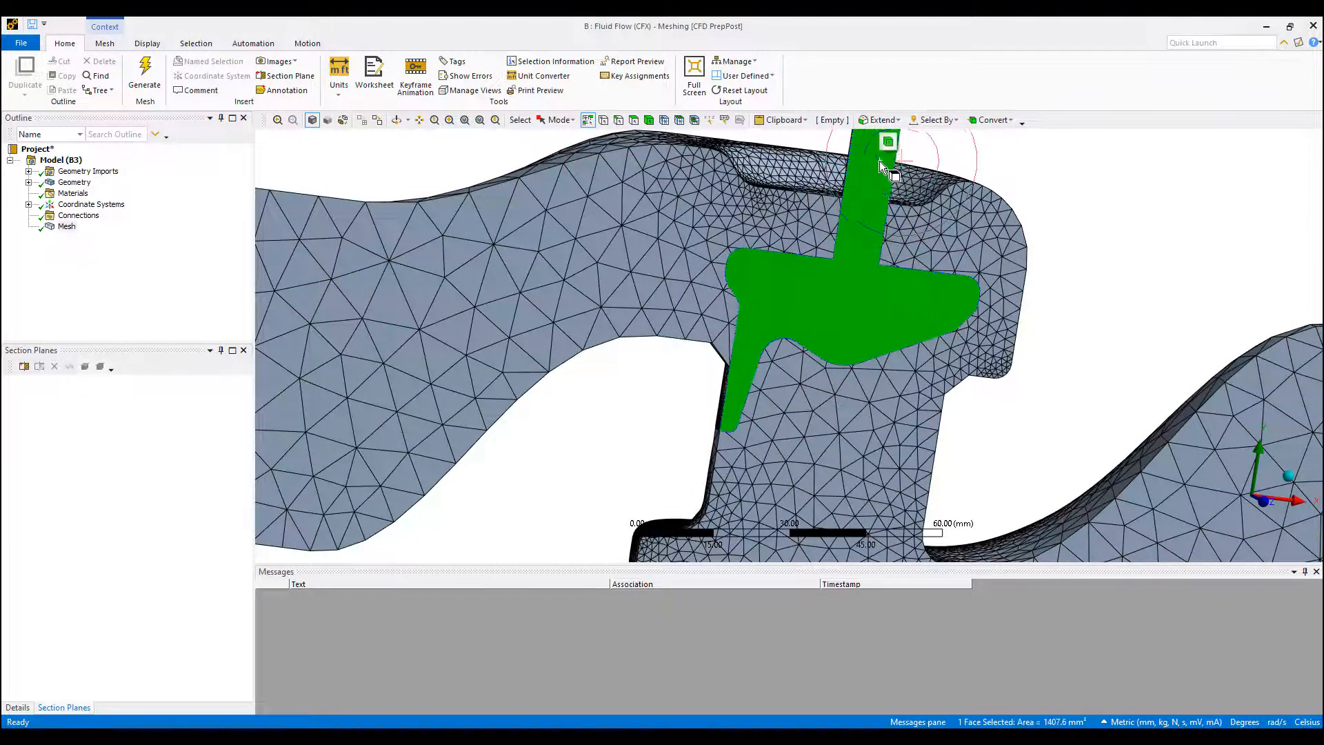
left_click(795, 397)
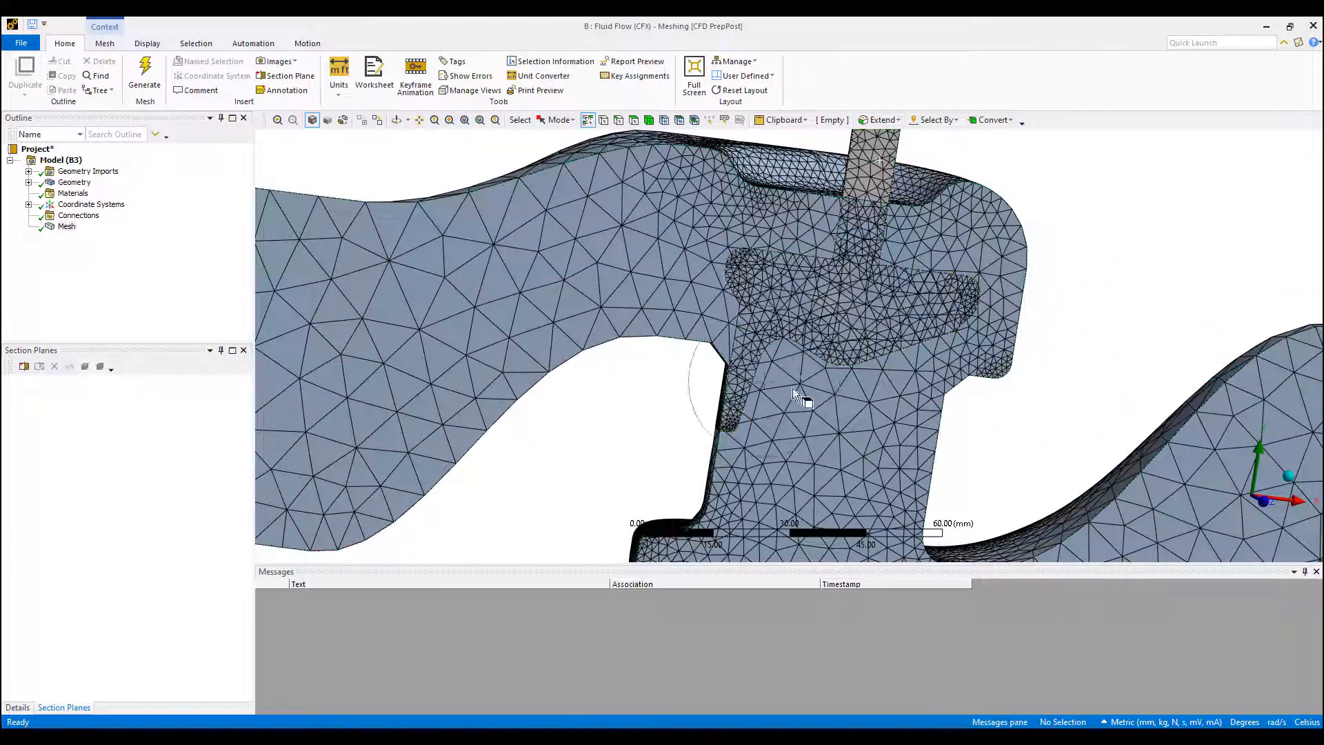
left_click(66, 226)
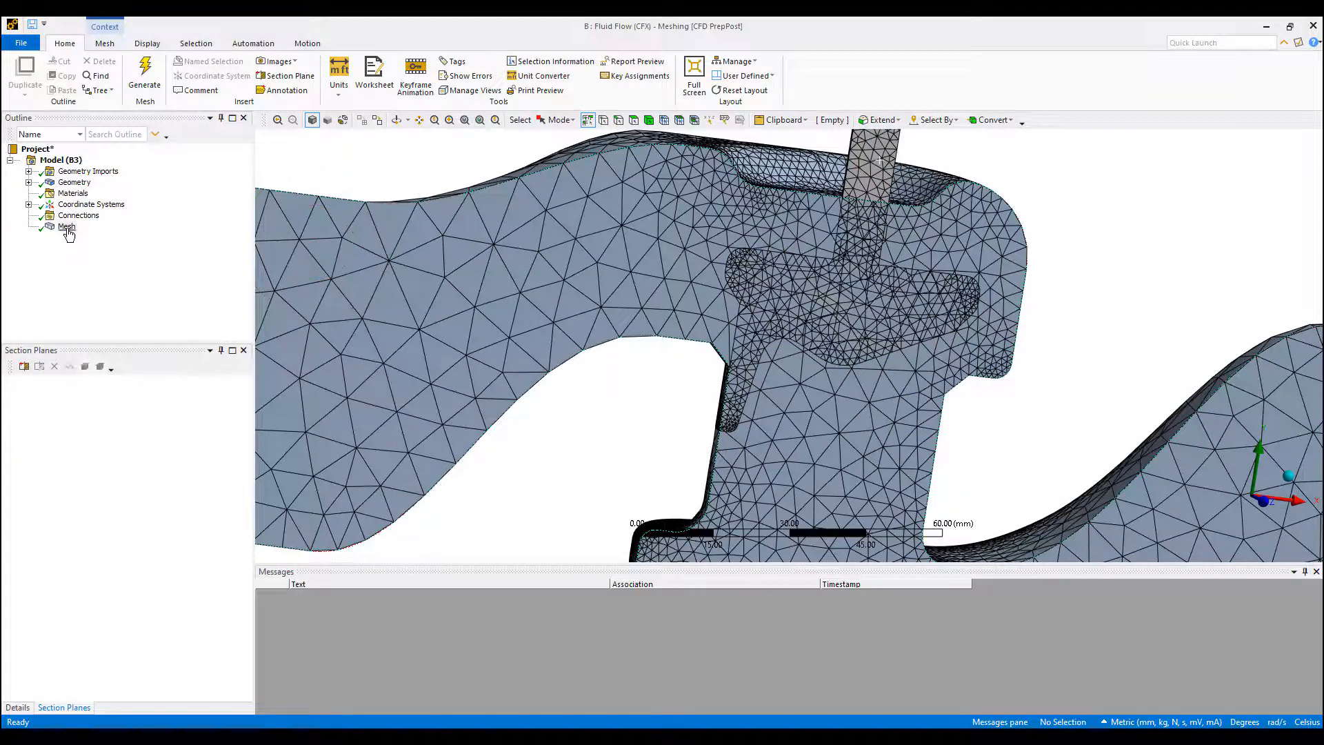
Step: Add a 35 mm sphere-of-influence body sizing around the plug and regenerate the mesh
right_click(66, 226)
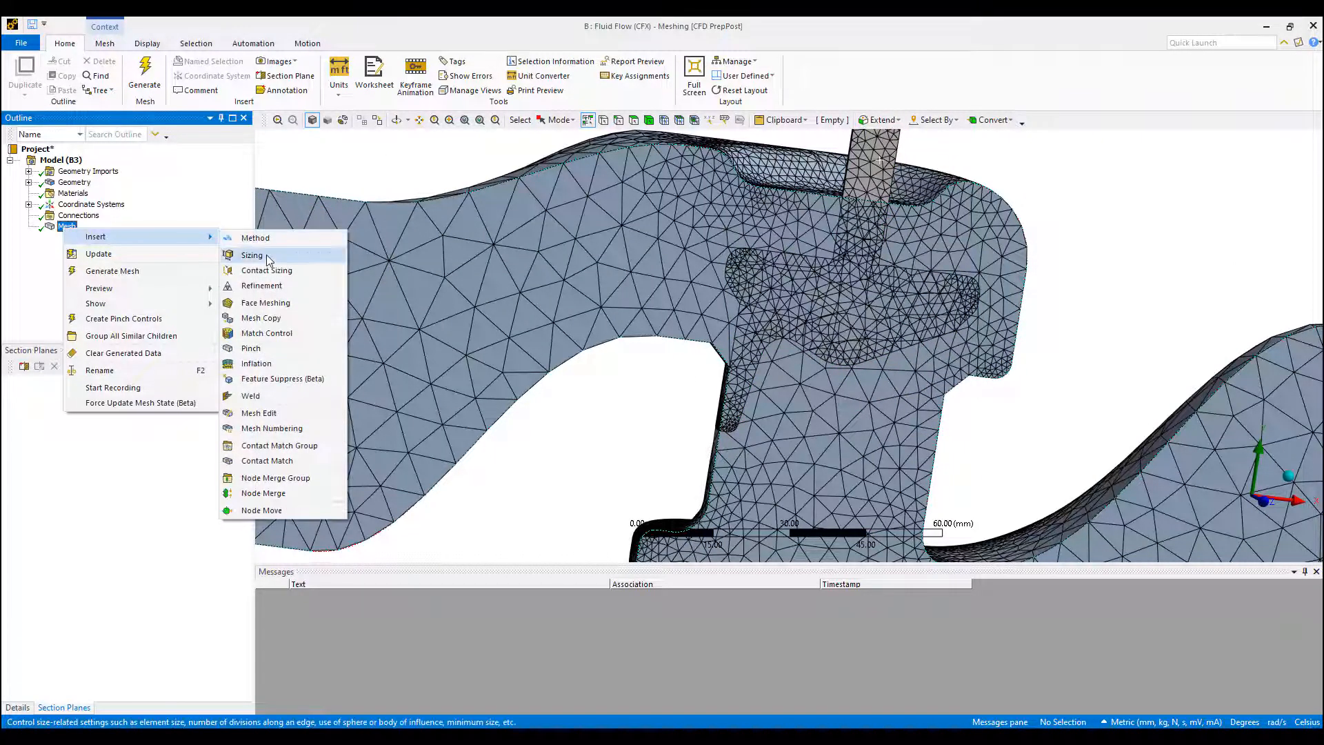
left_click(251, 255)
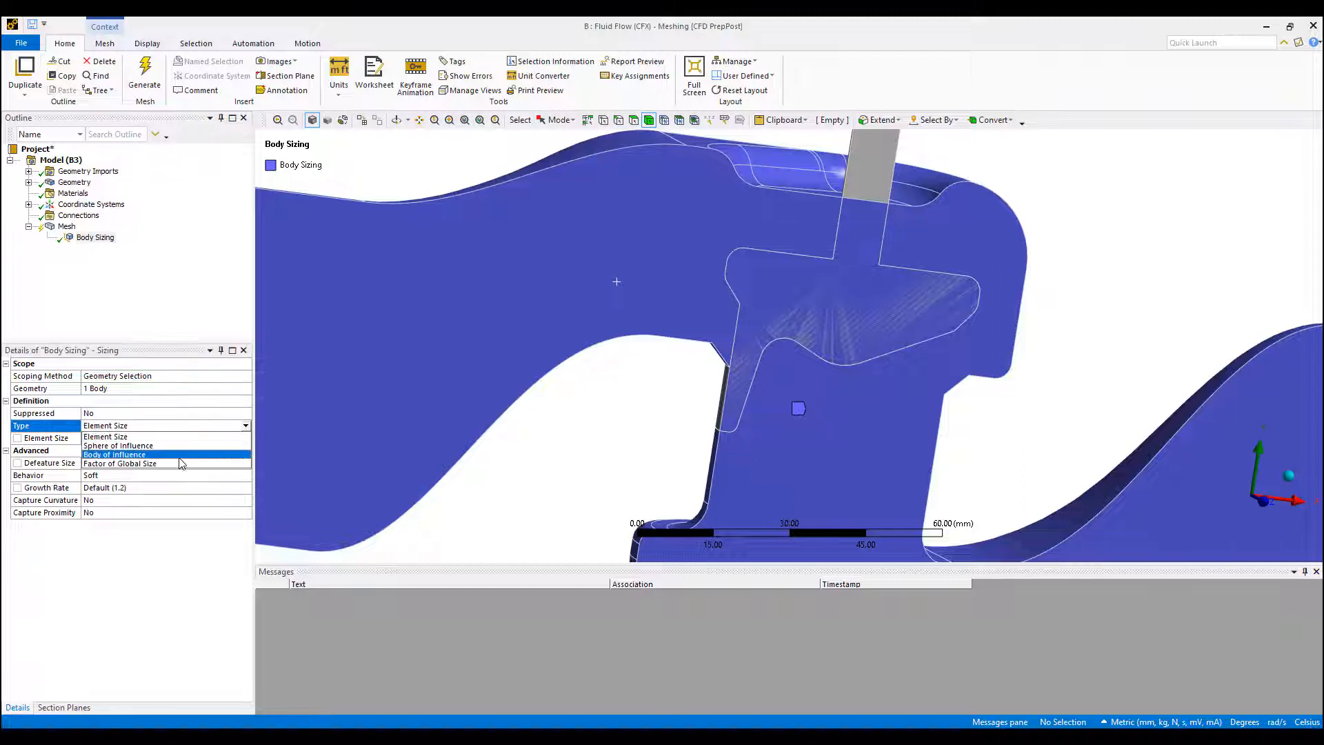
left_click(119, 445)
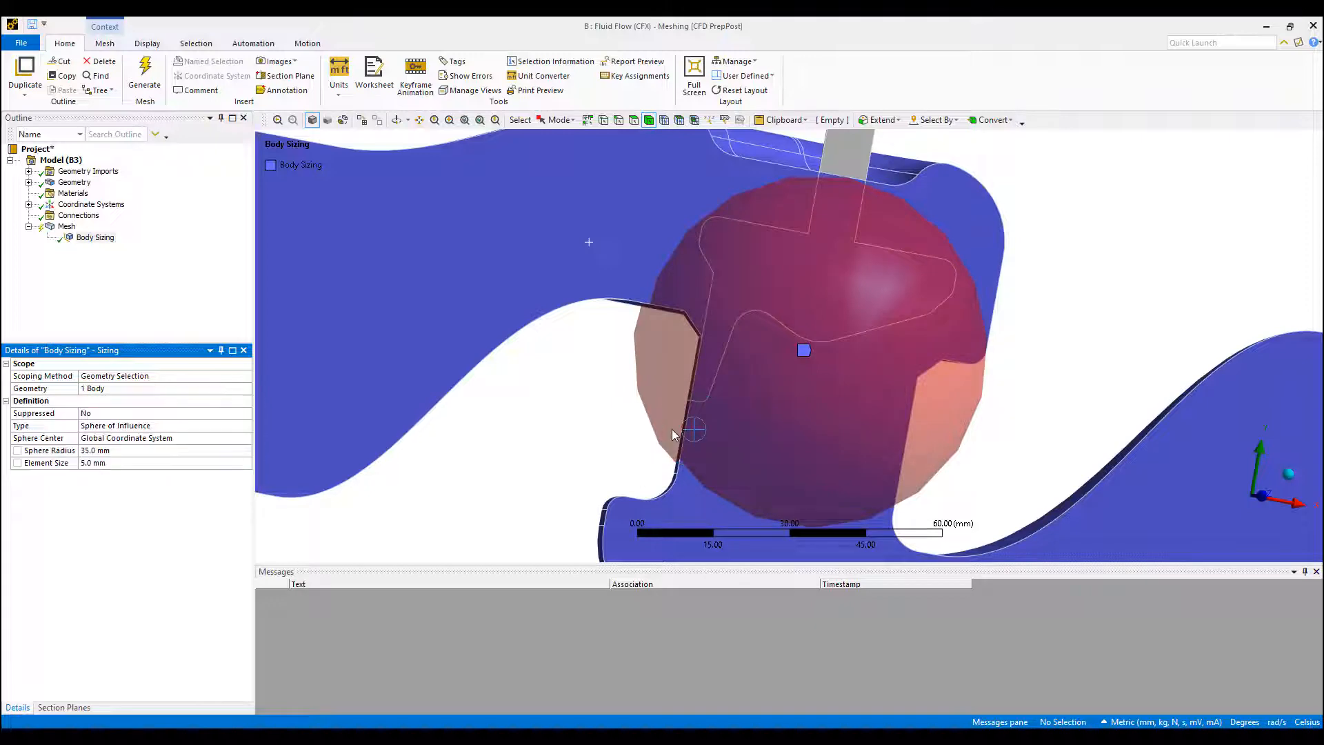
mouse_move(389, 434)
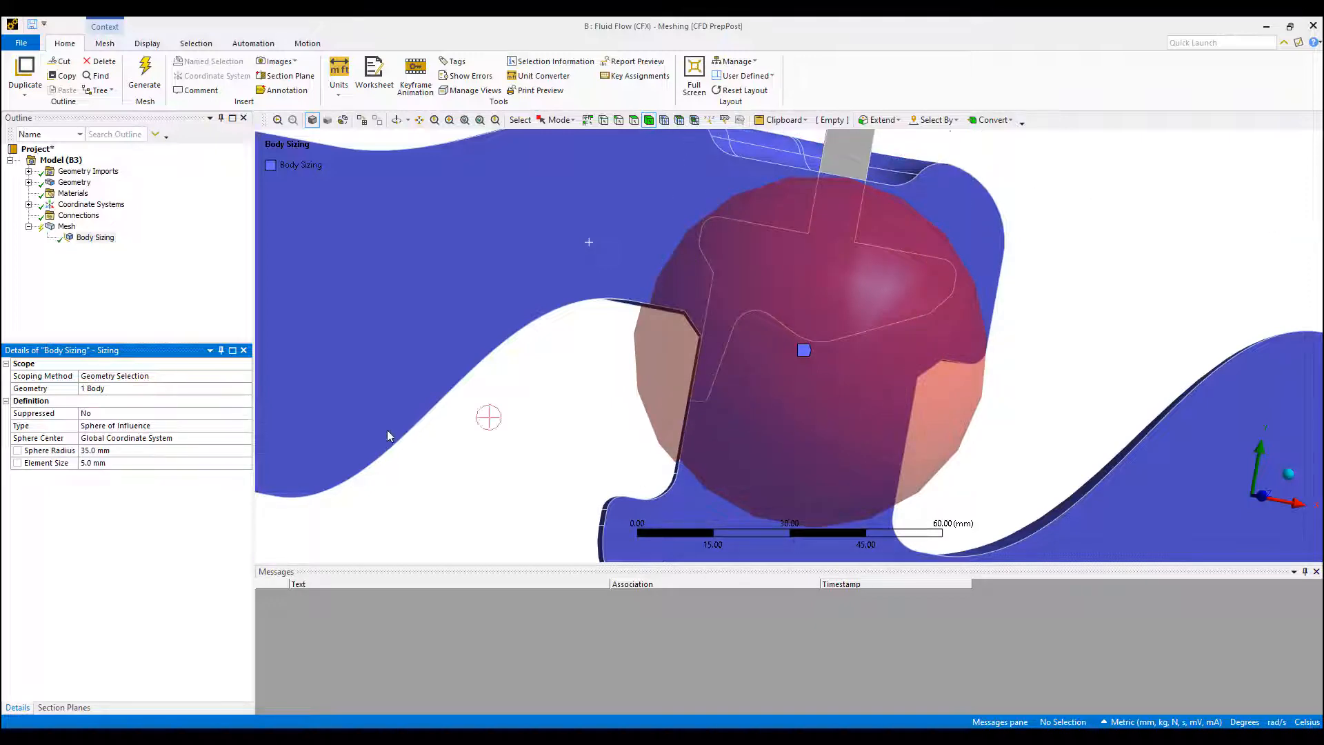
right_click(66, 224)
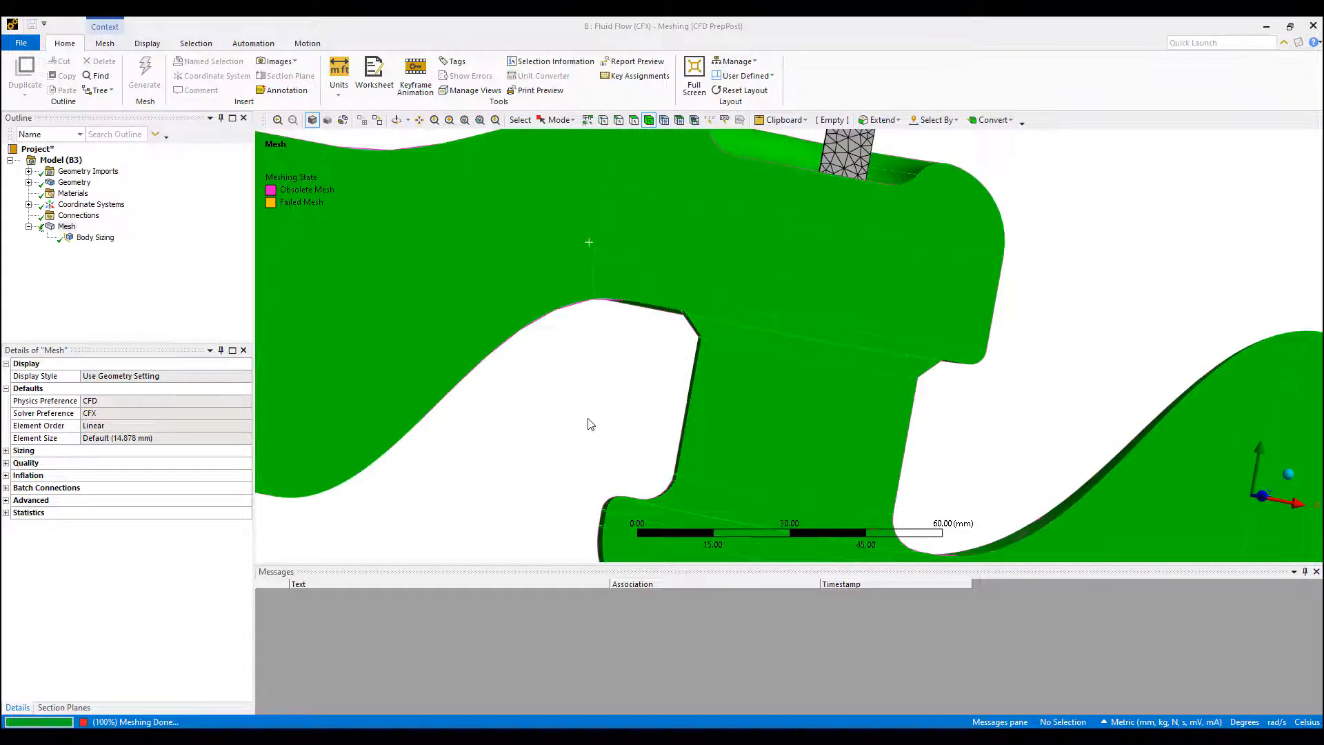
left_click(143, 76)
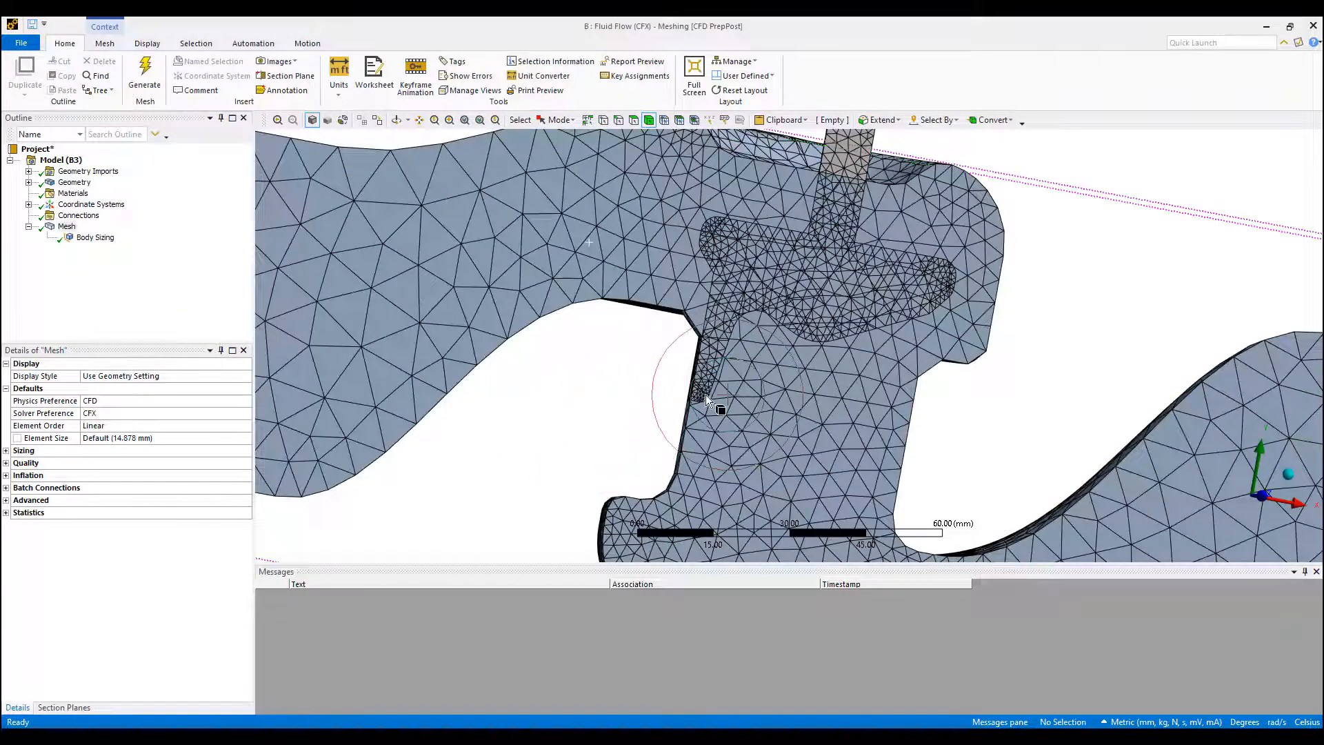
Step: Reduce the body sizing element size through 2.5 mm down to 1.5 mm, regenerating to a 327,880-element mesh
left_click(95, 237)
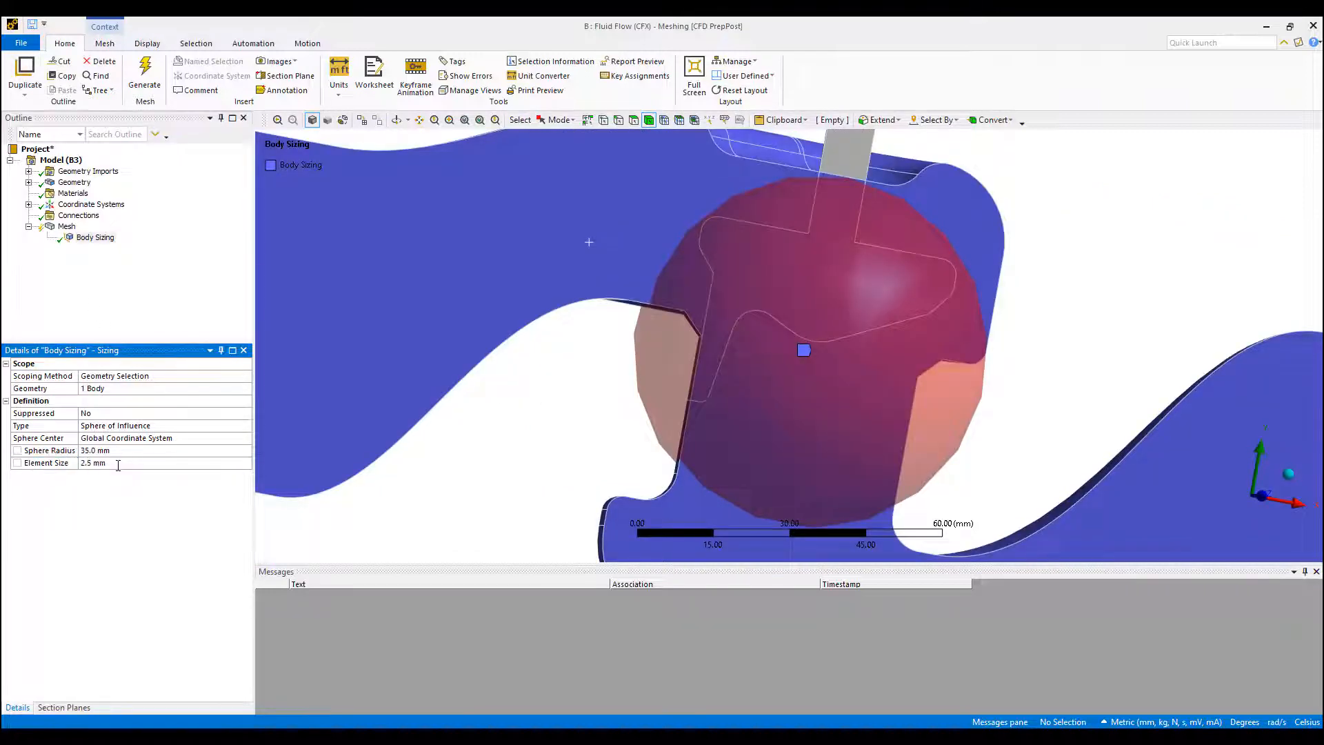
left_click(66, 226)
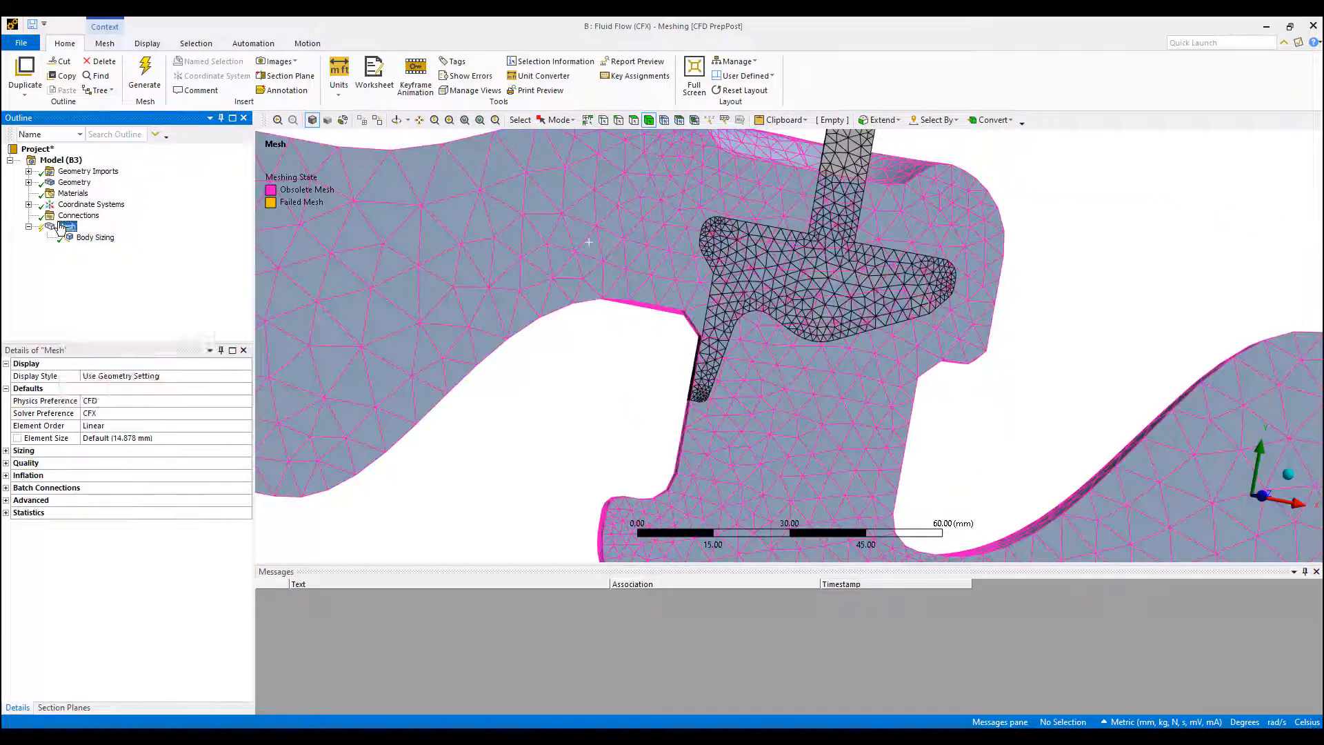
left_click(144, 75)
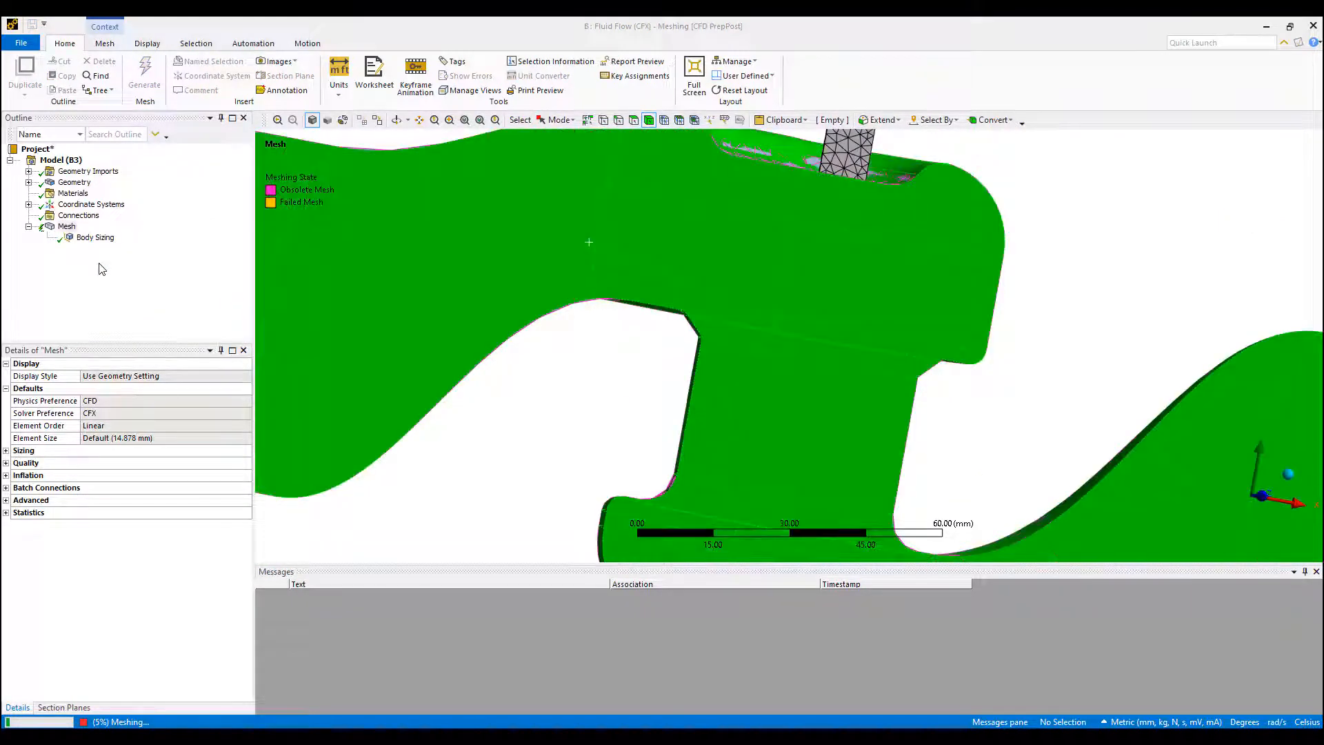
left_click(143, 76)
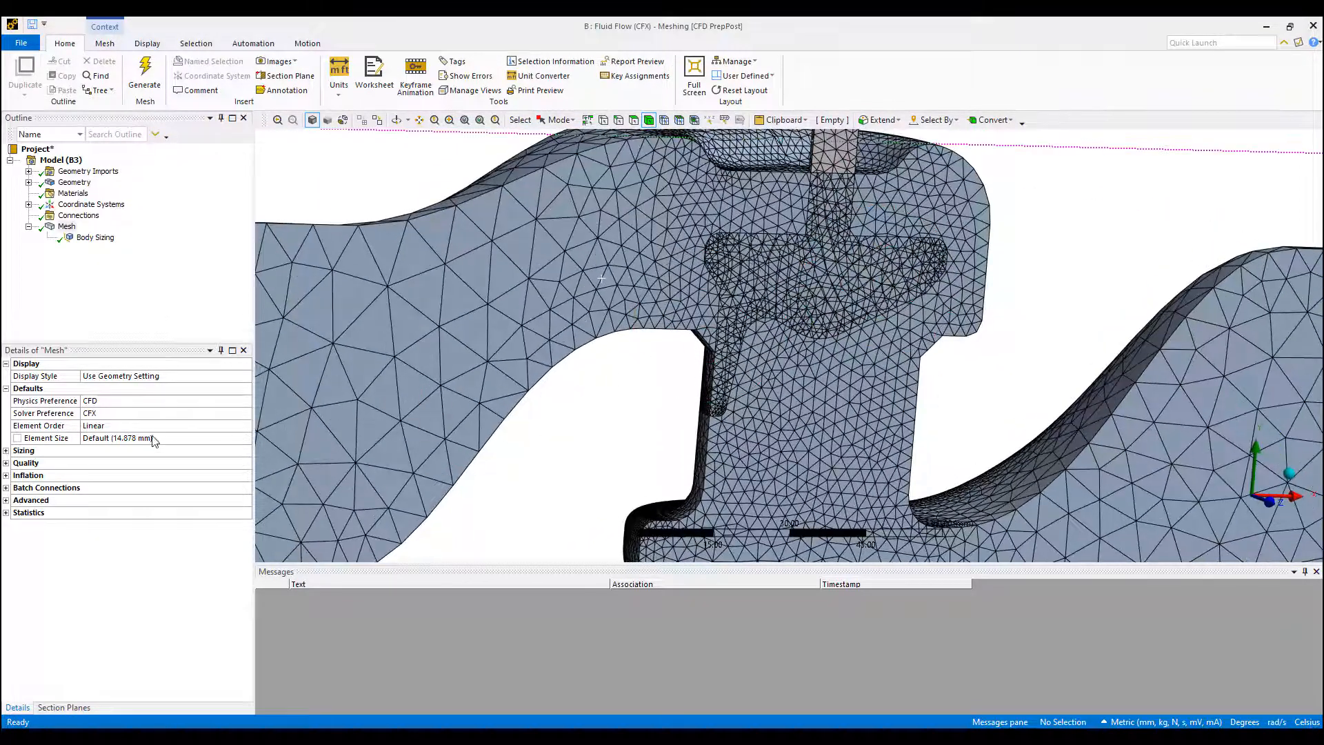
left_click(95, 237)
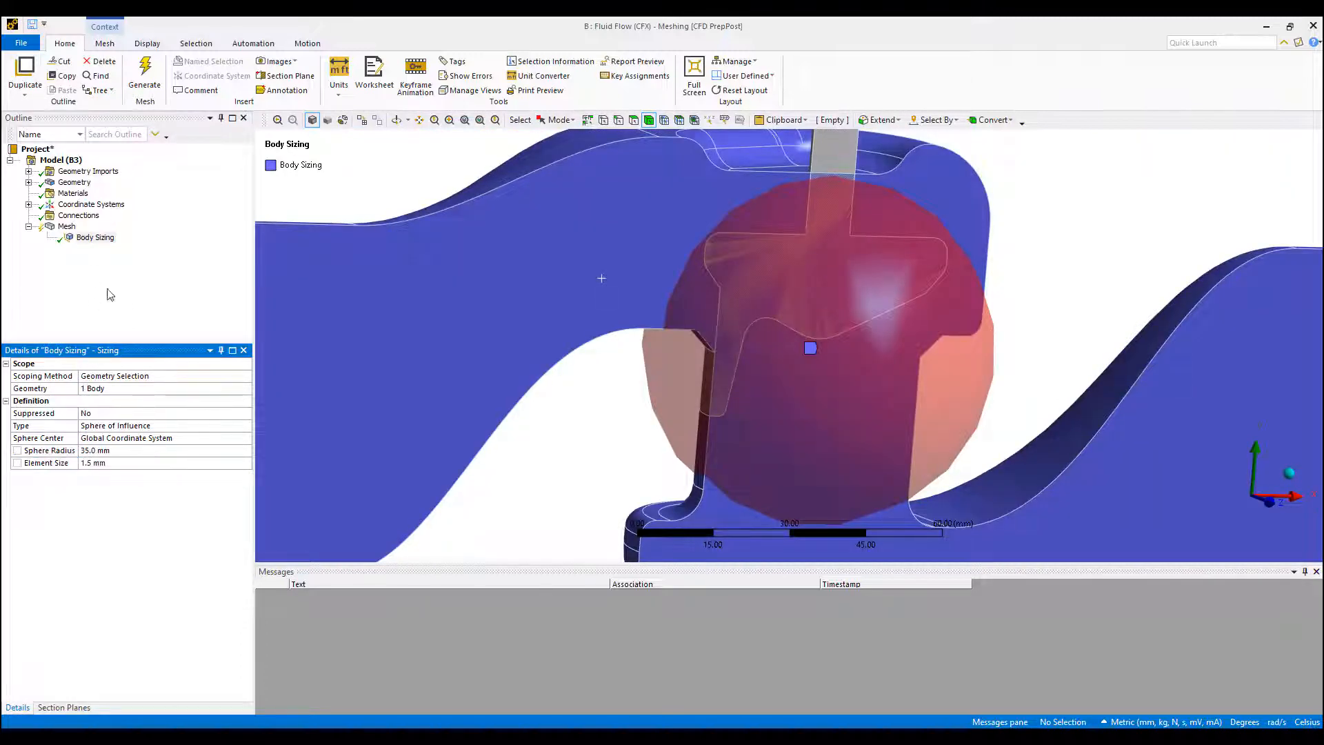
left_click(144, 75)
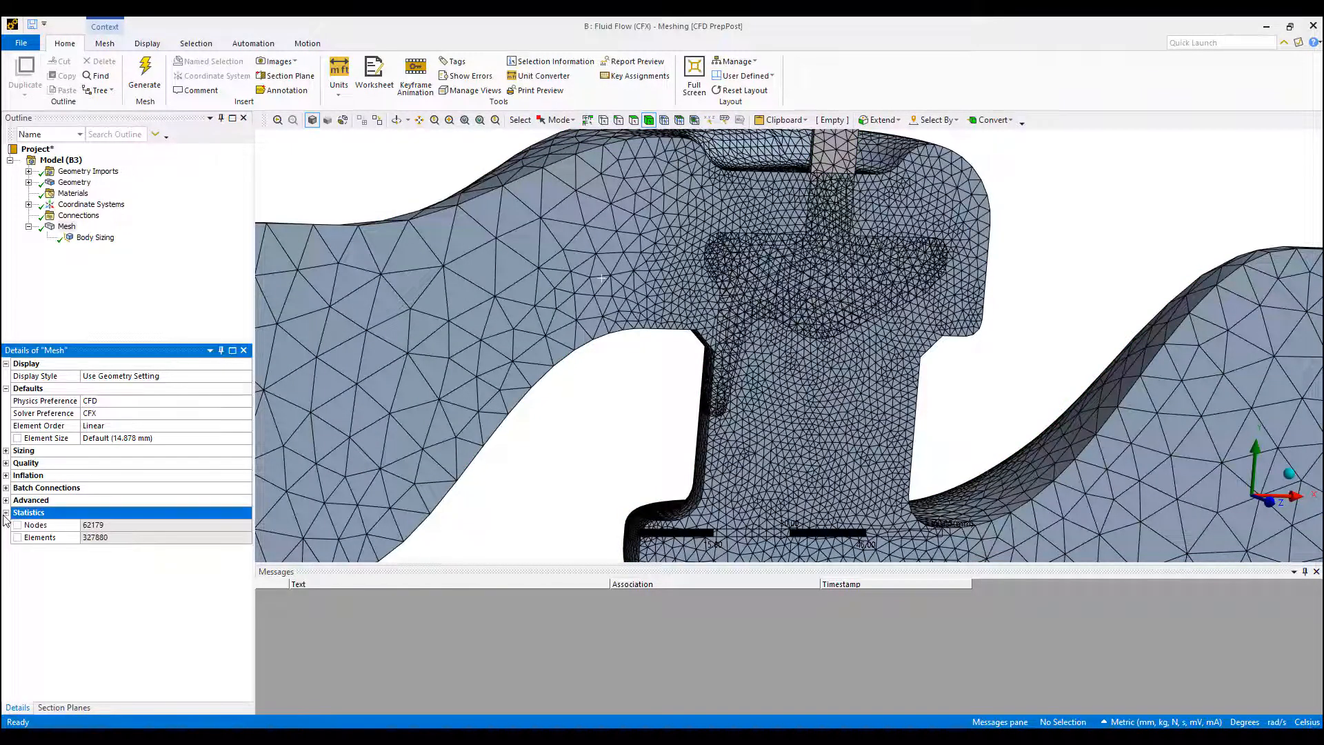
mouse_move(93, 532)
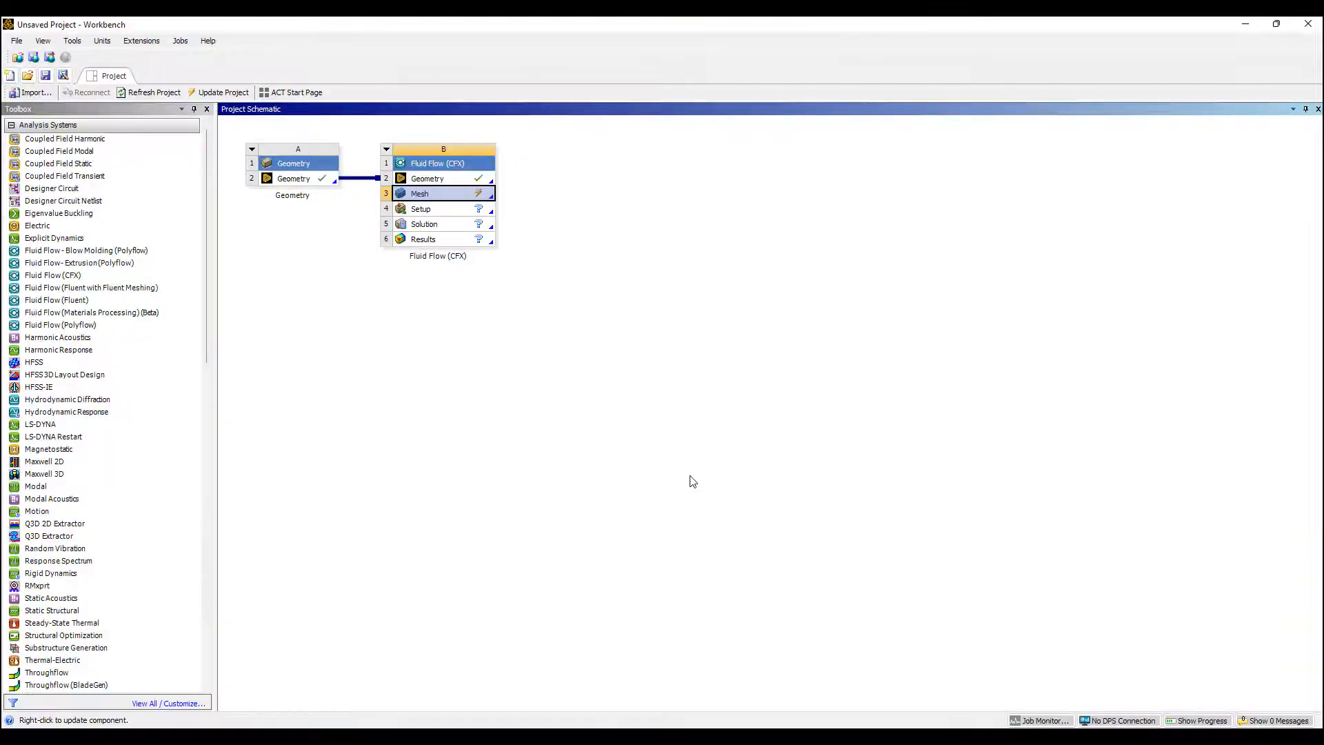
Step: Update the Mesh cell in the project and launch CFX-Pre from the Setup cell
right_click(420, 193)
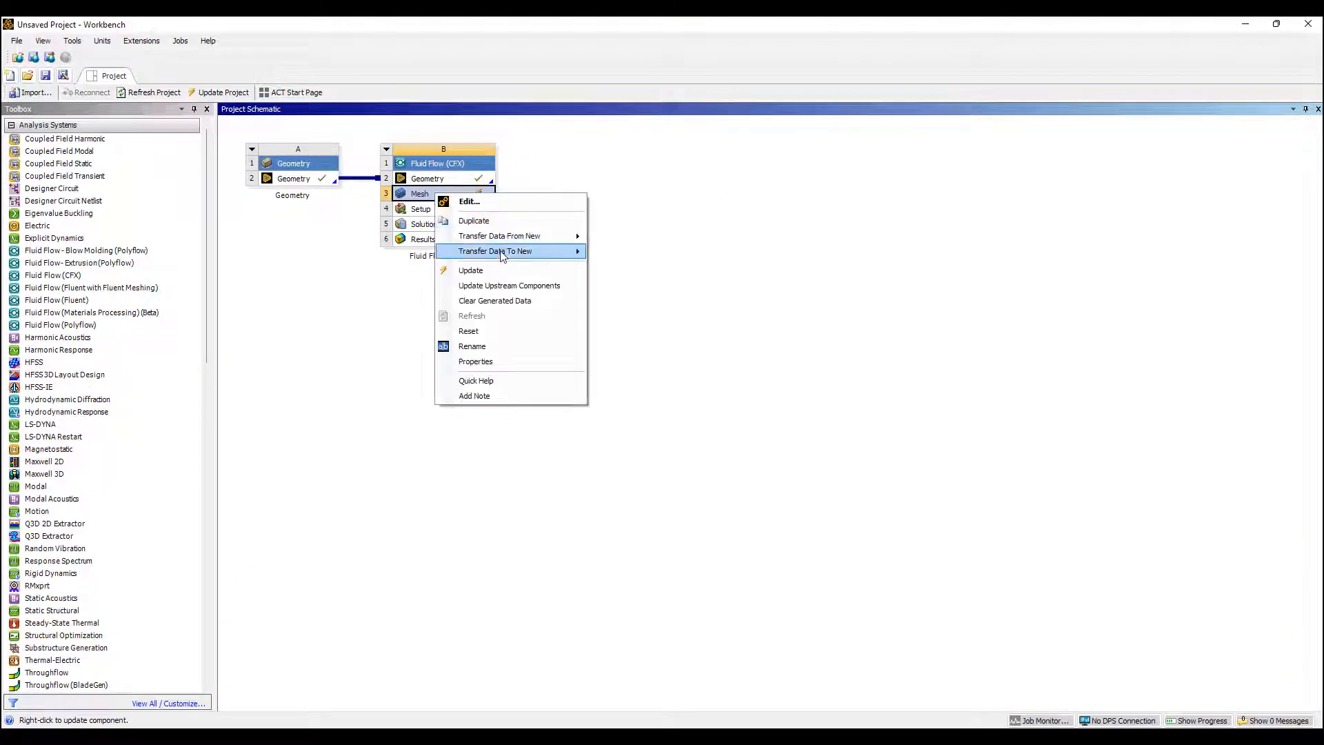
left_click(470, 270)
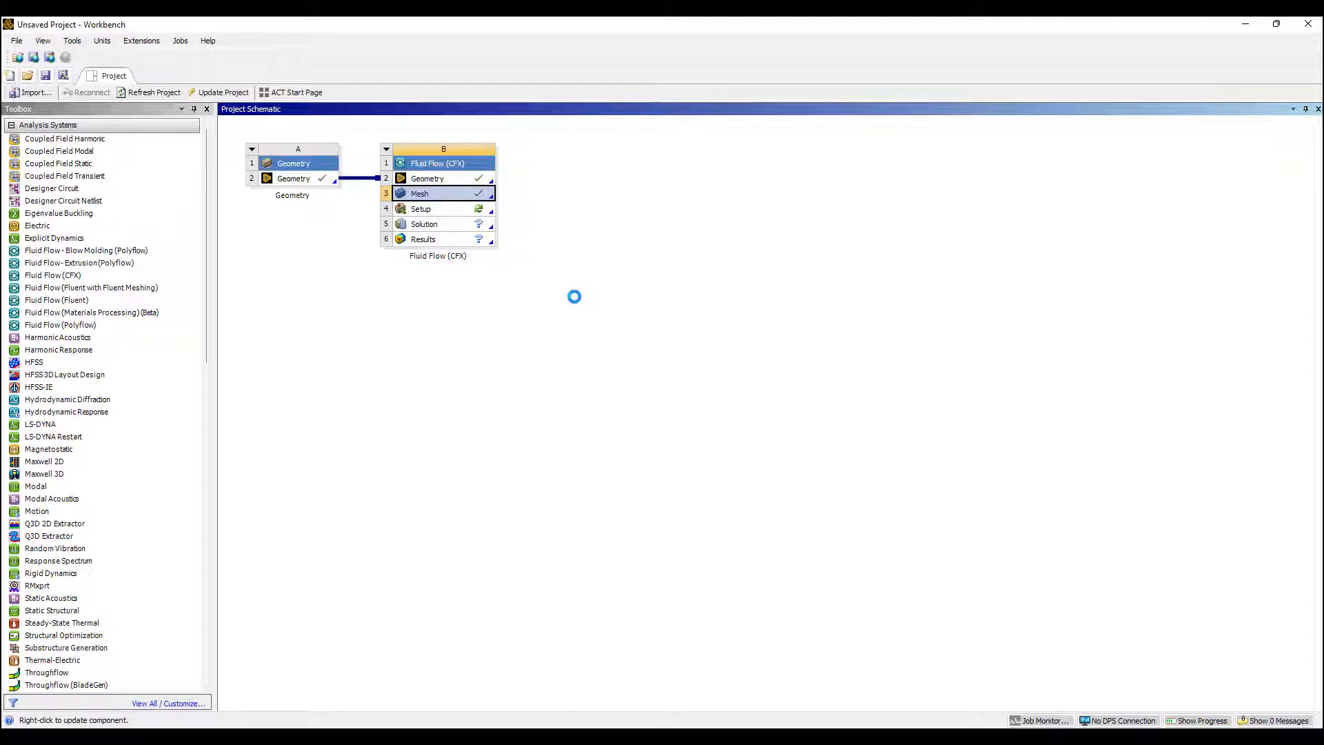
double_click(437, 209)
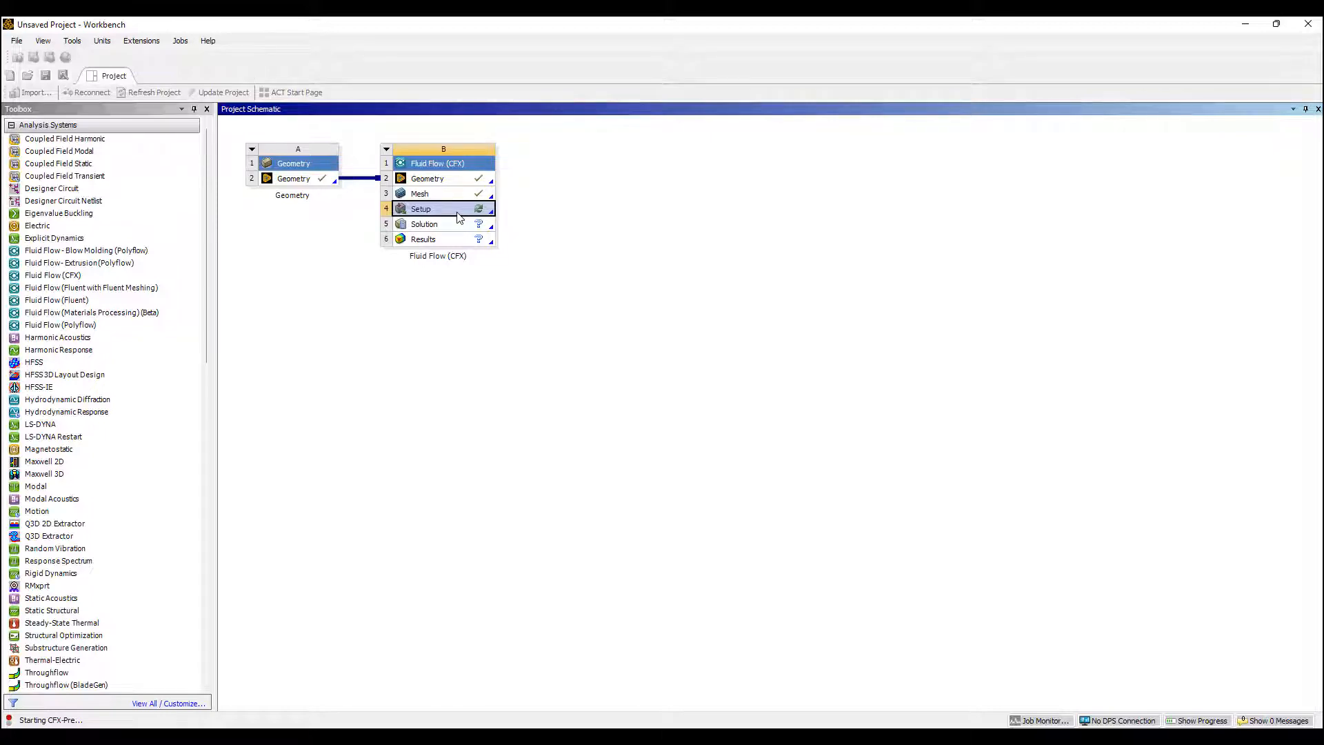
left_click(421, 208)
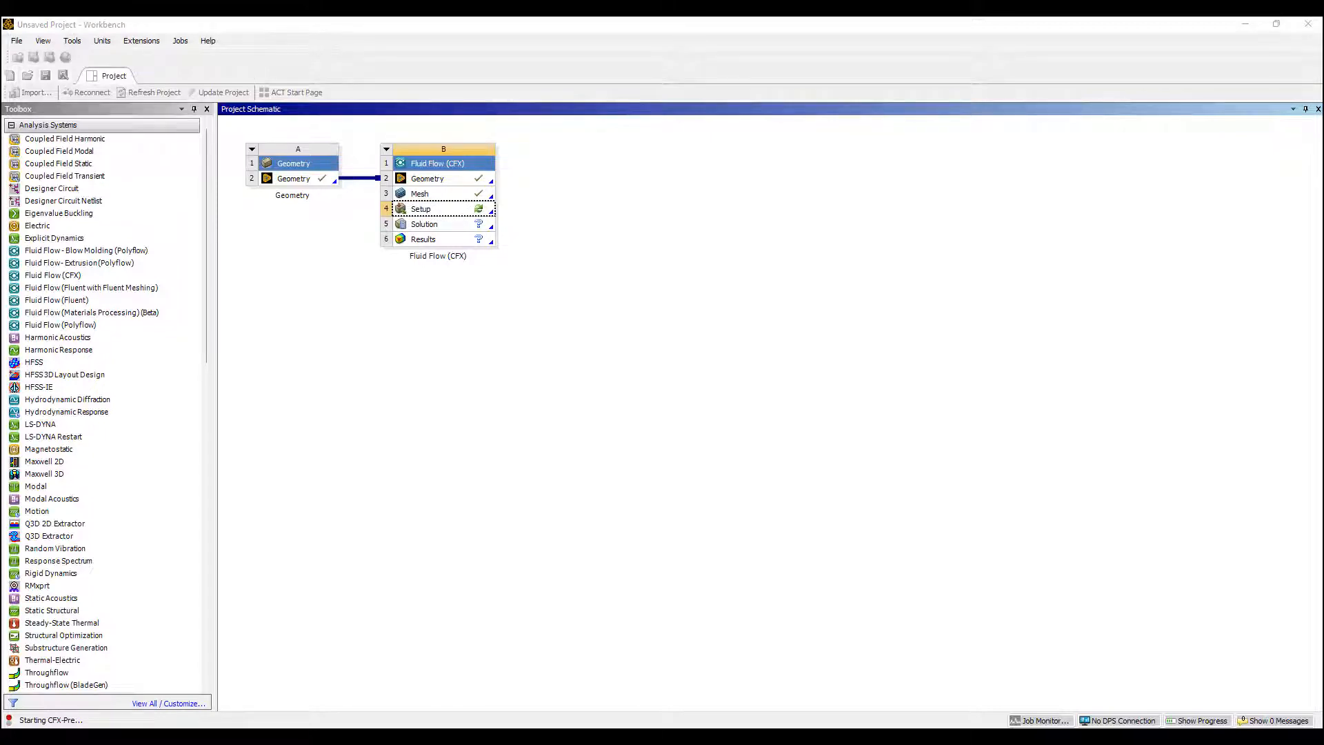
double_click(420, 209)
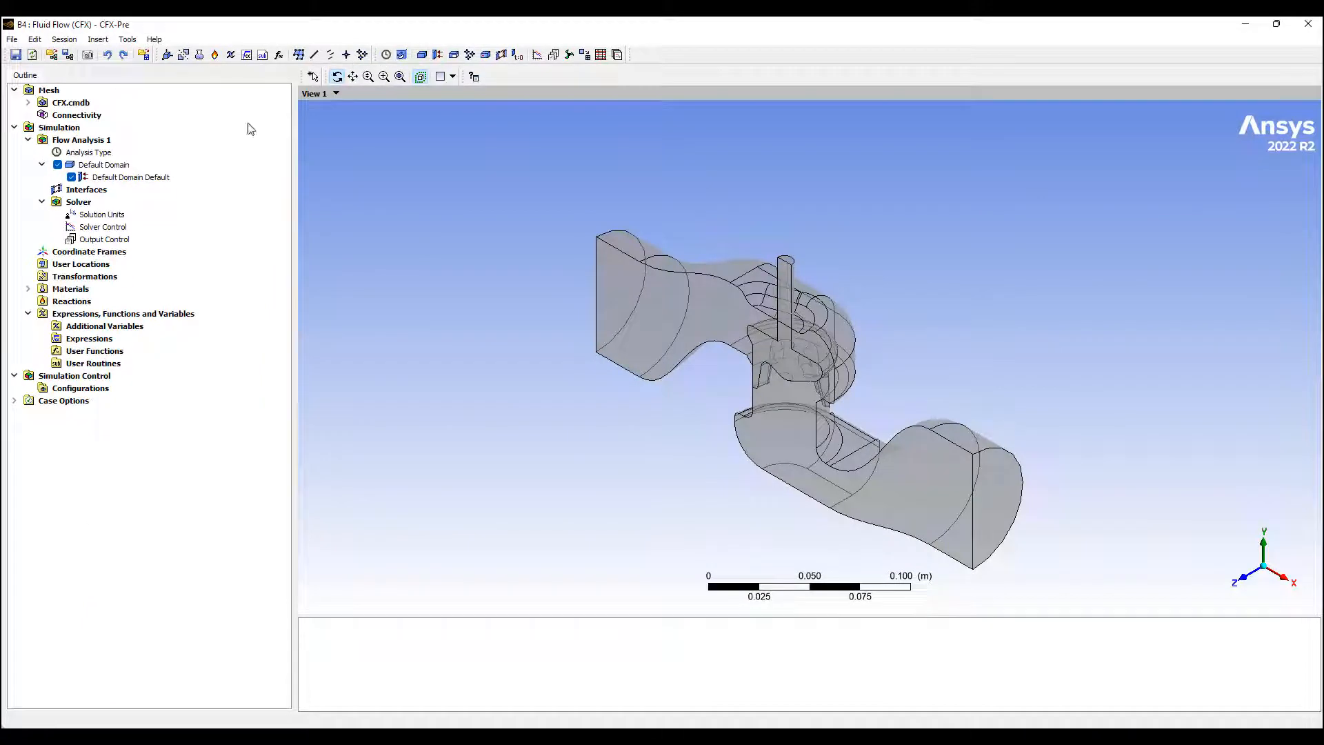
Step: Insert domain Valve on location B134 as an Immersed Solid and apply it
right_click(103, 164)
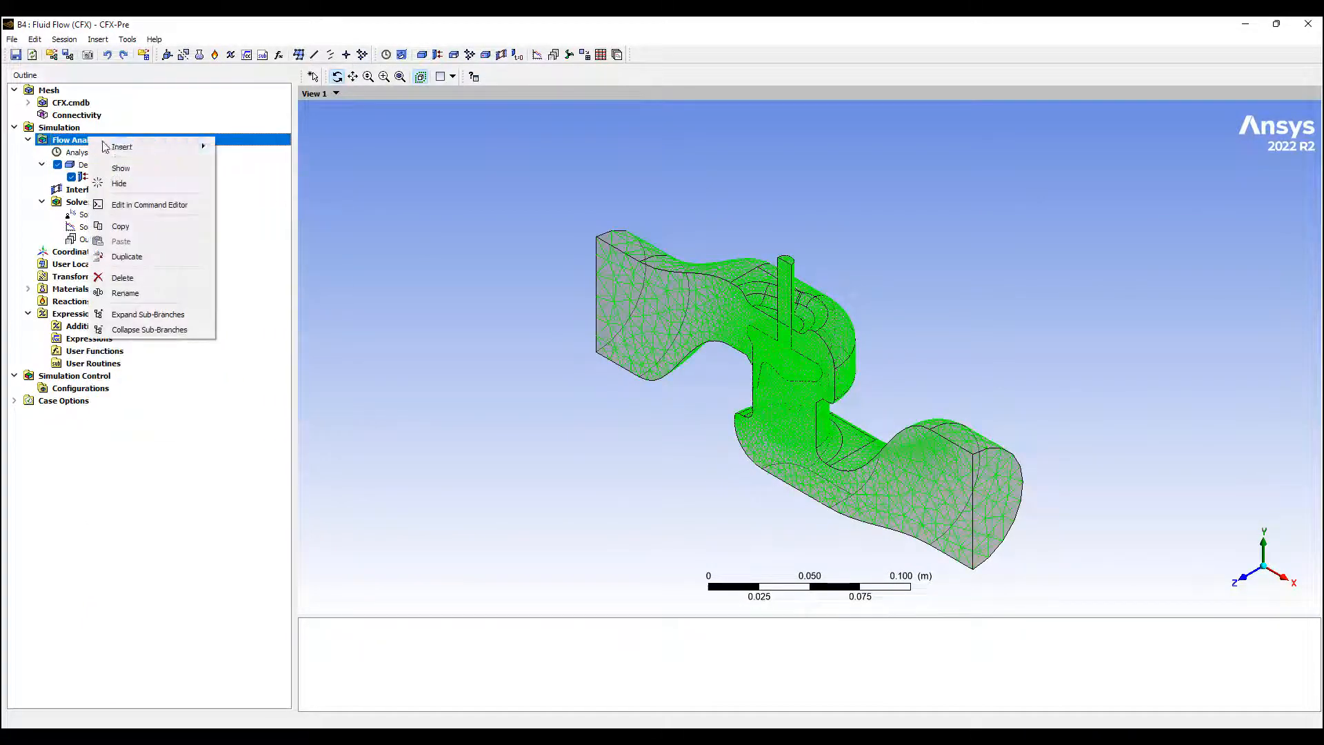
left_click(123, 146)
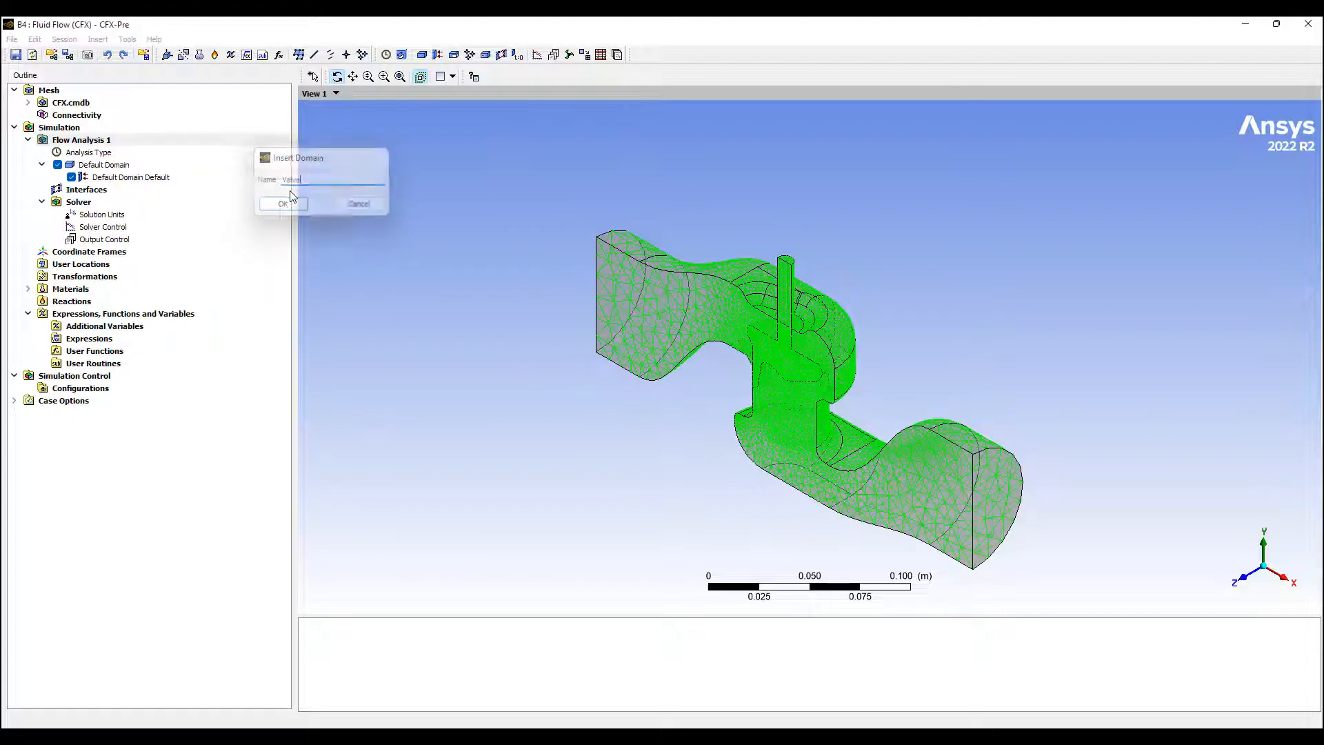
left_click(281, 204)
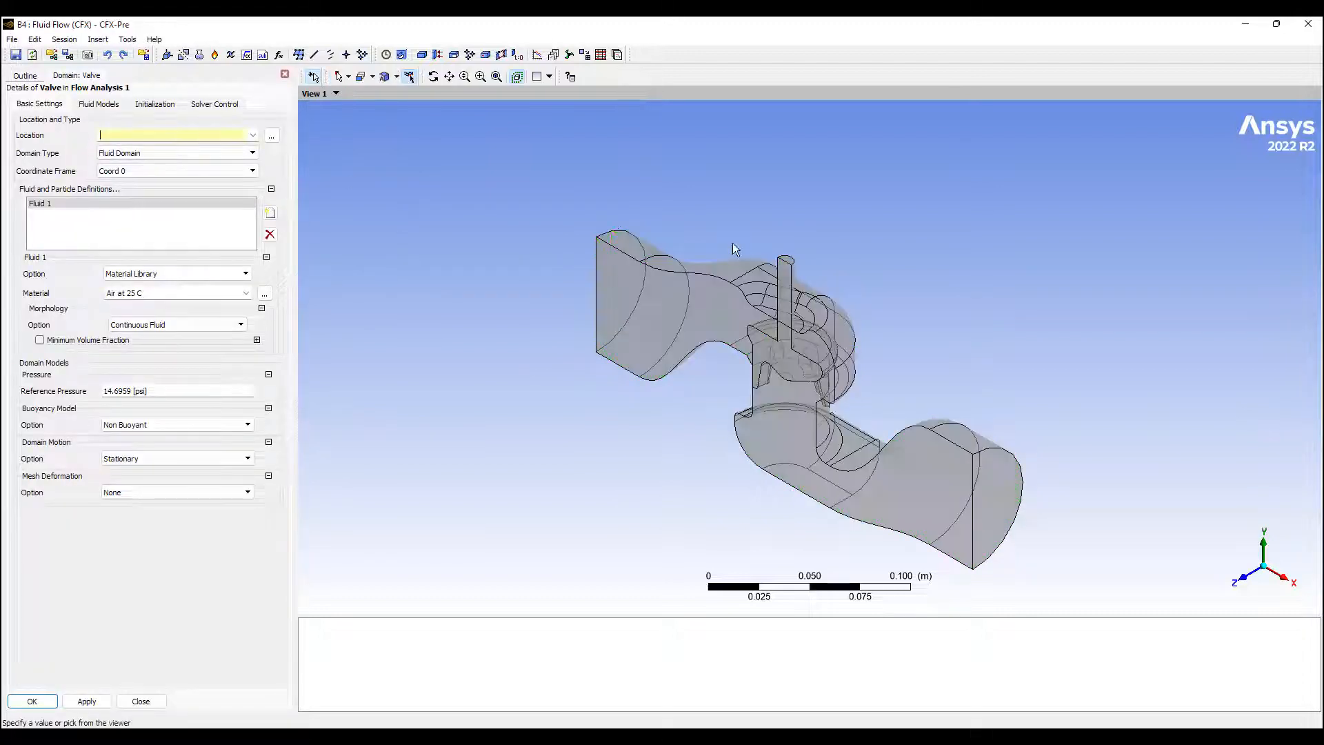
left_click(251, 154)
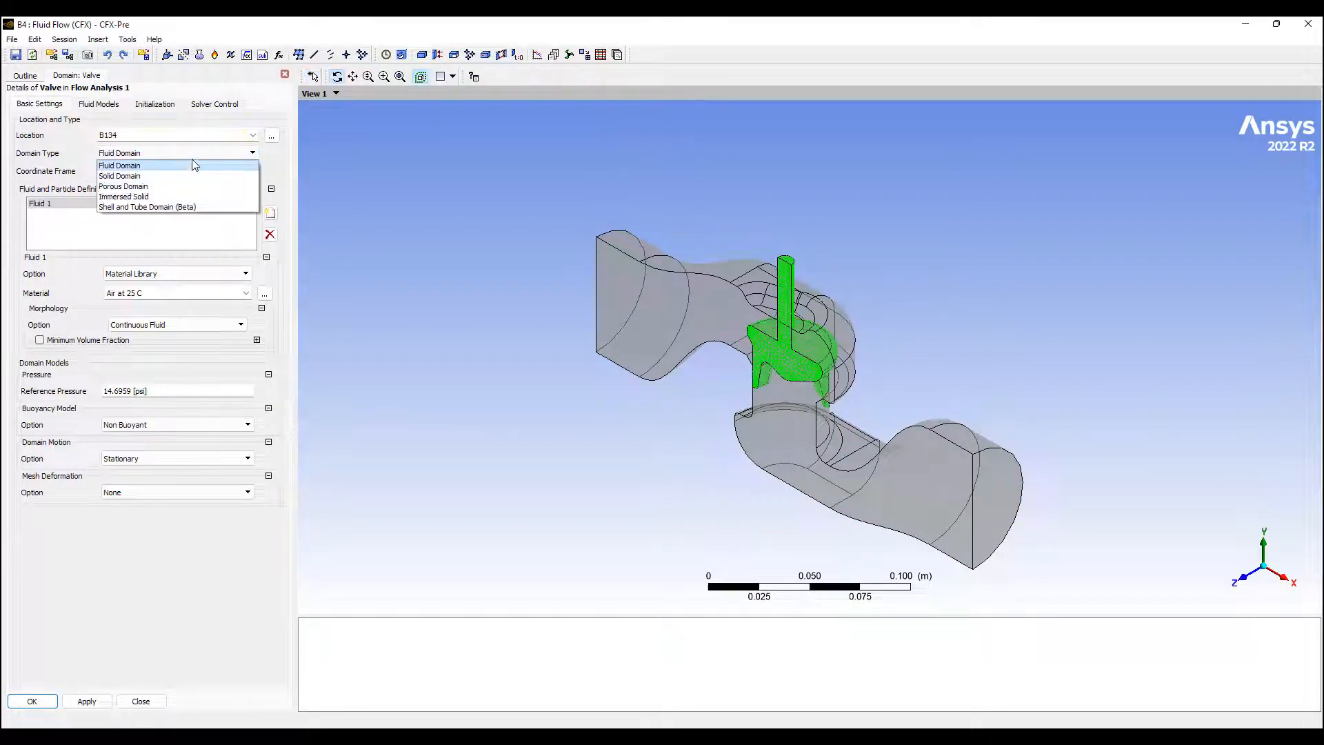
left_click(125, 196)
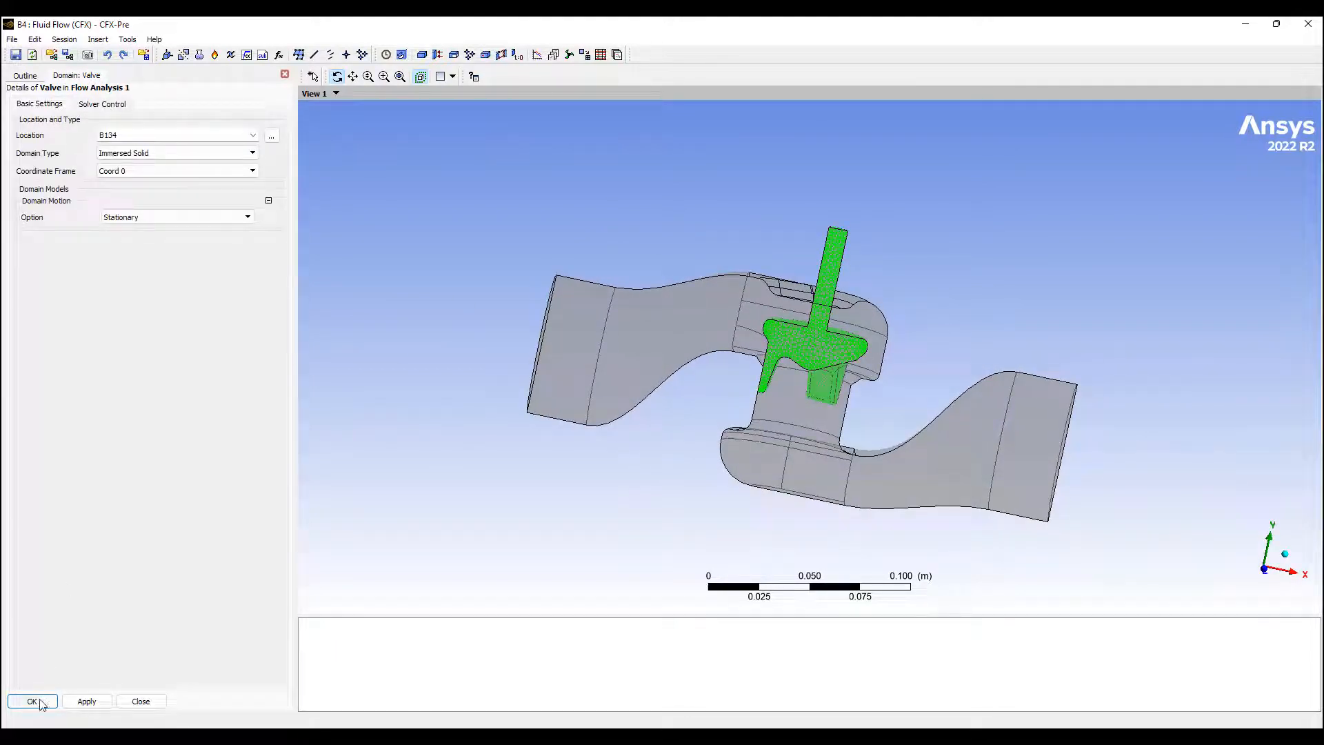
left_click(32, 701)
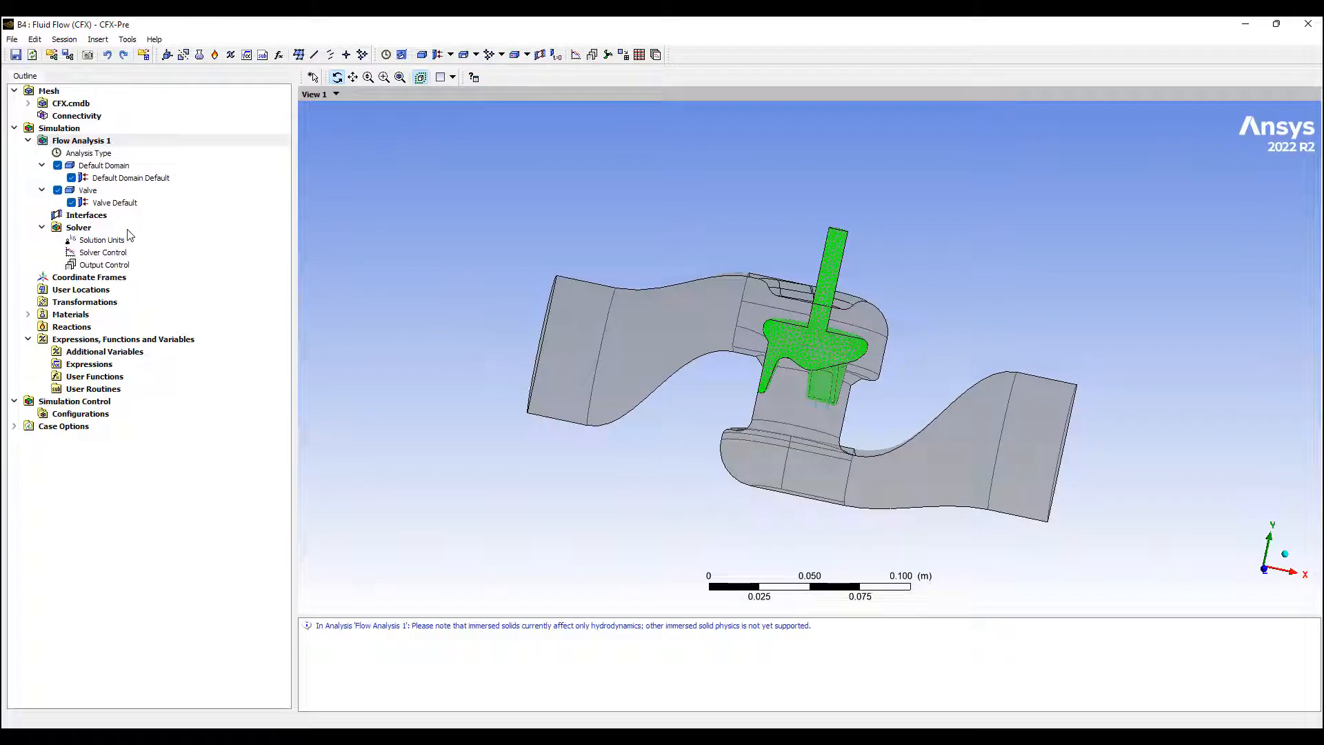
Step: Create a boundary named symm on the valve domain's large flat cut face and dismiss the warning
double_click(105, 164)
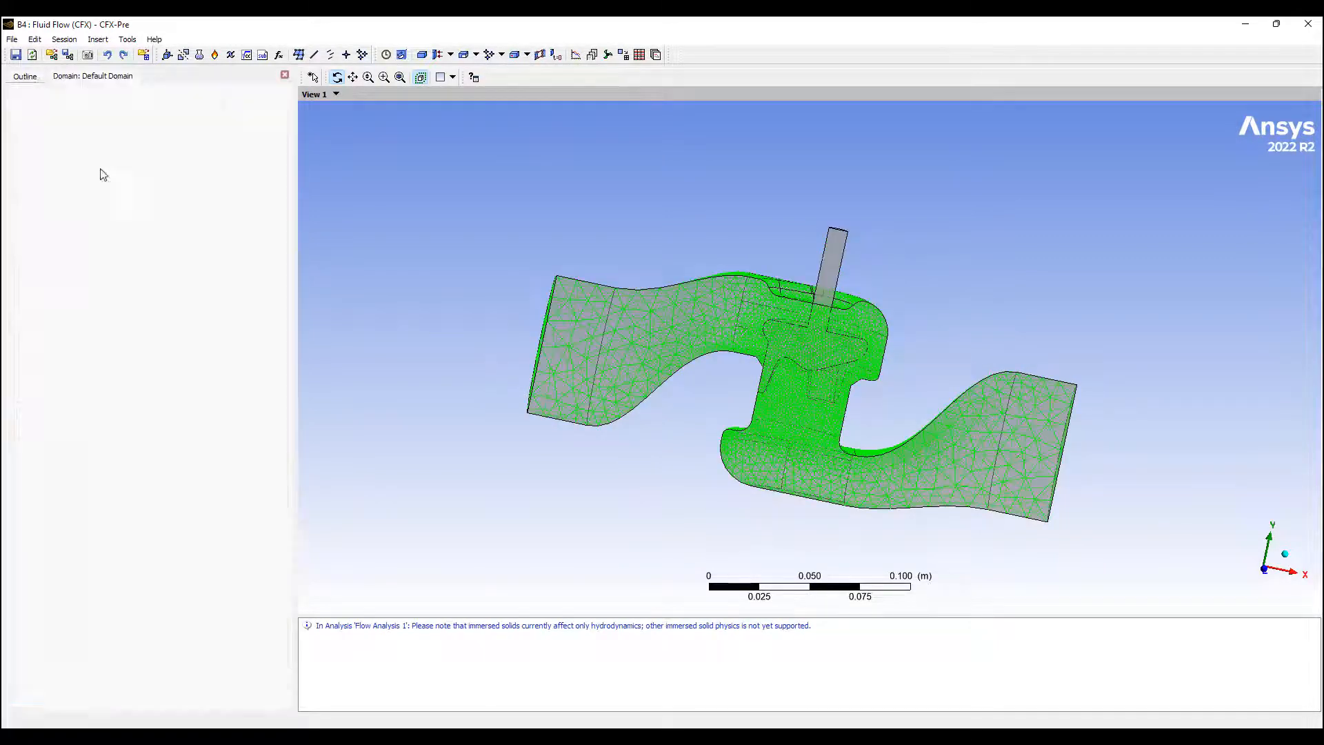
left_click(245, 292)
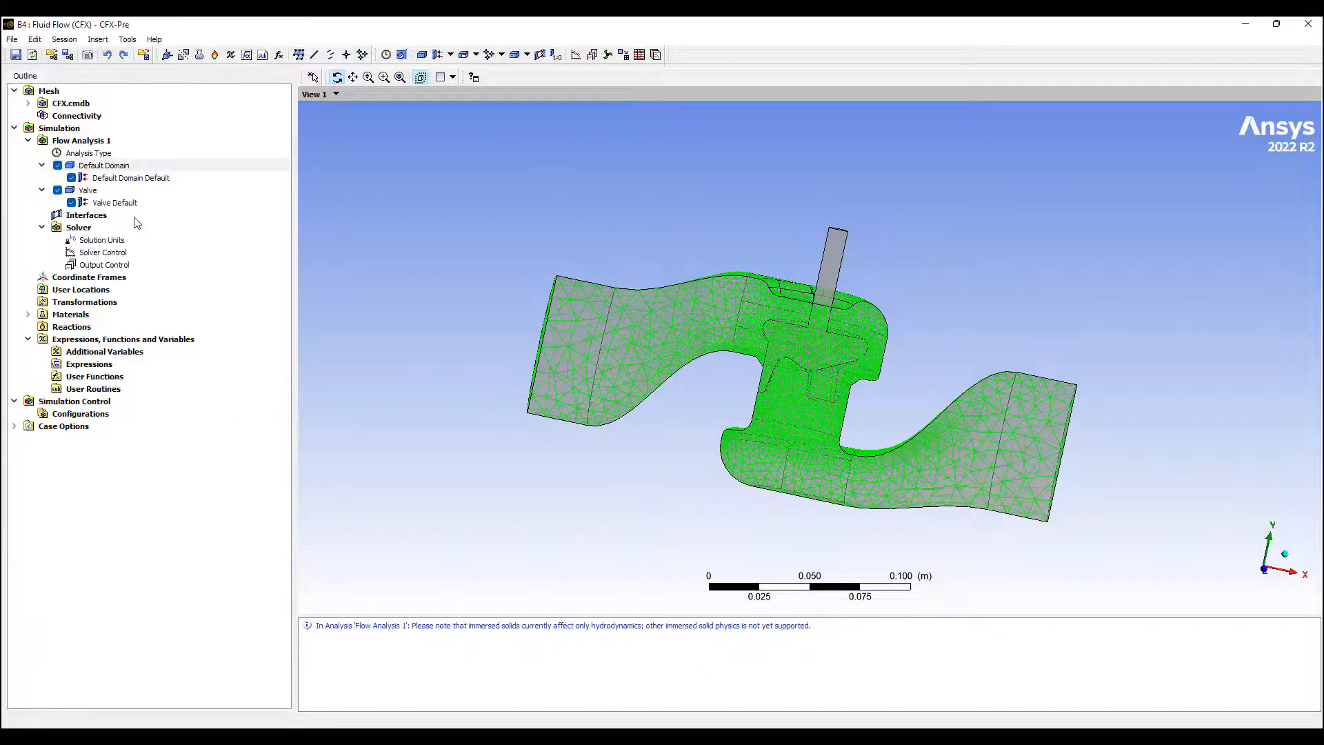
right_click(104, 165)
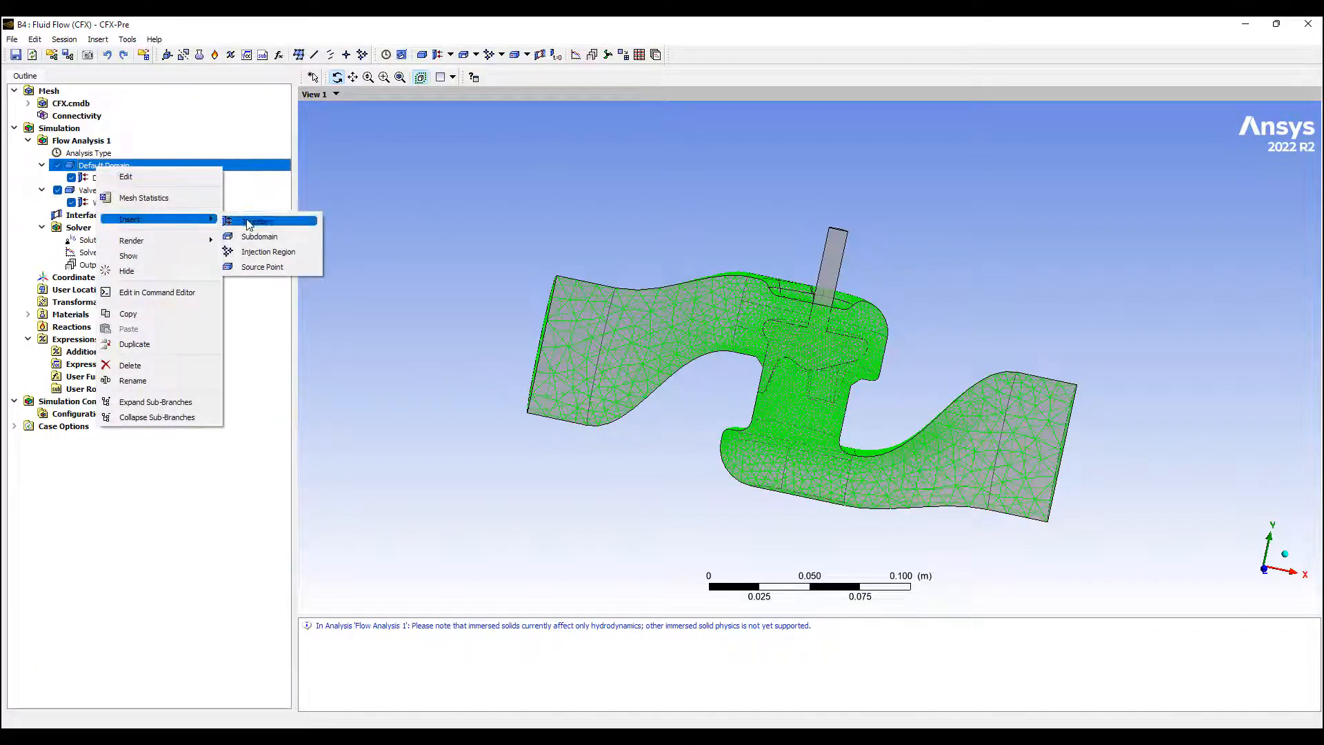
left_click(261, 221)
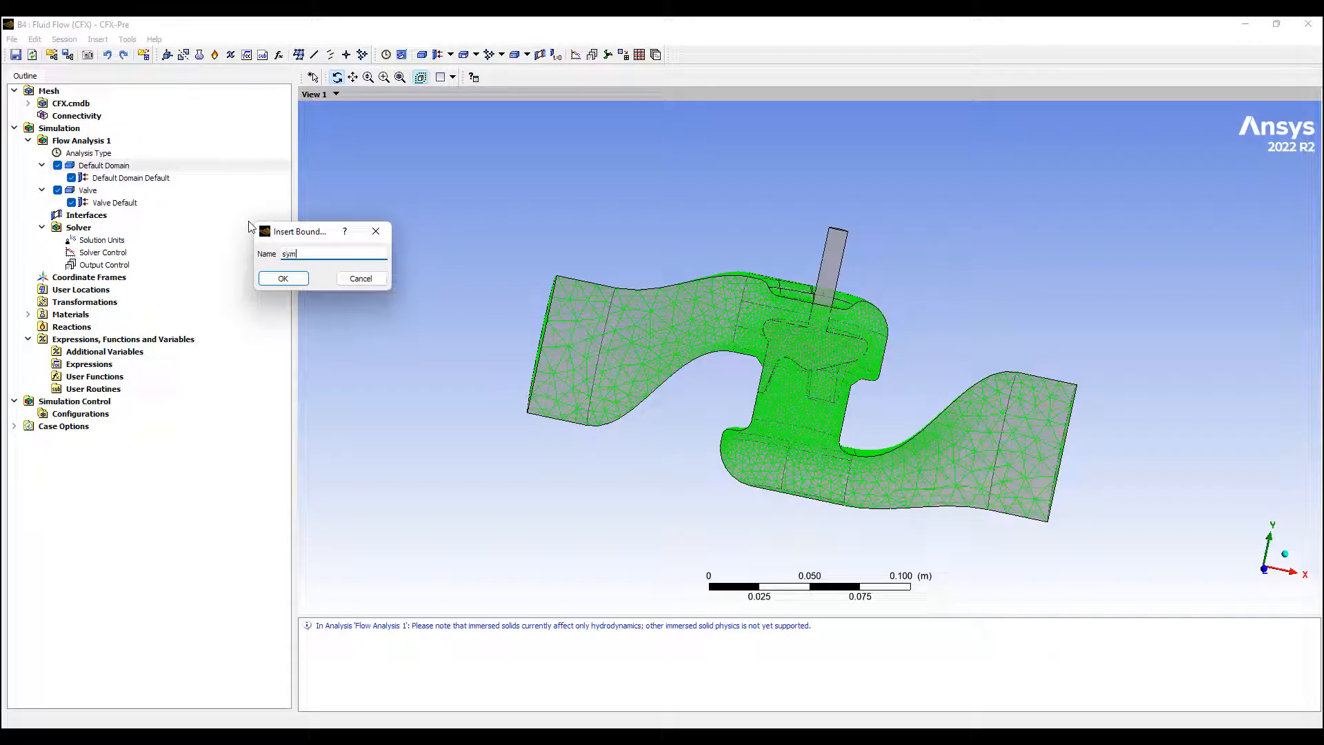
left_click(282, 278)
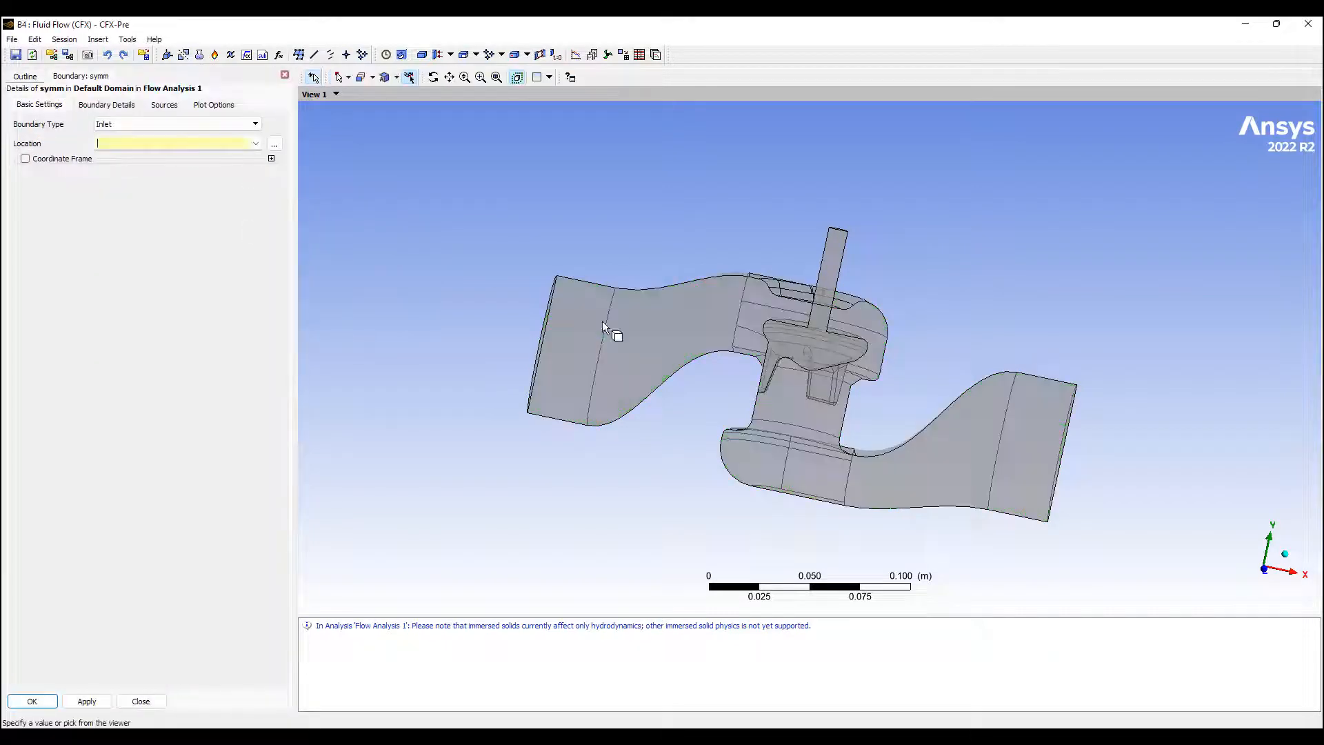
left_click(604, 330)
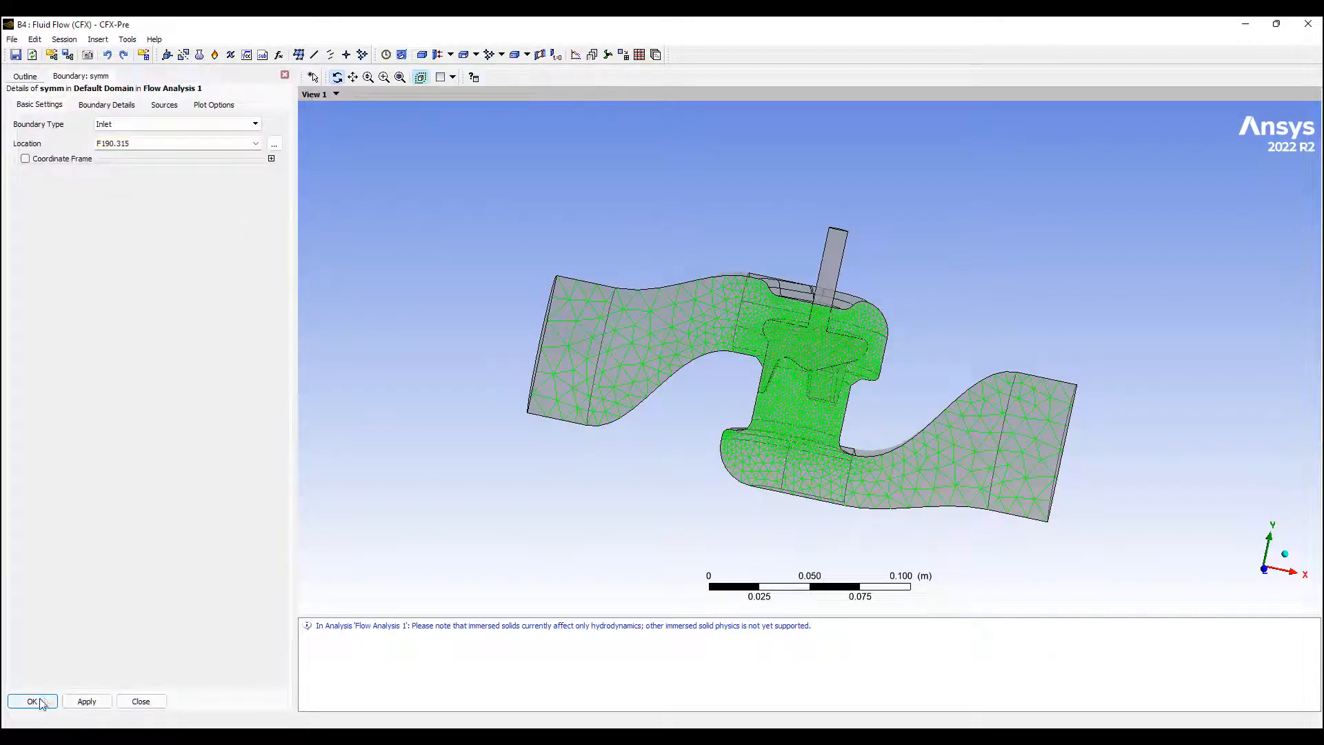
left_click(31, 701)
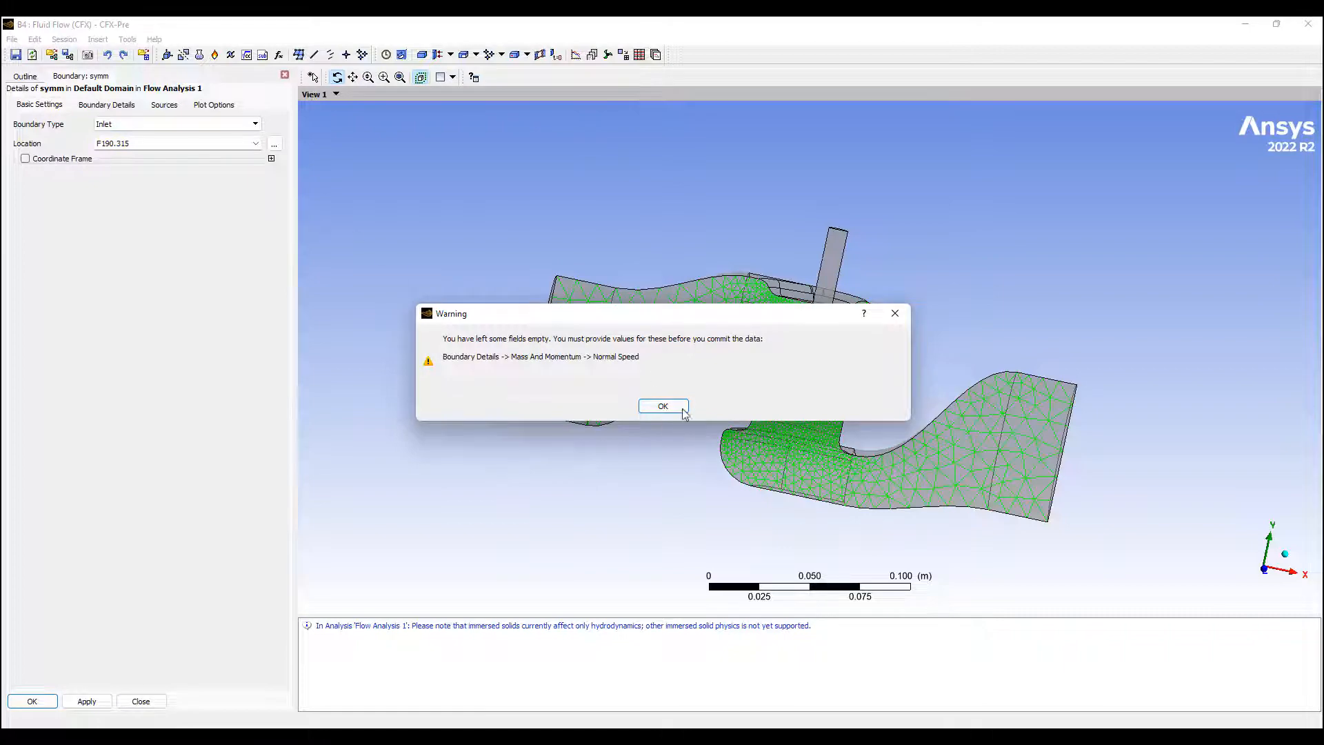
left_click(662, 405)
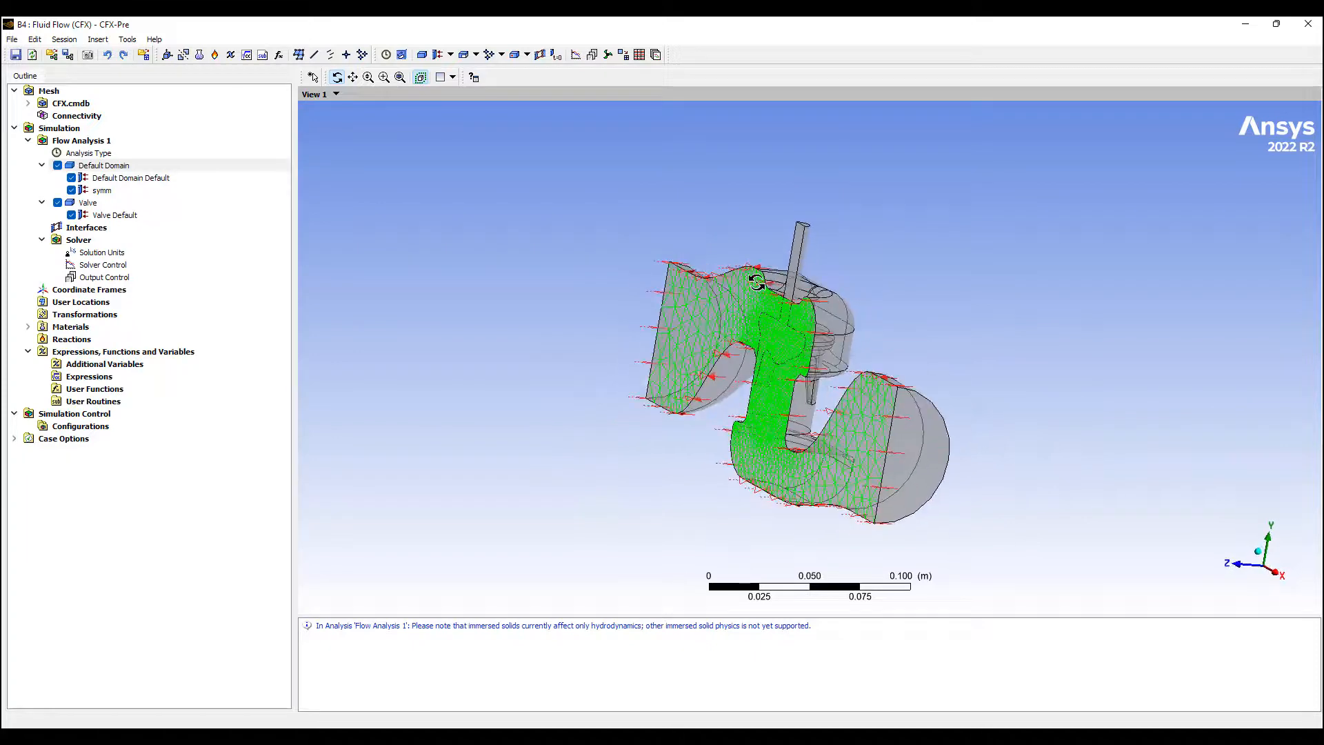
Step: Create an Inlet boundary on a pipe end face with Normal Speed 1 m s^-1
right_click(103, 164)
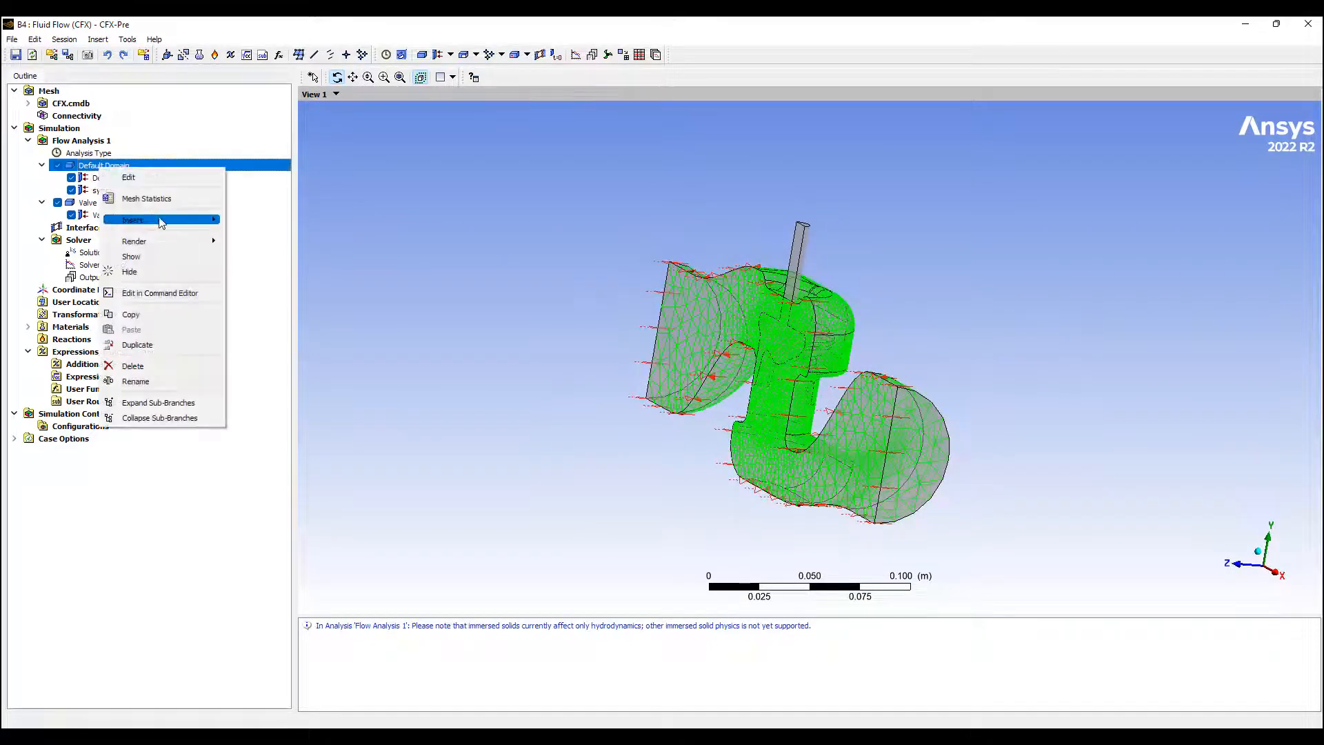
left_click(132, 219)
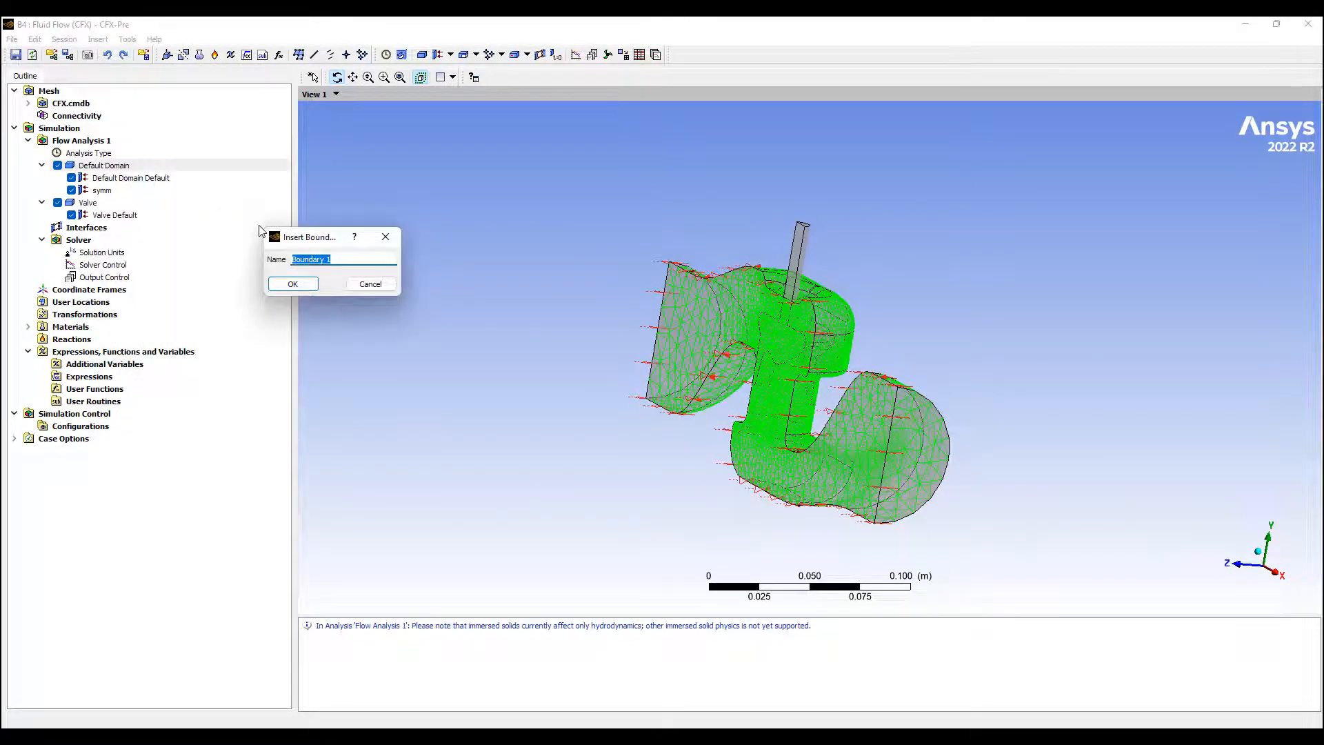
left_click(292, 283)
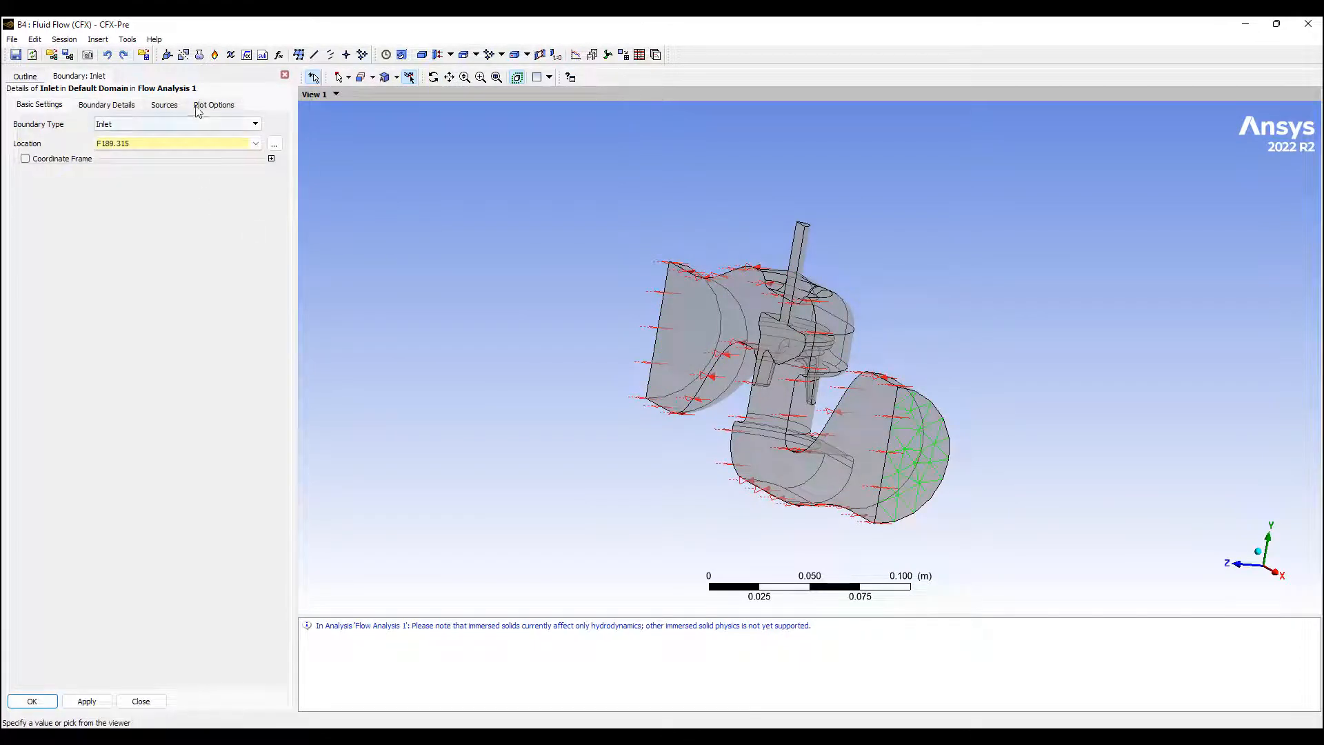
left_click(107, 104)
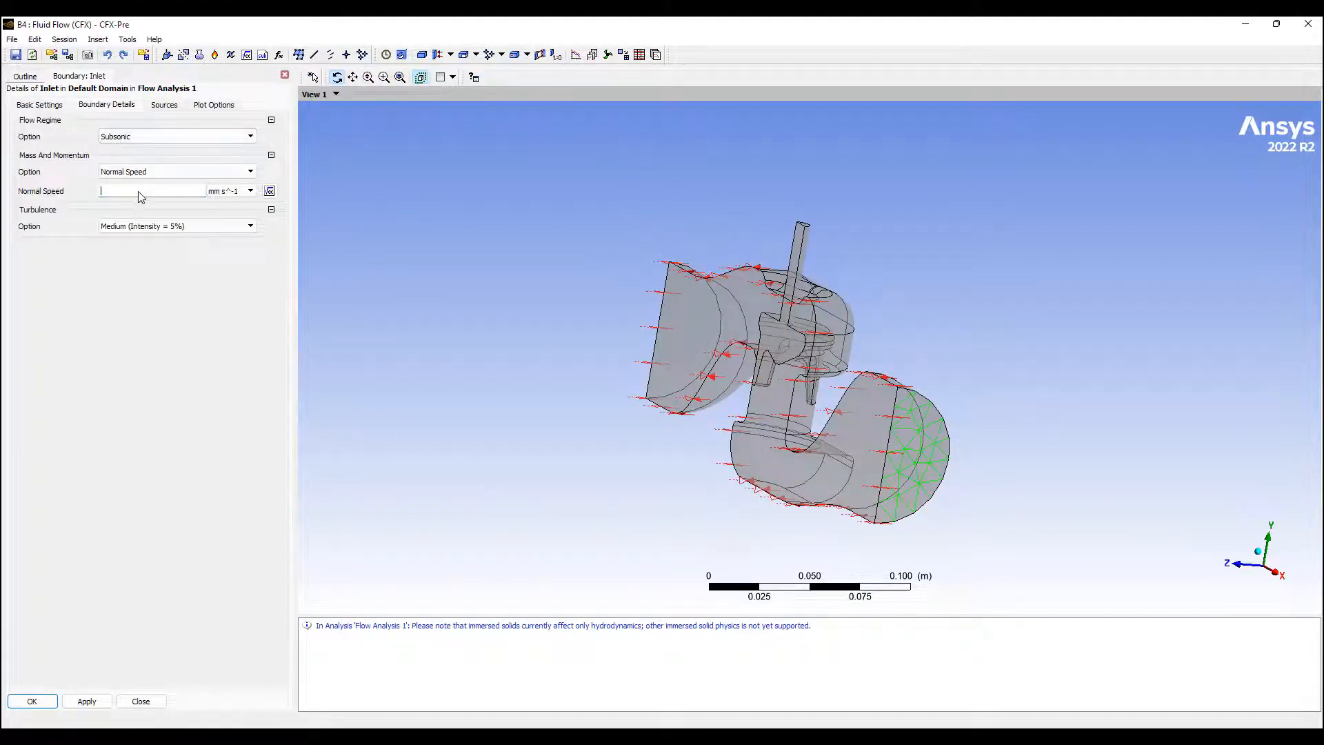
left_click(249, 190)
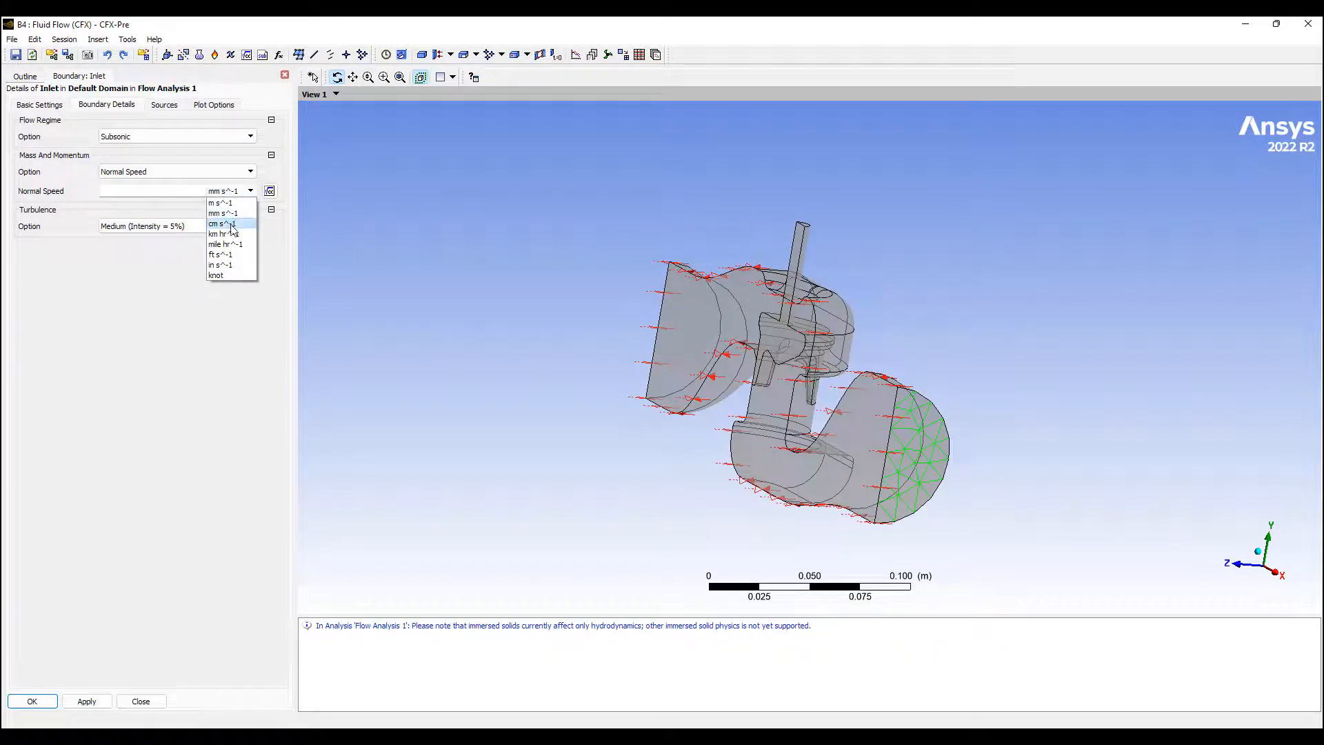
left_click(220, 203)
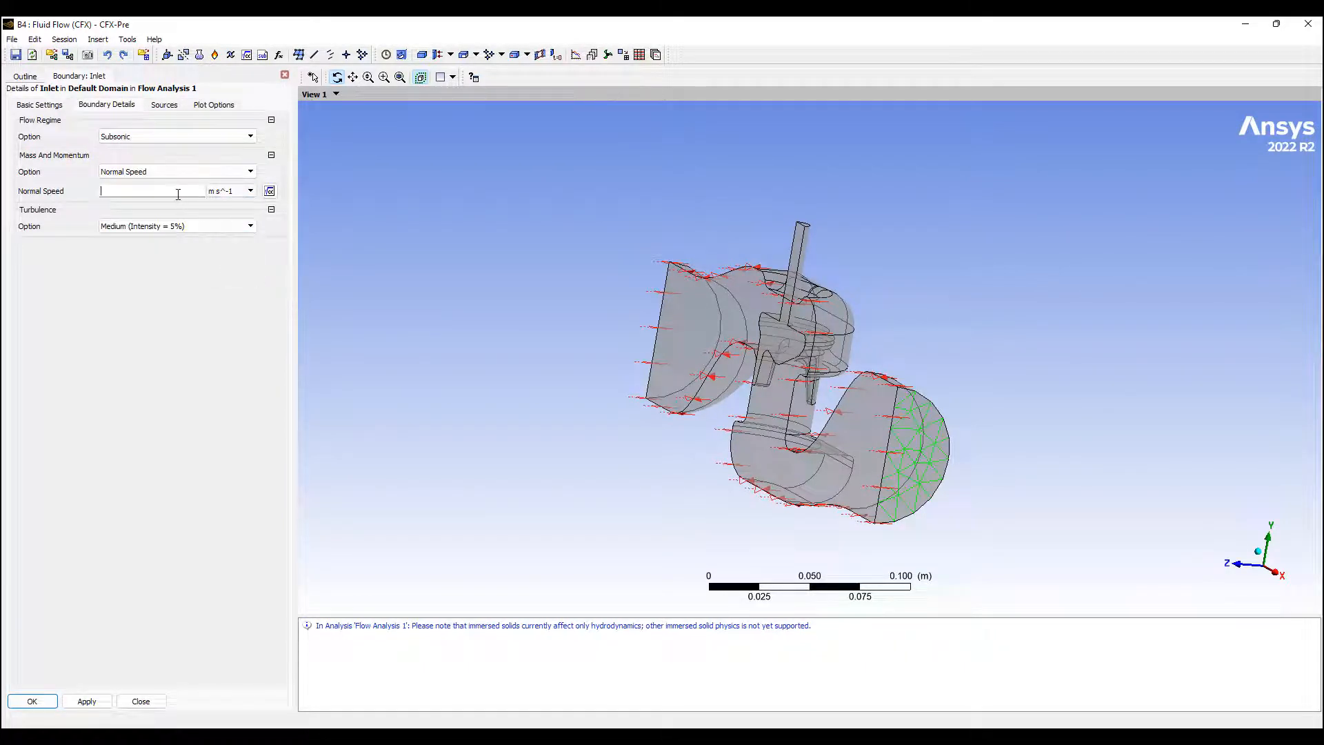
type("1")
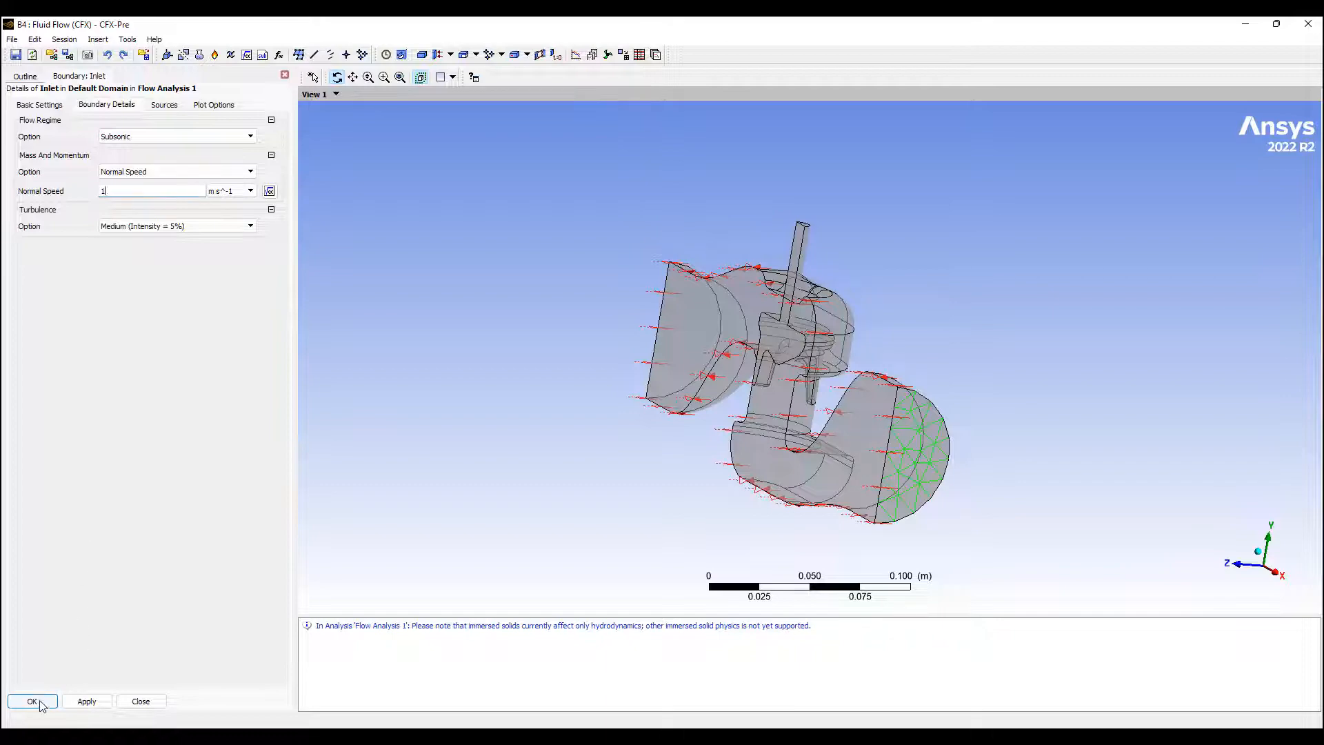
left_click(31, 701)
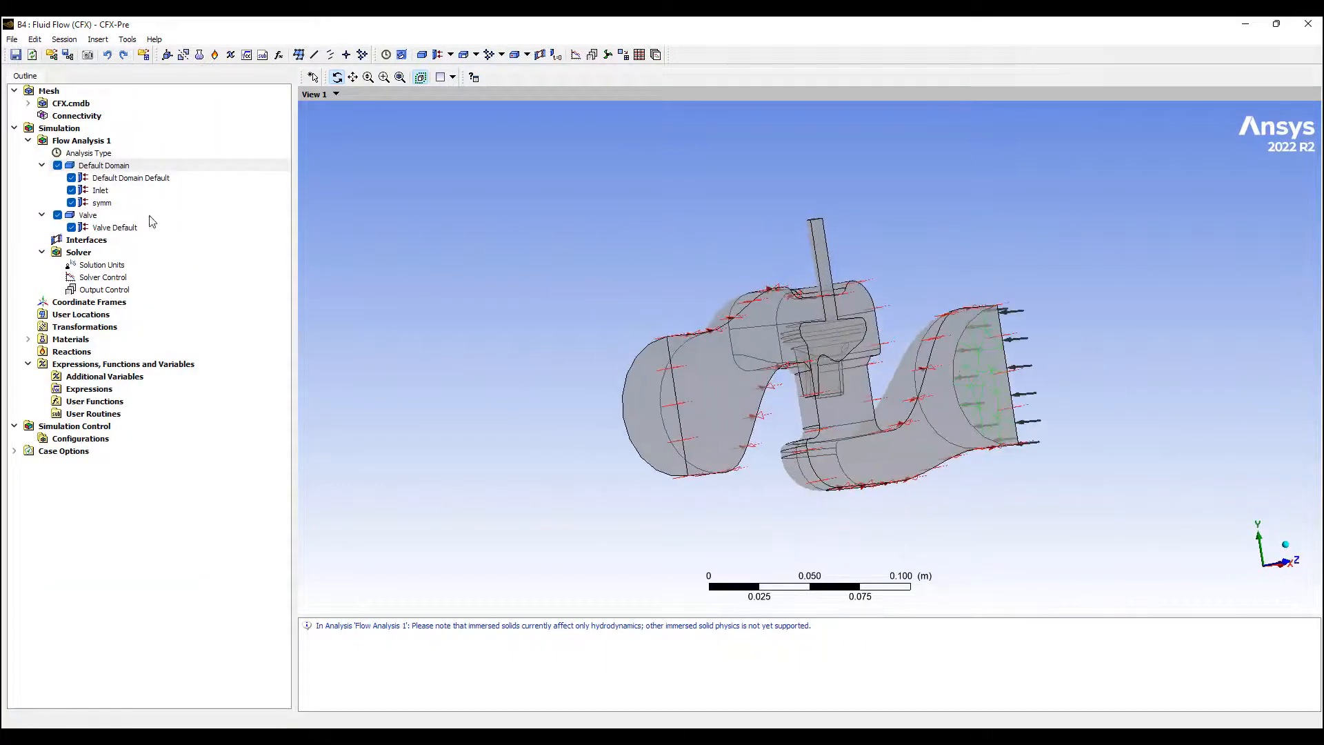
Step: Create an outlet boundary on the opposite pipe end with Average Static Pressure, relative pressure 0
right_click(103, 164)
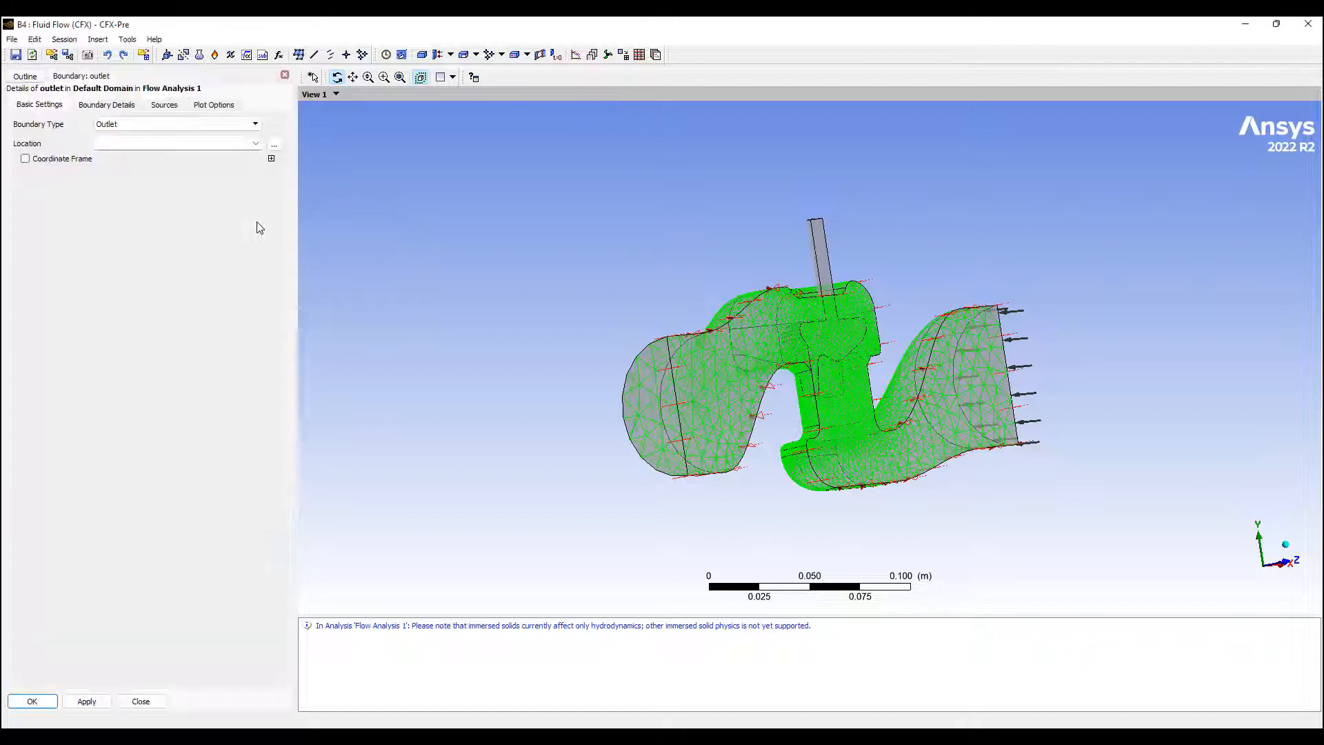
left_click(665, 412)
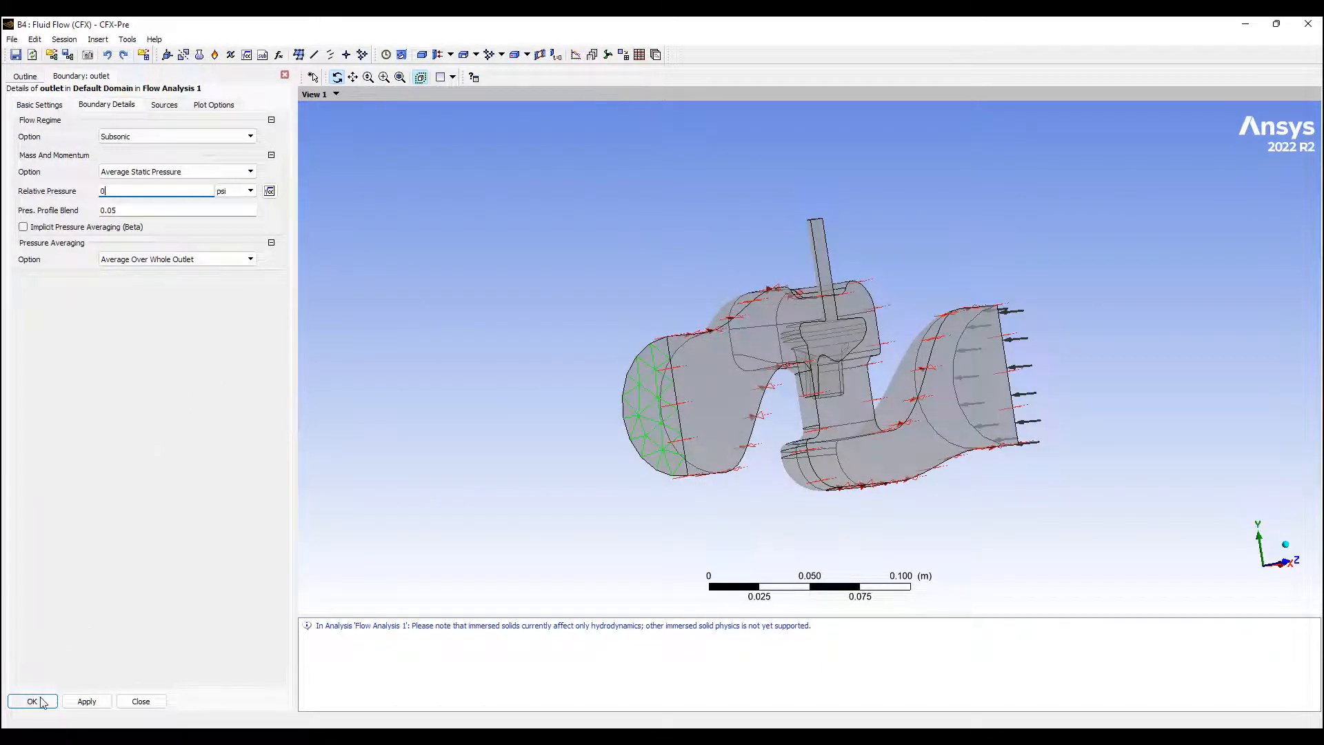
left_click(31, 701)
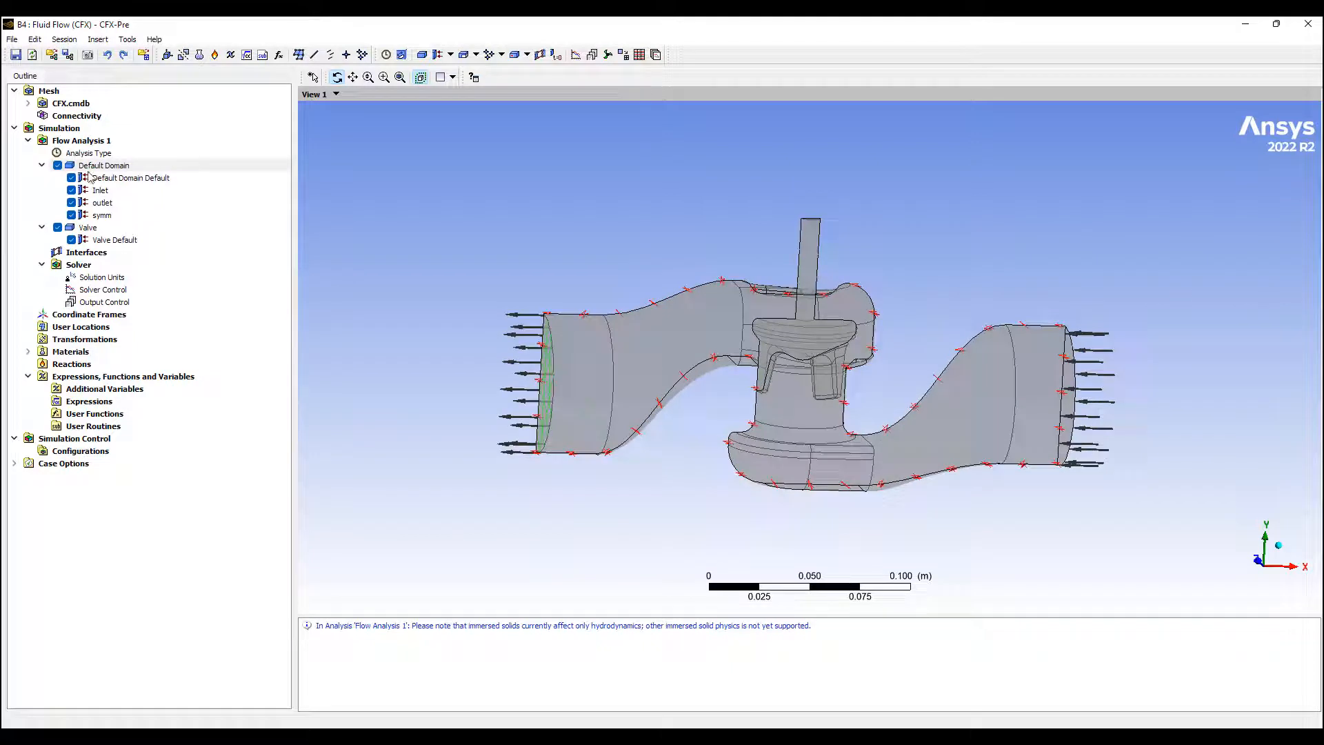
left_click(104, 164)
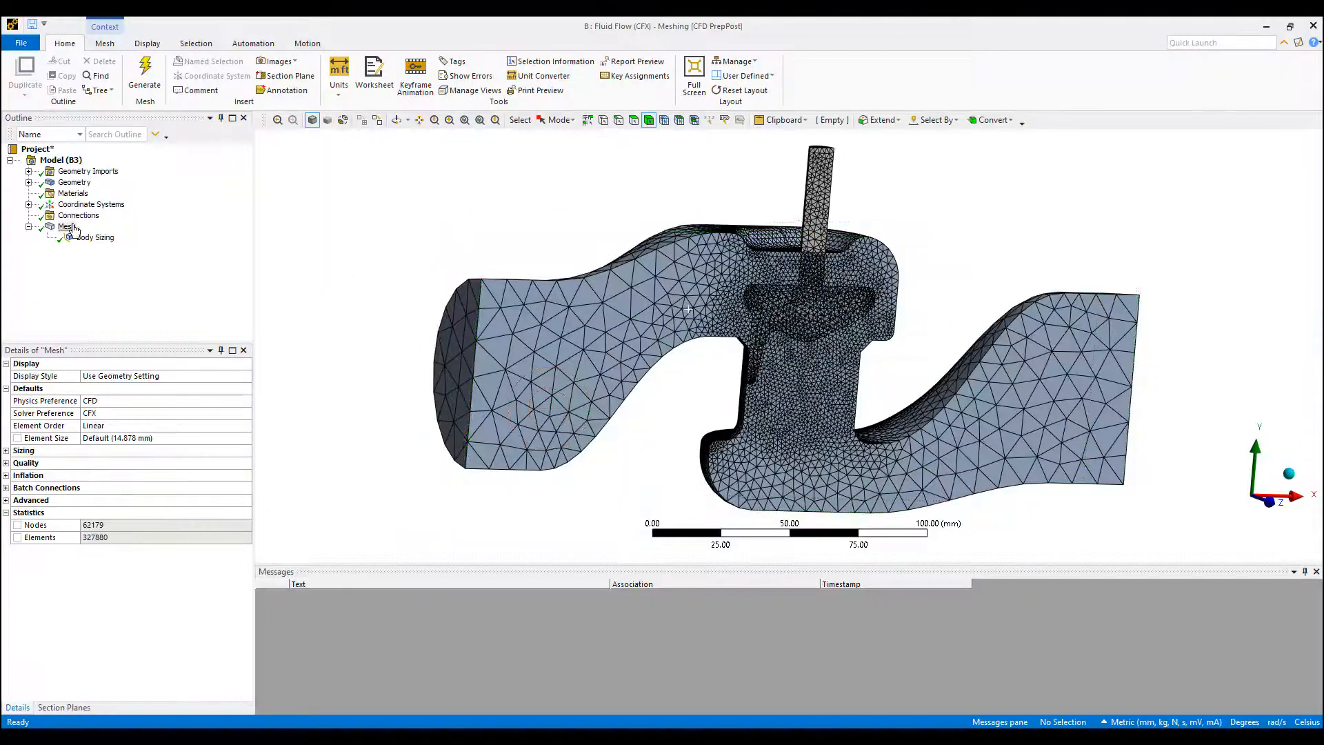
Step: Insert an inflation control on 32 wall faces with First Aspect Ratio and 10 maximum layers, then regenerate the mesh
right_click(66, 226)
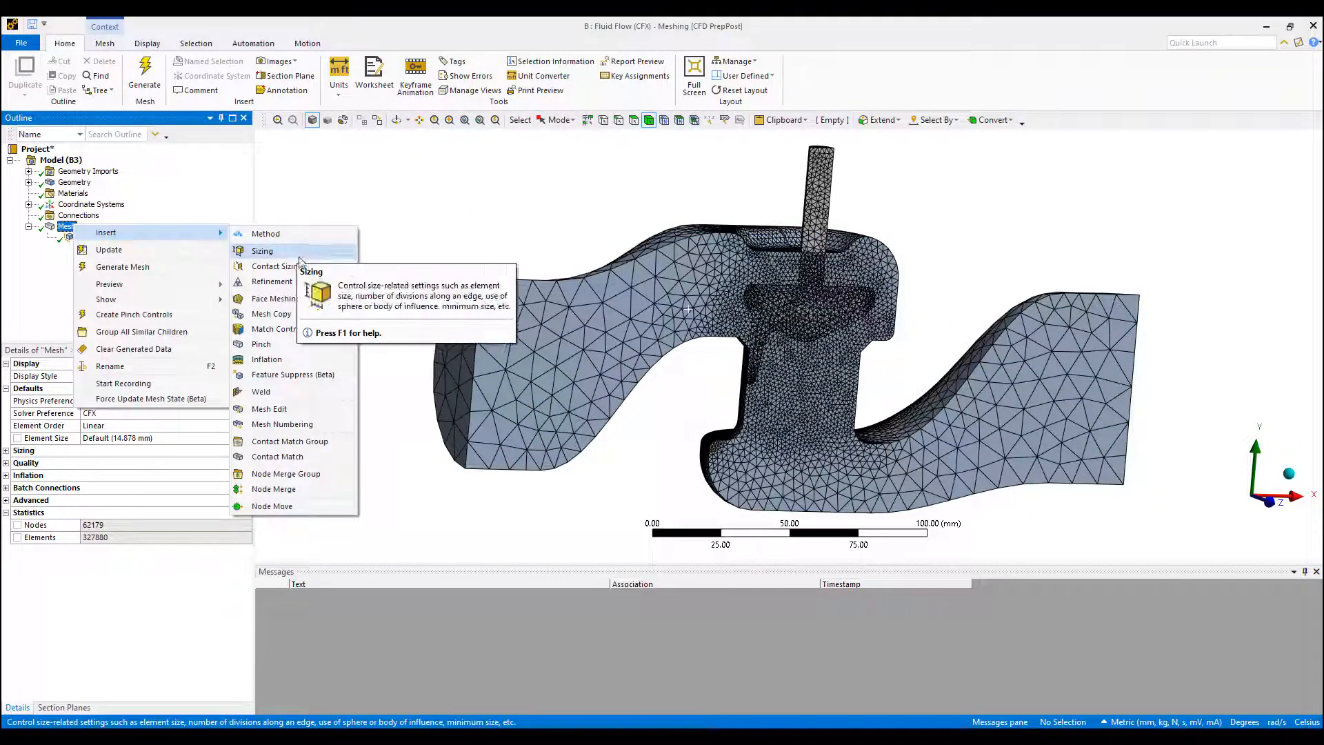
mouse_move(266, 358)
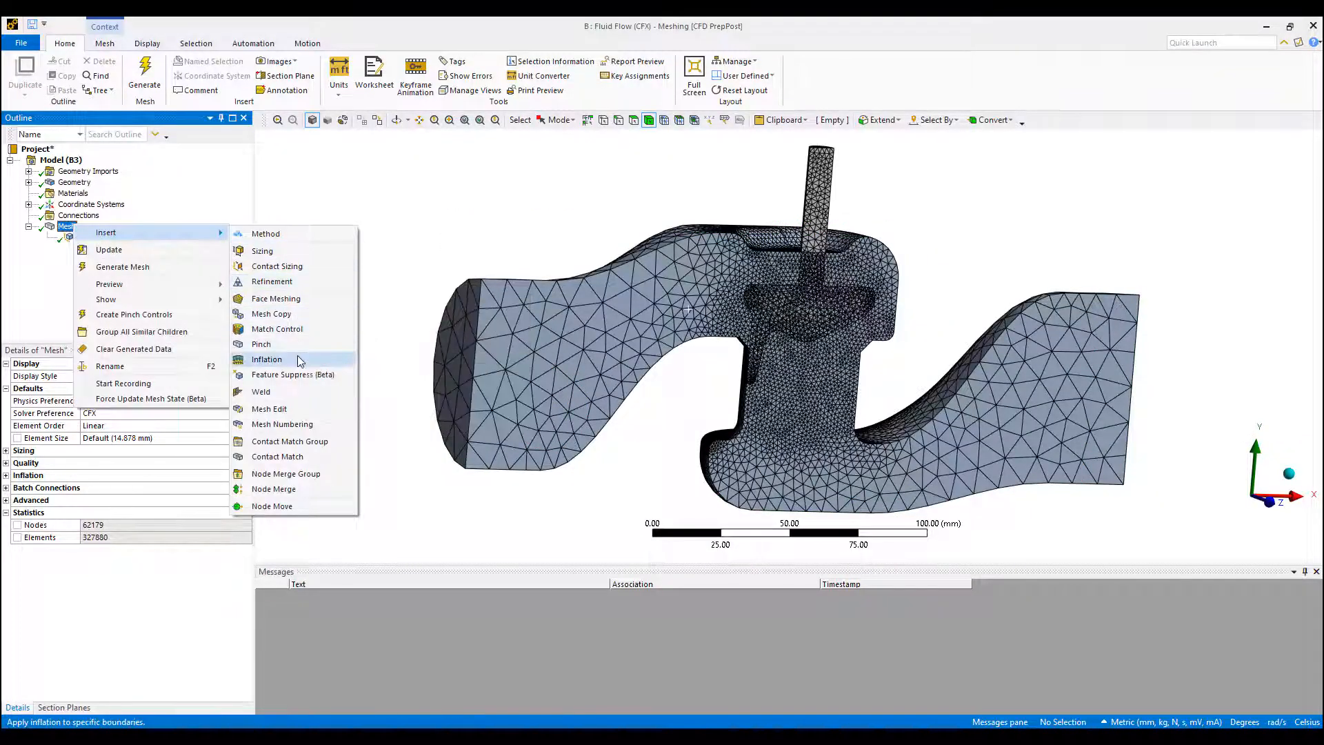
left_click(266, 359)
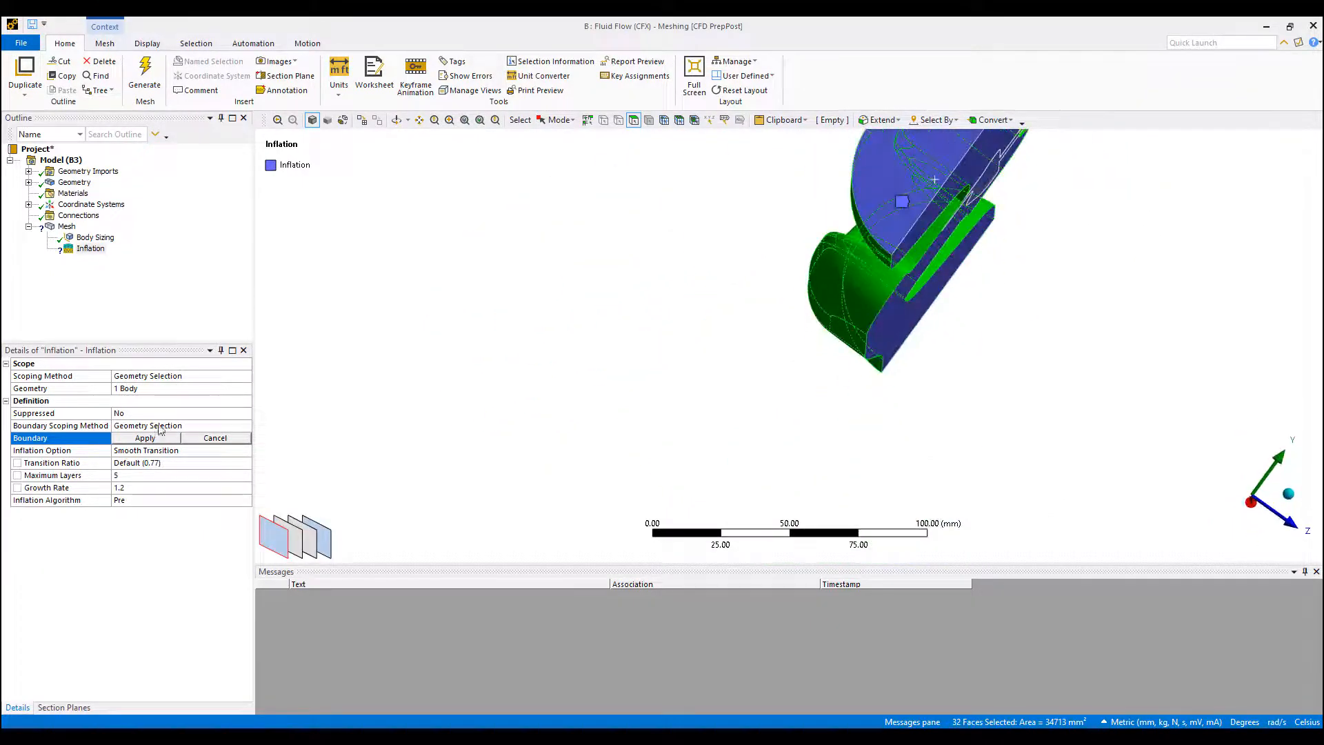
left_click(145, 437)
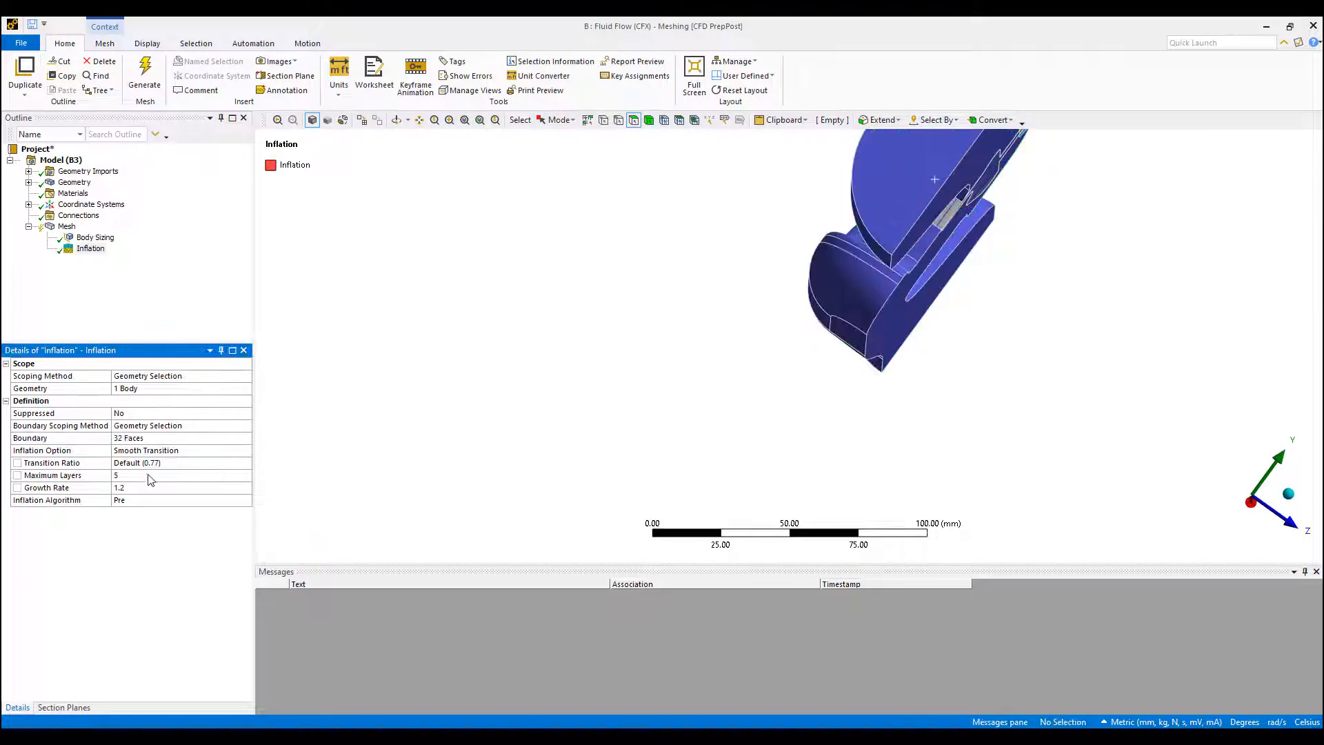
left_click(145, 449)
type("10")
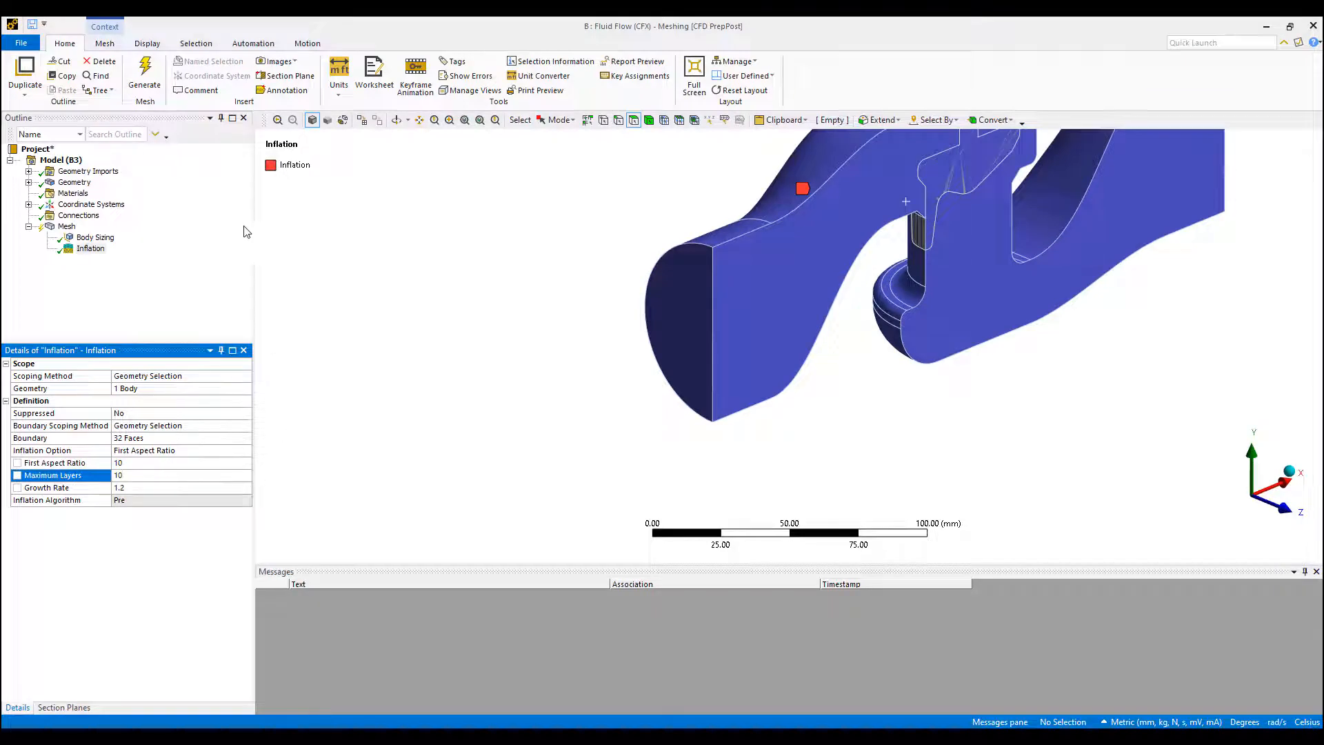
left_click(144, 76)
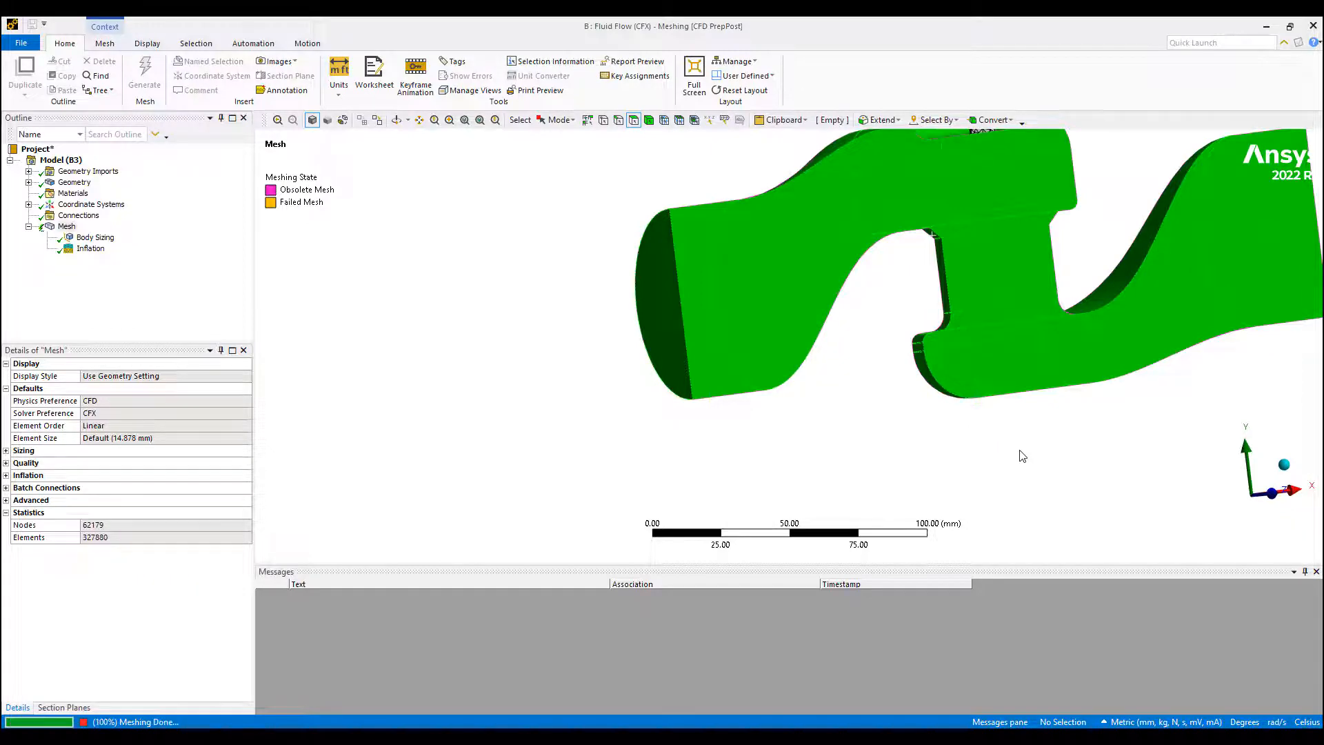
Step: Close Meshing and return to the Workbench project schematic
left_click(145, 76)
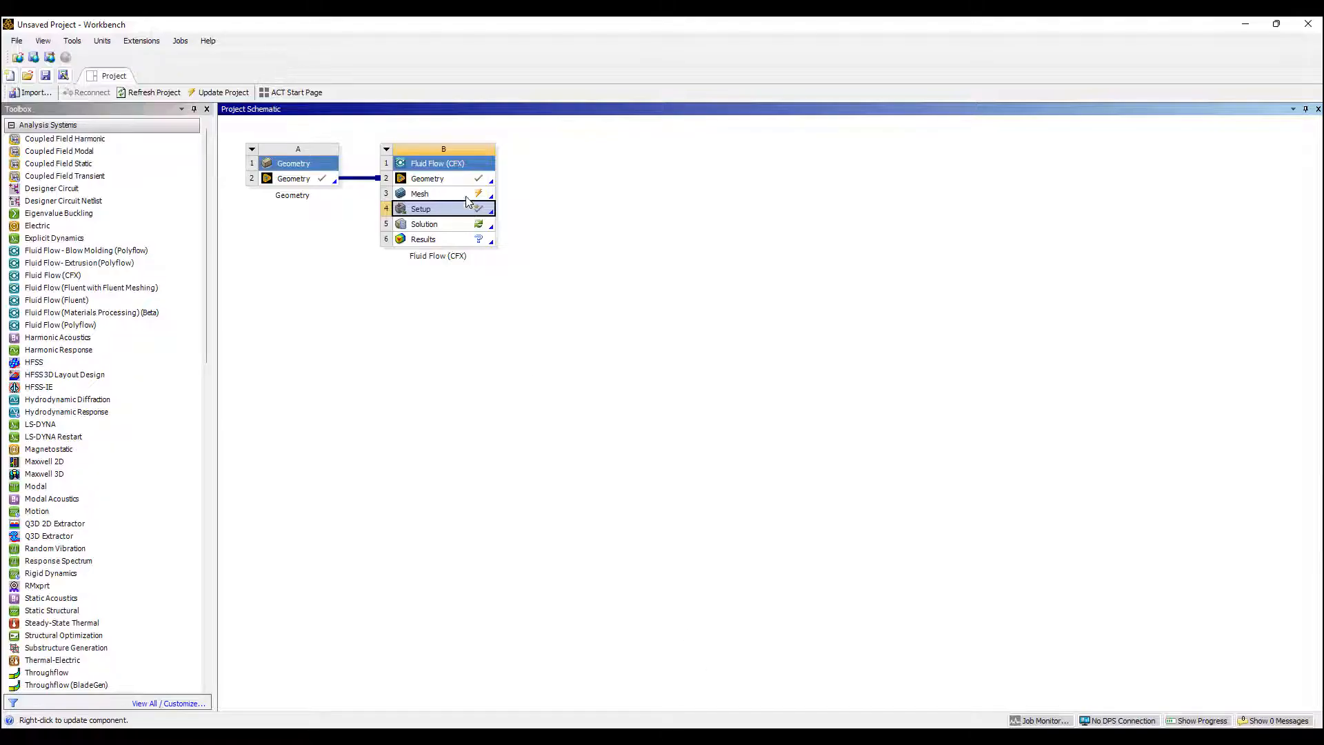
Step: Refresh the CFX setup with the new mesh and set Solver Control Max. Iterations to 50
left_click(419, 193)
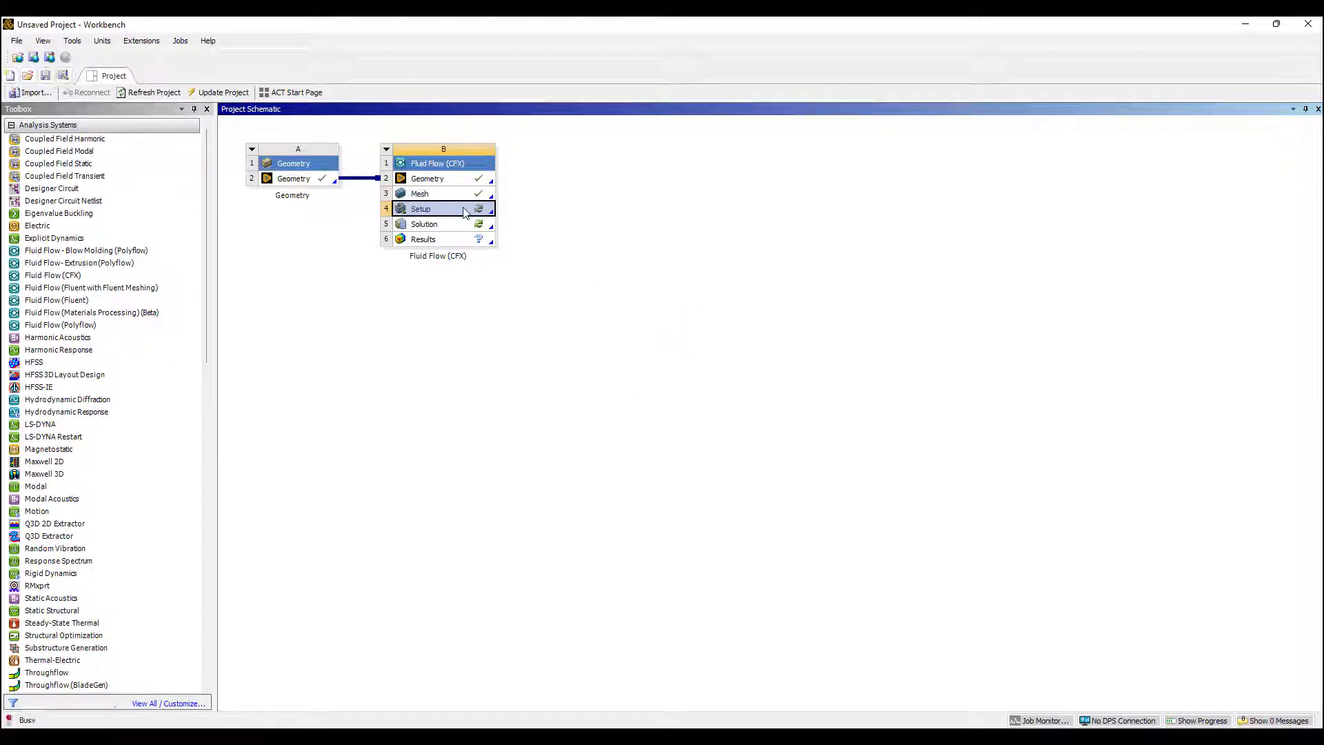
double_click(443, 208)
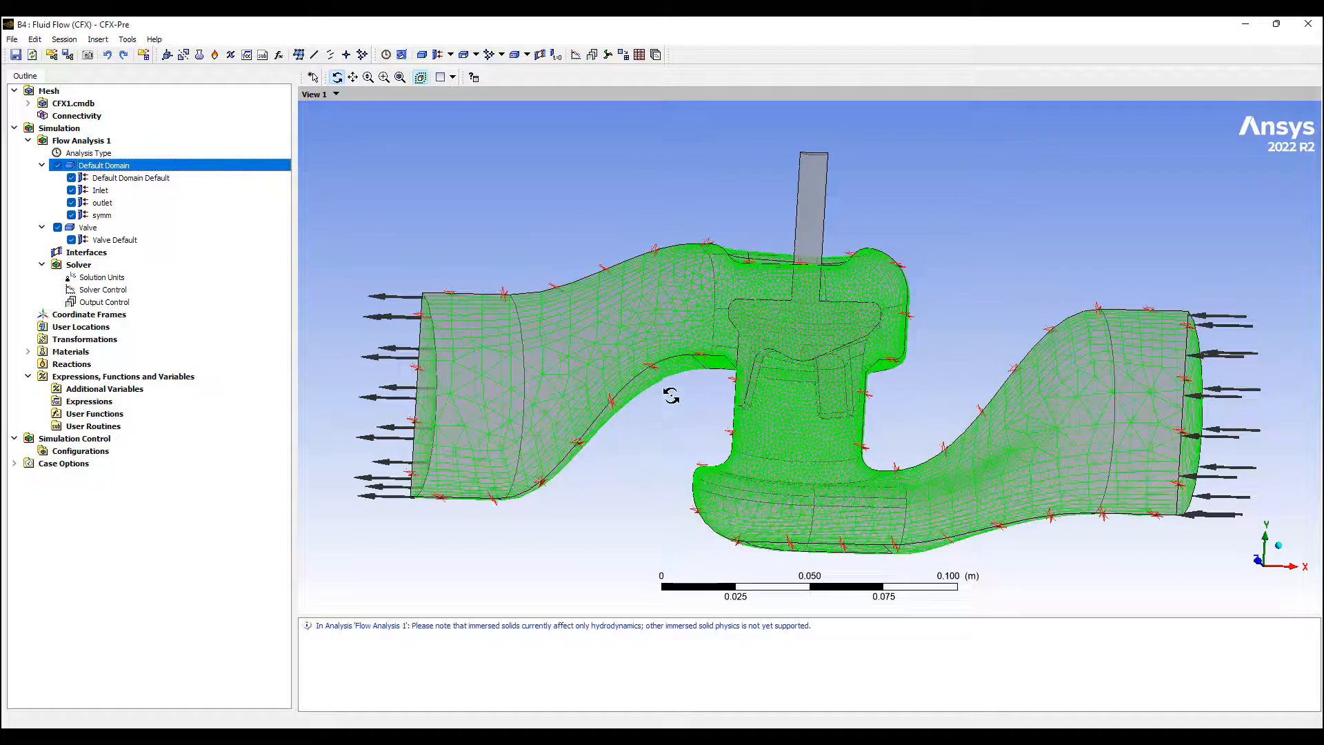
left_click(104, 289)
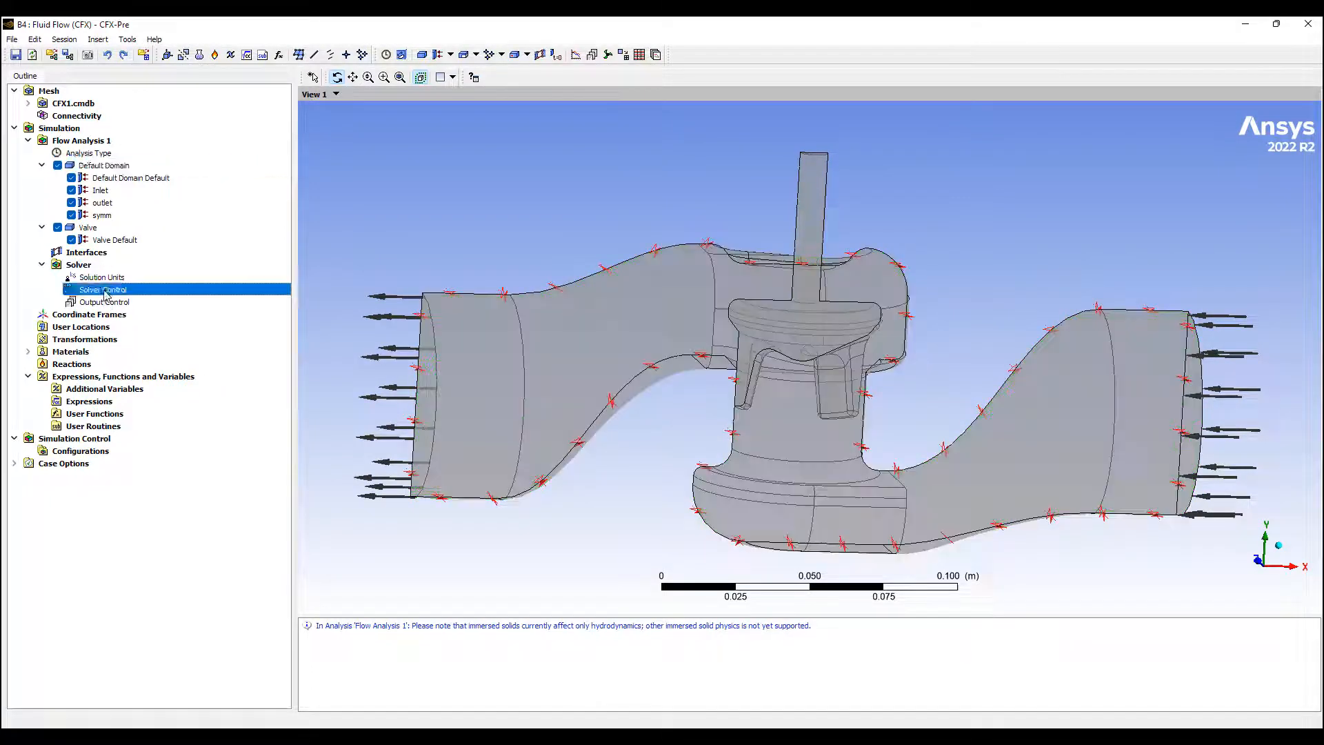
double_click(101, 290)
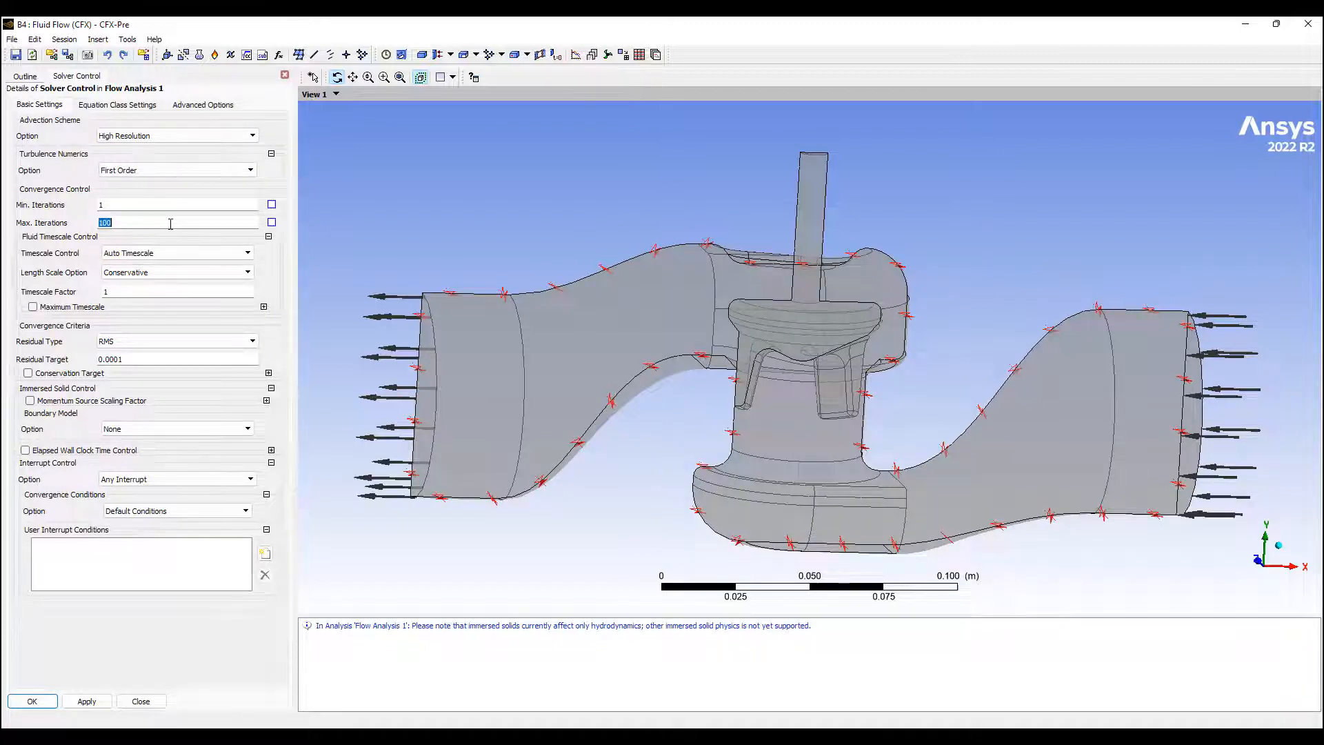
type("50")
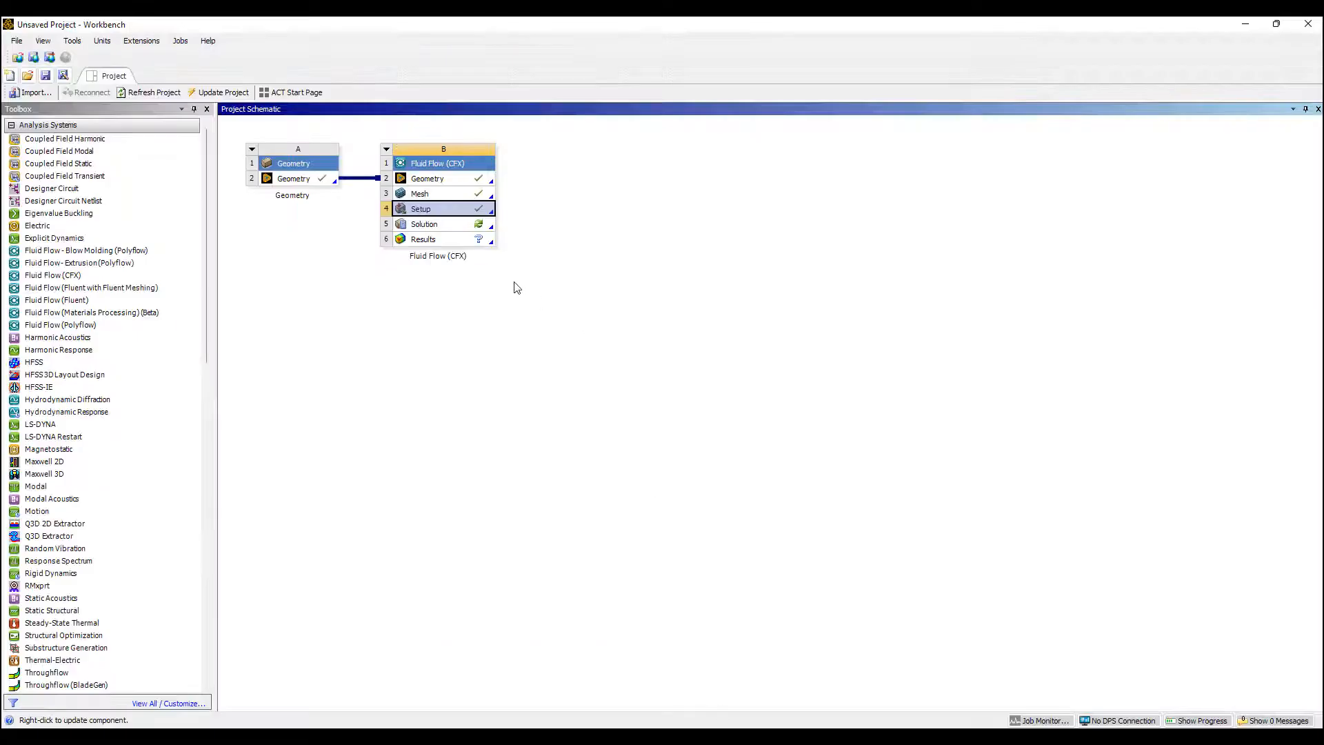
Step: Launch the Solution in Intel MPI Local Parallel with more partitions and start the run
double_click(424, 224)
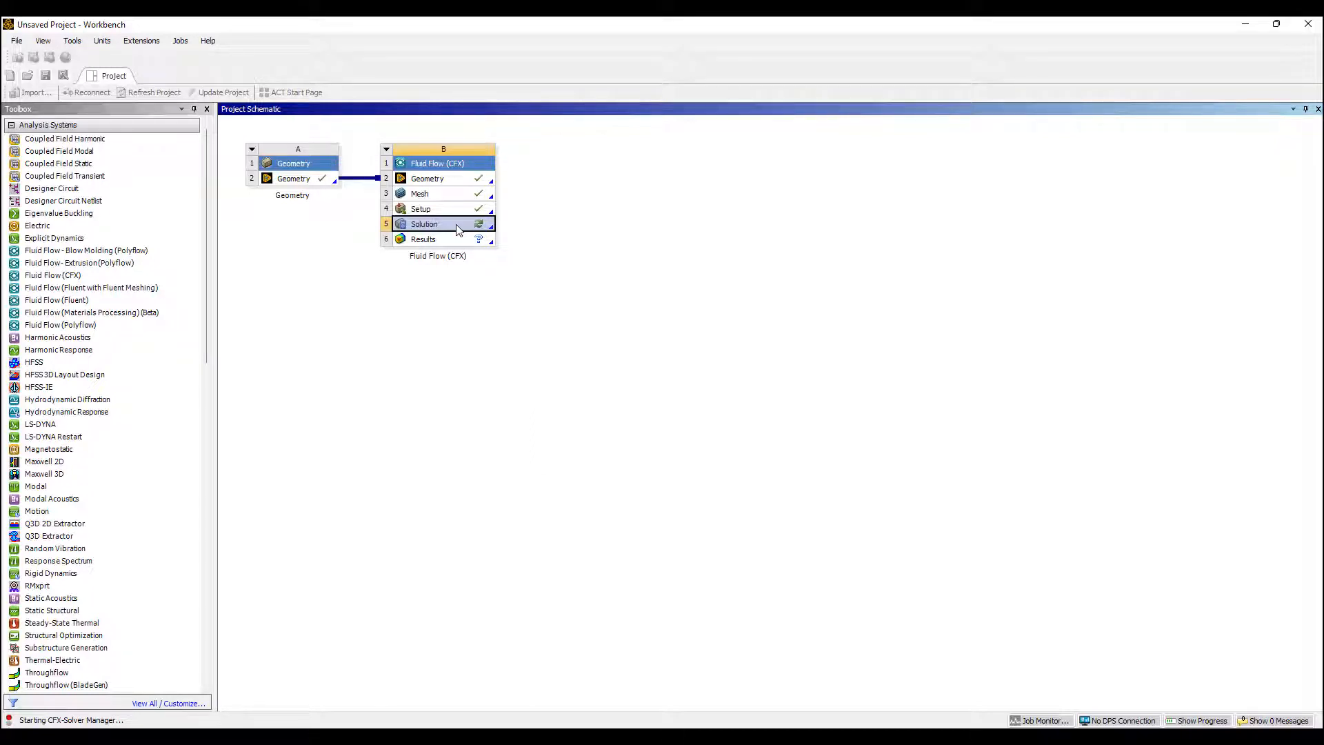
double_click(423, 223)
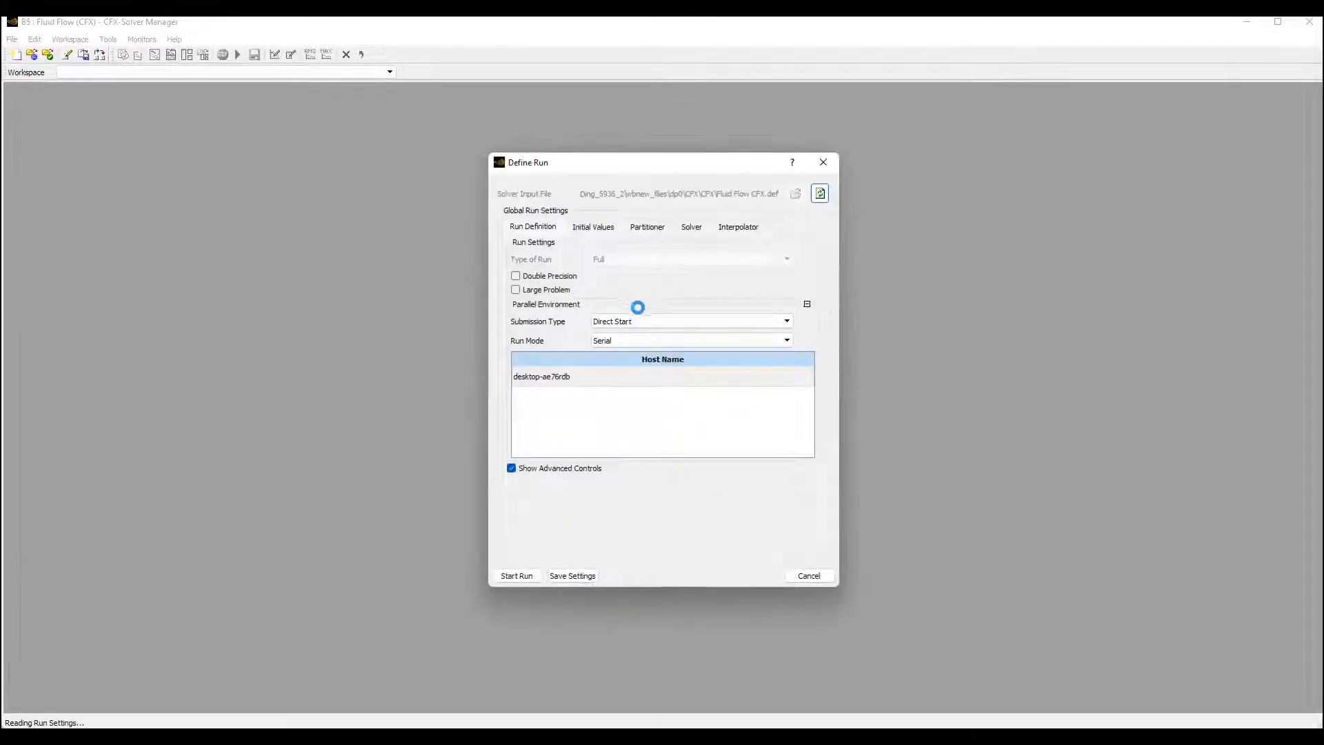
left_click(784, 322)
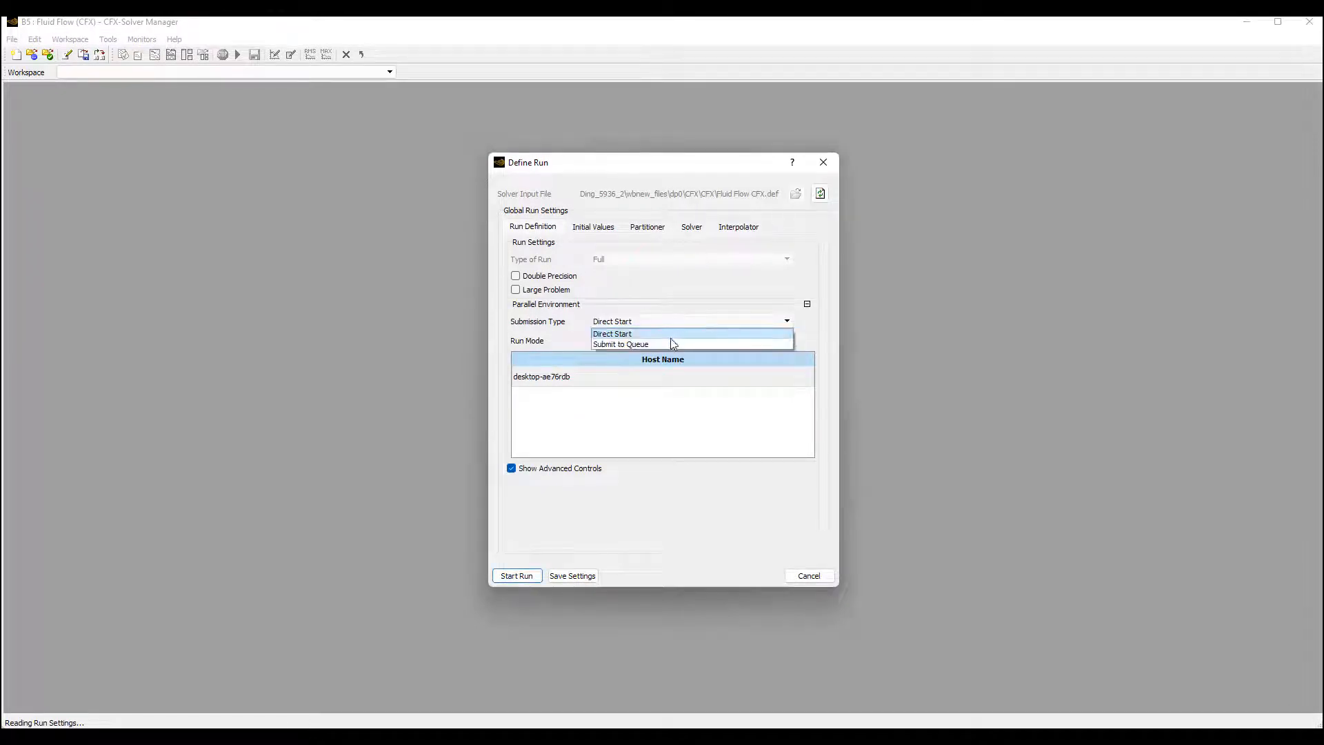
left_click(611, 334)
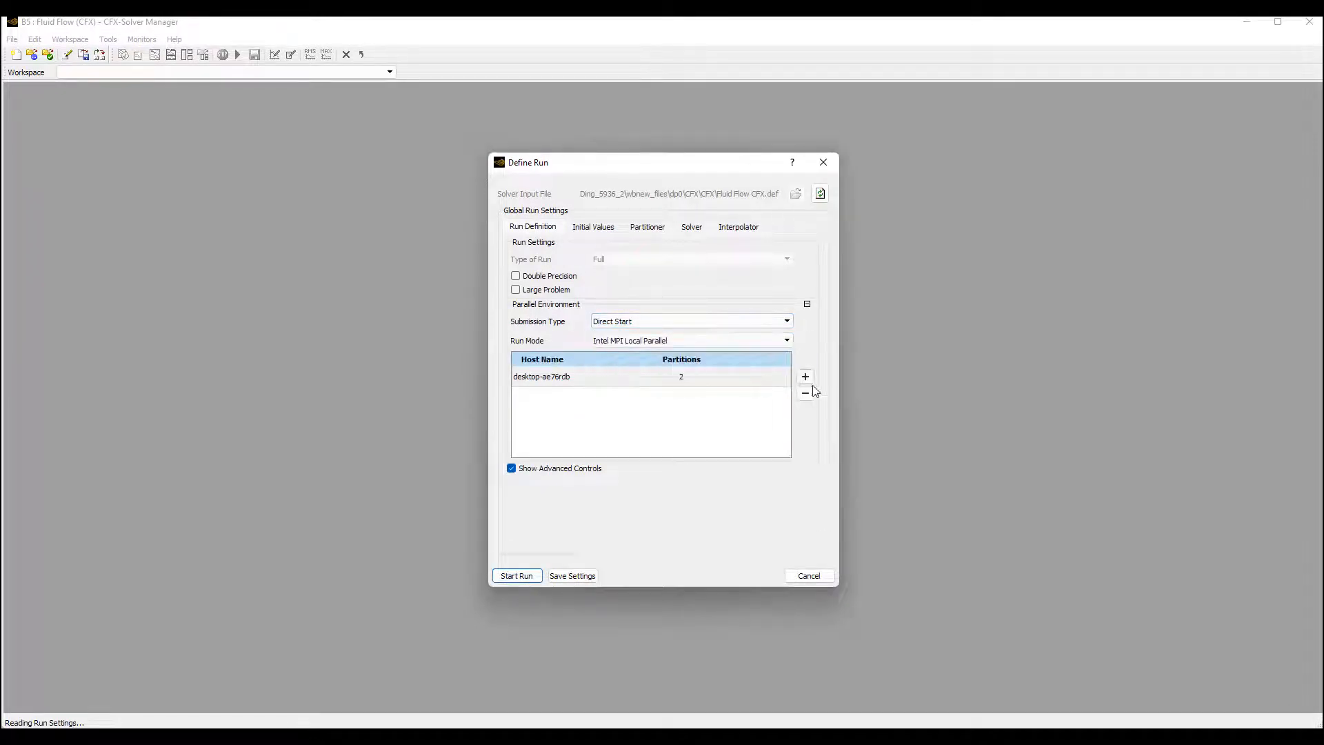
left_click(804, 377)
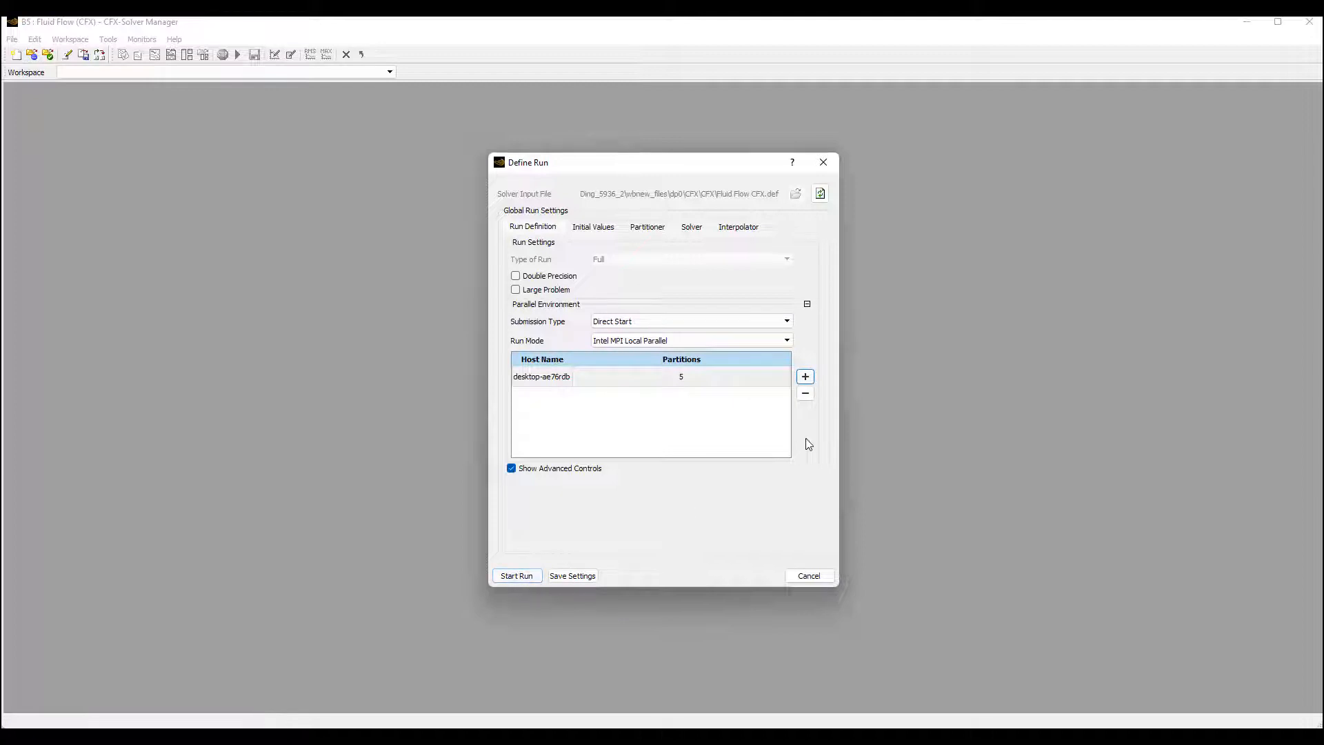
left_click(516, 576)
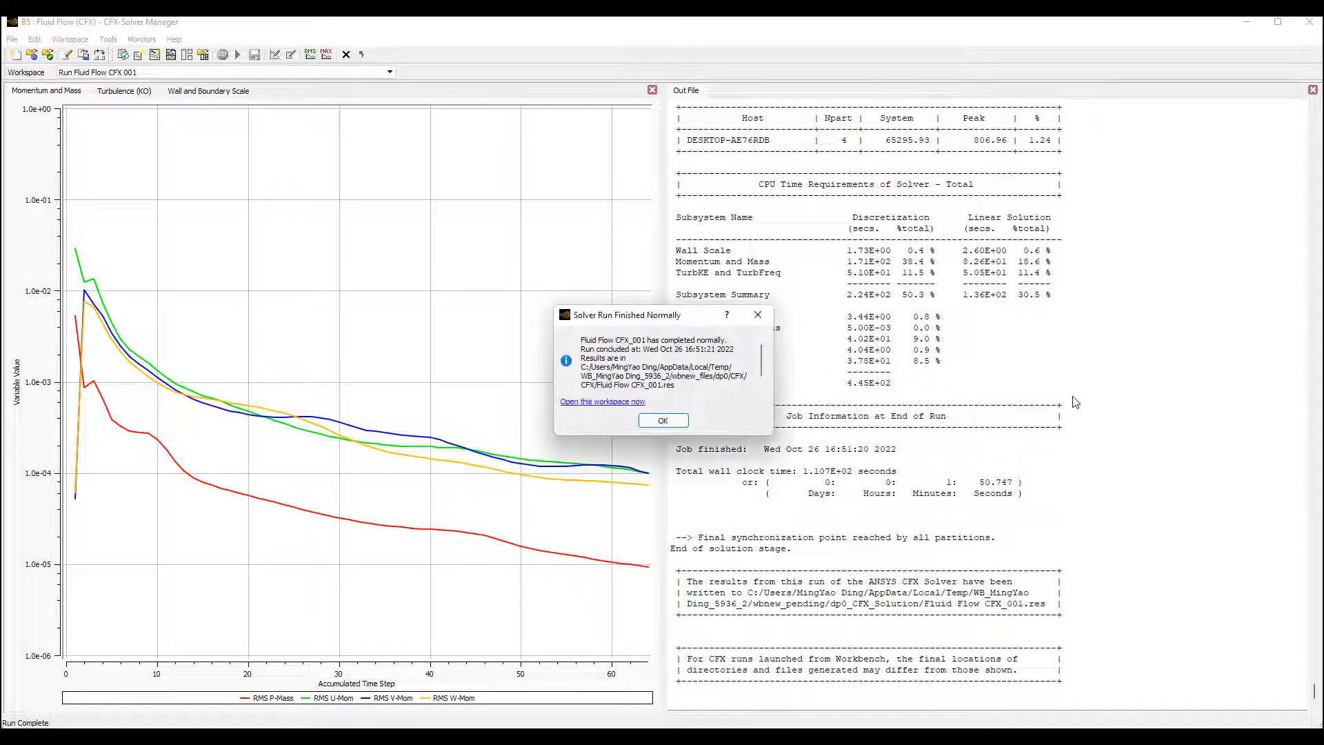
Step: Acknowledge the finished run and launch Results for post-processing in CFD-Post
left_click(664, 421)
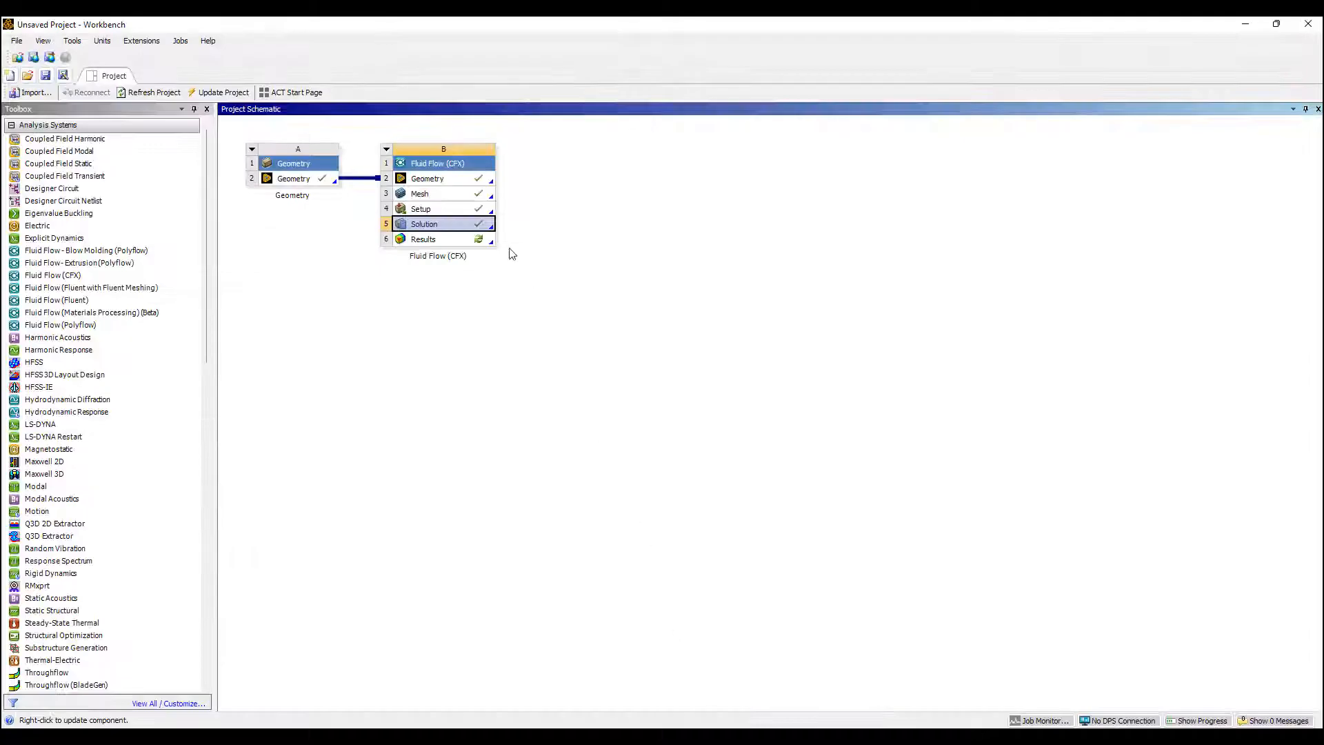
double_click(437, 238)
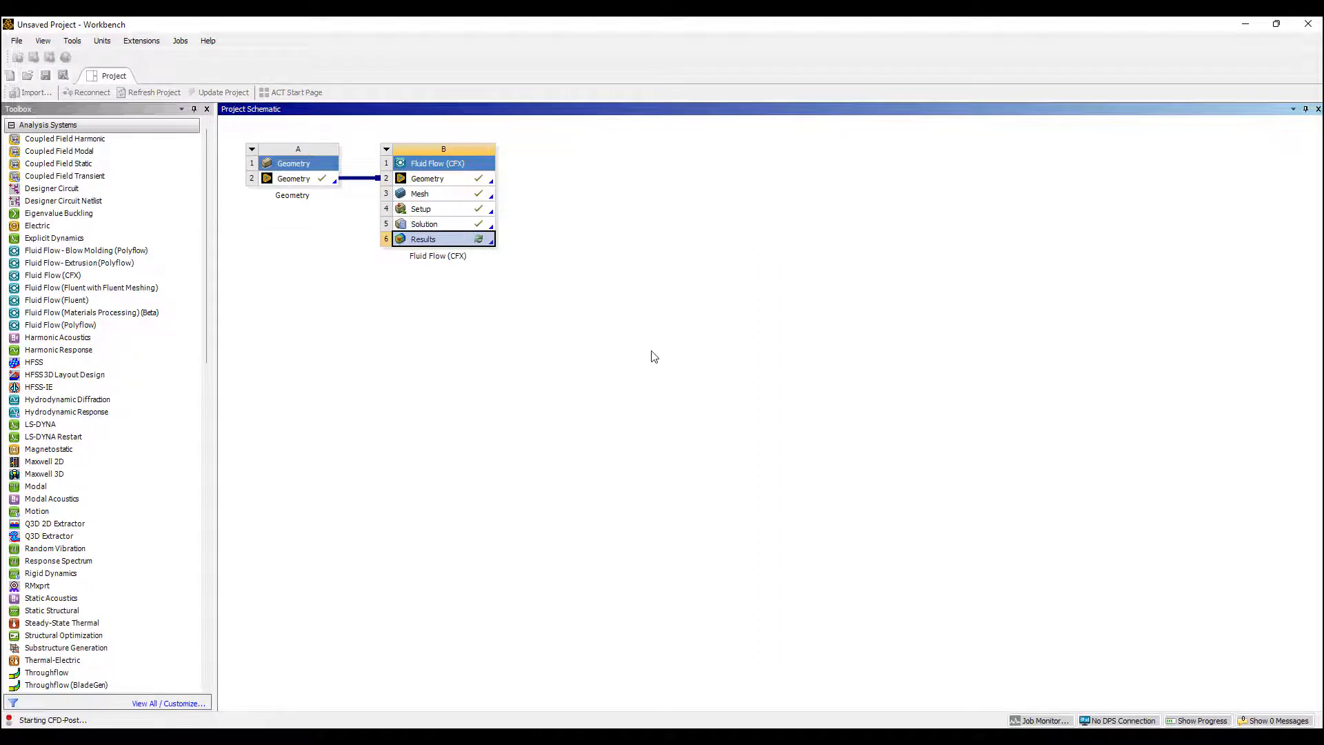
Step: Show the symm plane coloured by a Pressure variable contour
double_click(438, 239)
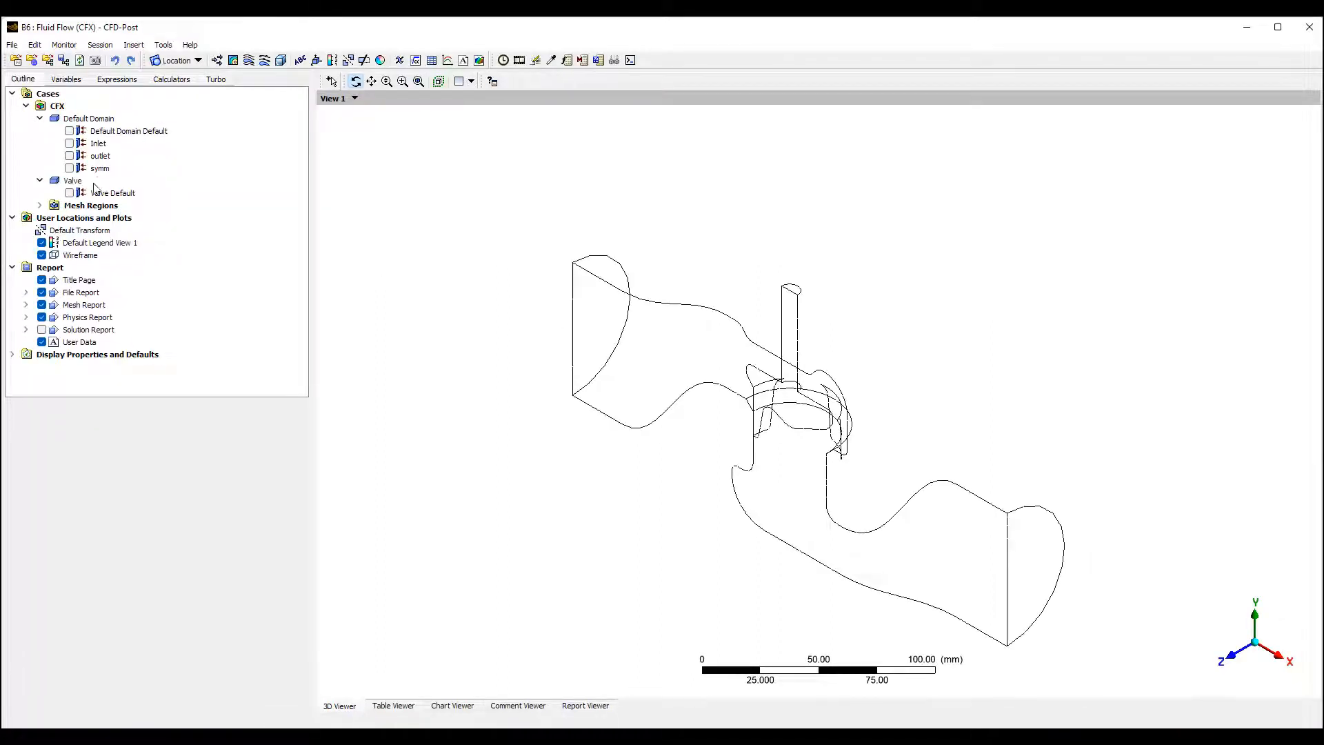
left_click(99, 169)
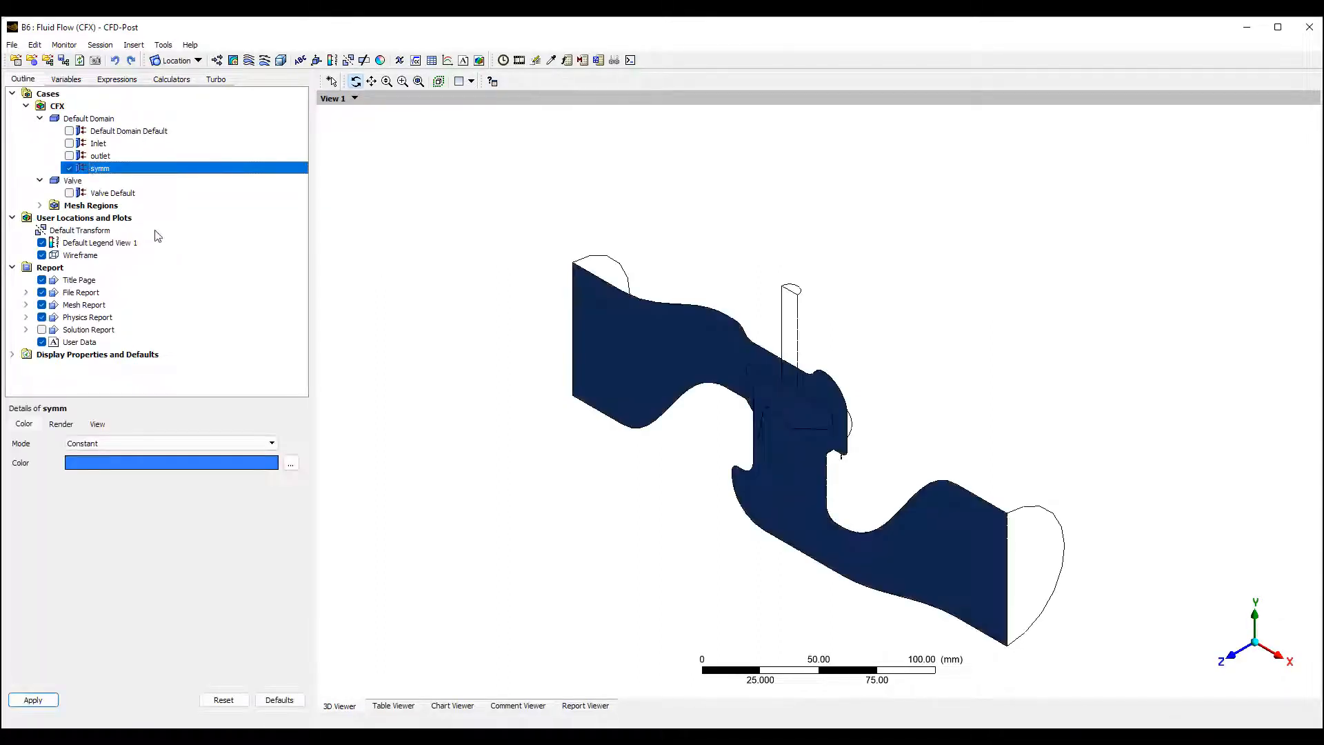
left_click(69, 193)
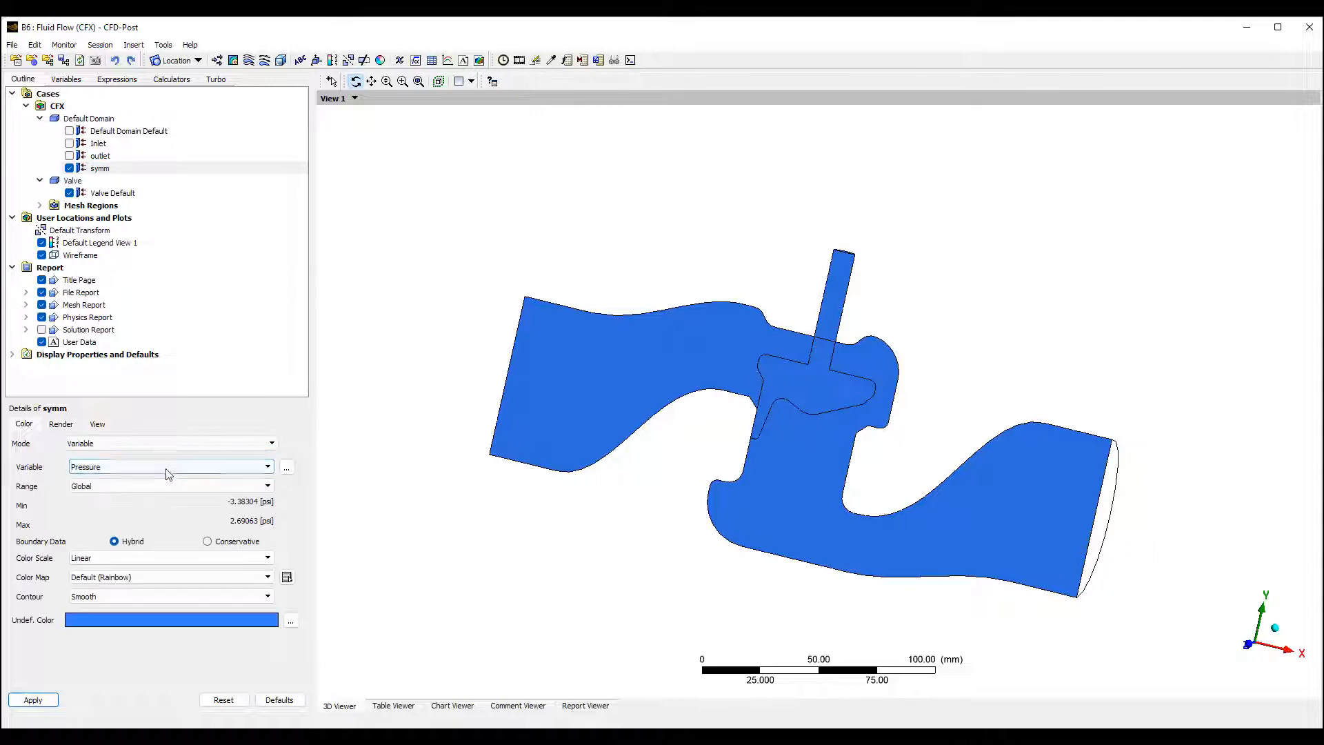
left_click(31, 699)
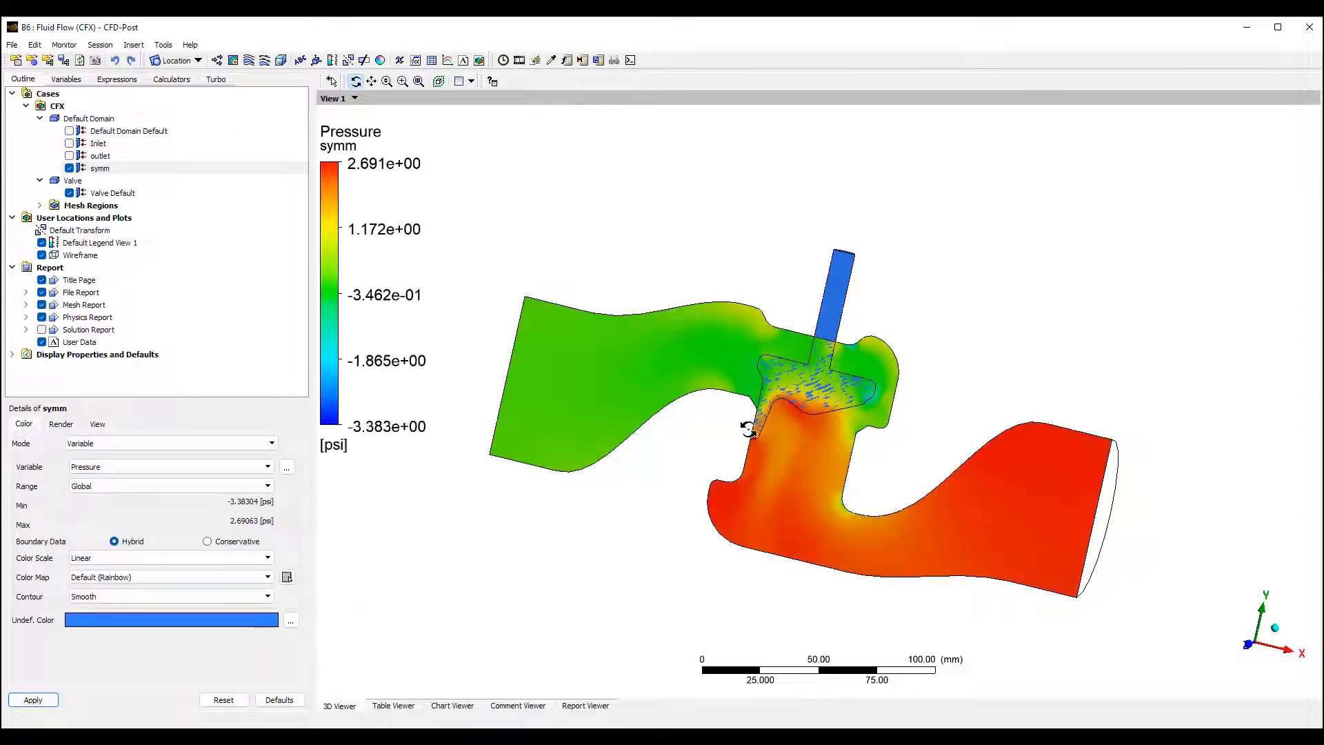
Step: Change the symm plane contour variable to Velocity
scroll("up", 3)
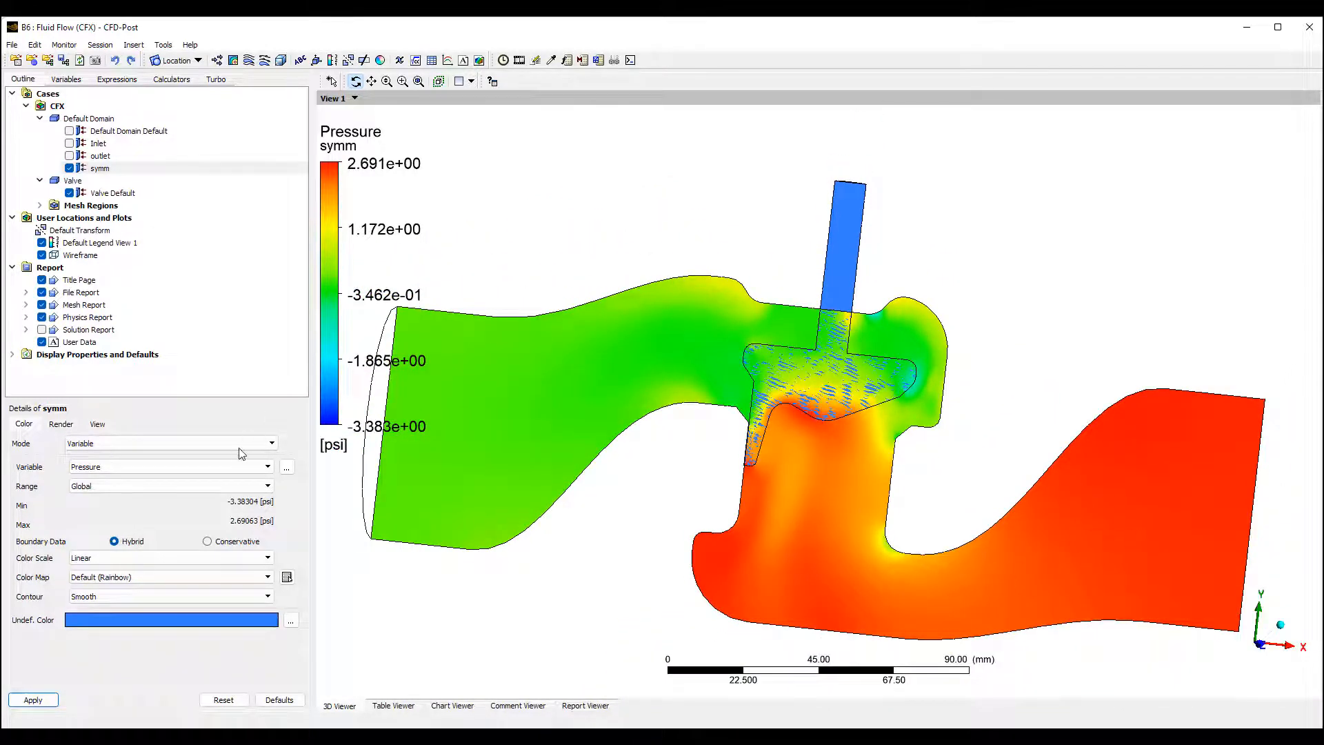
left_click(168, 466)
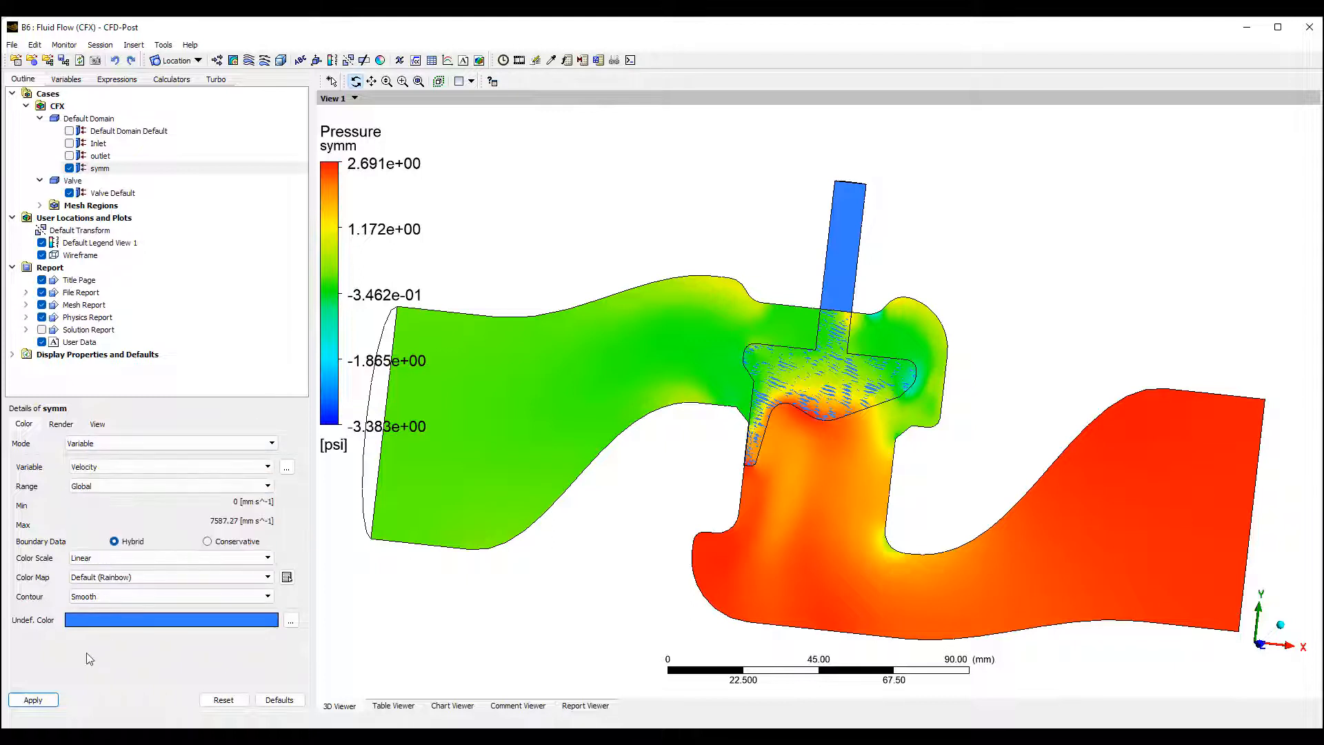
left_click(31, 699)
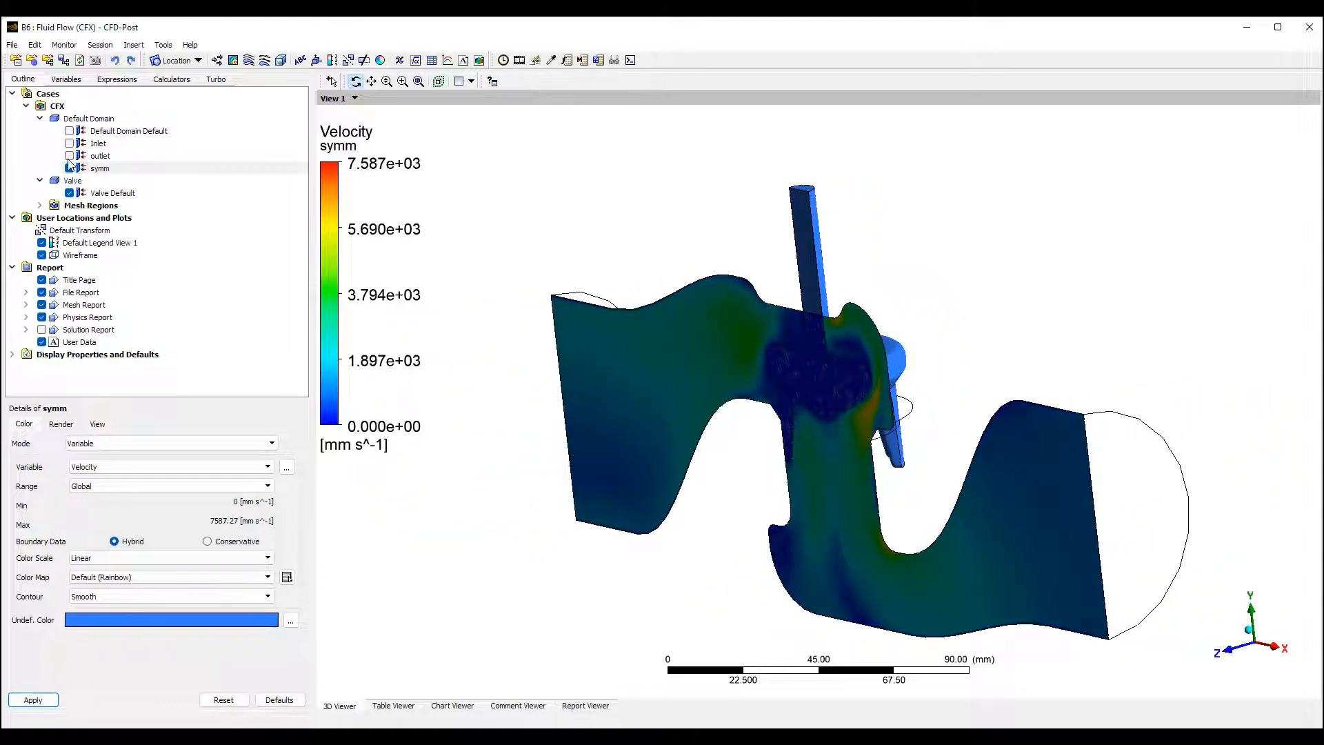
Step: Hide symm, display the Inlet surface and switch to the Calculators
left_click(69, 169)
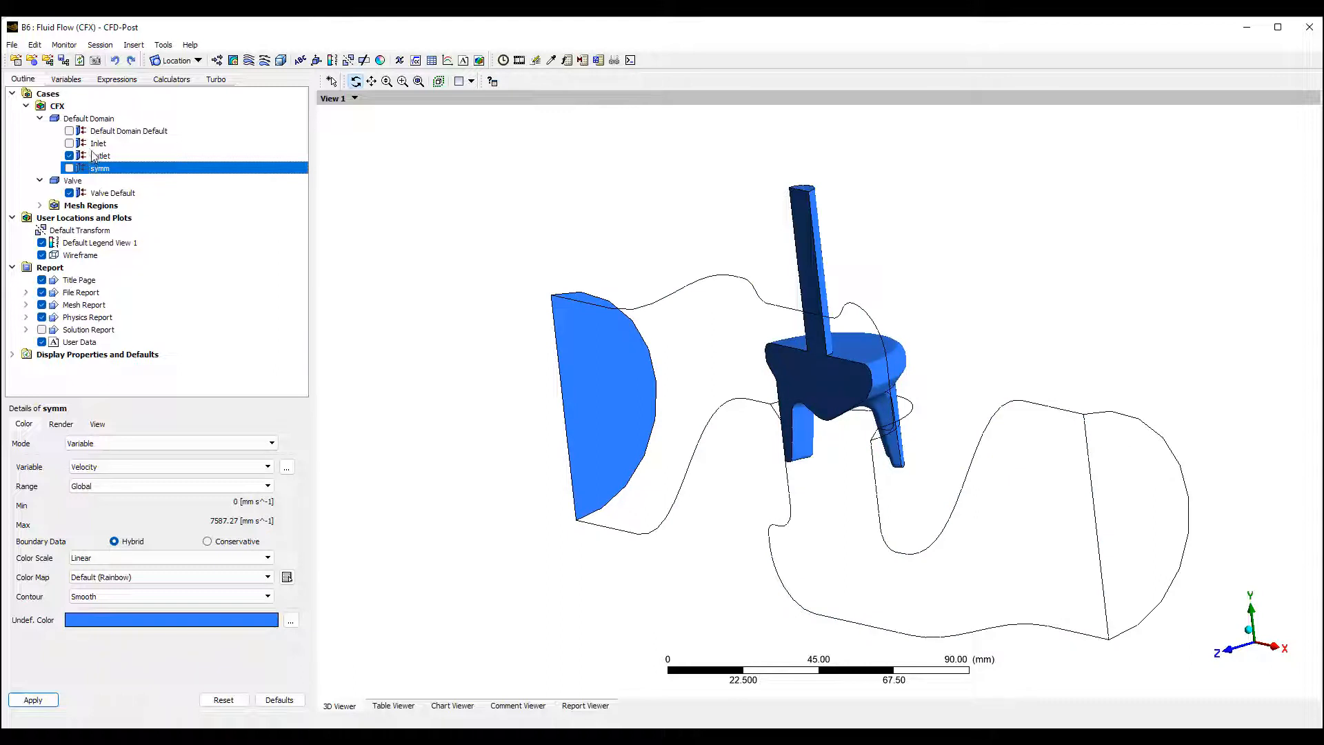
left_click(99, 142)
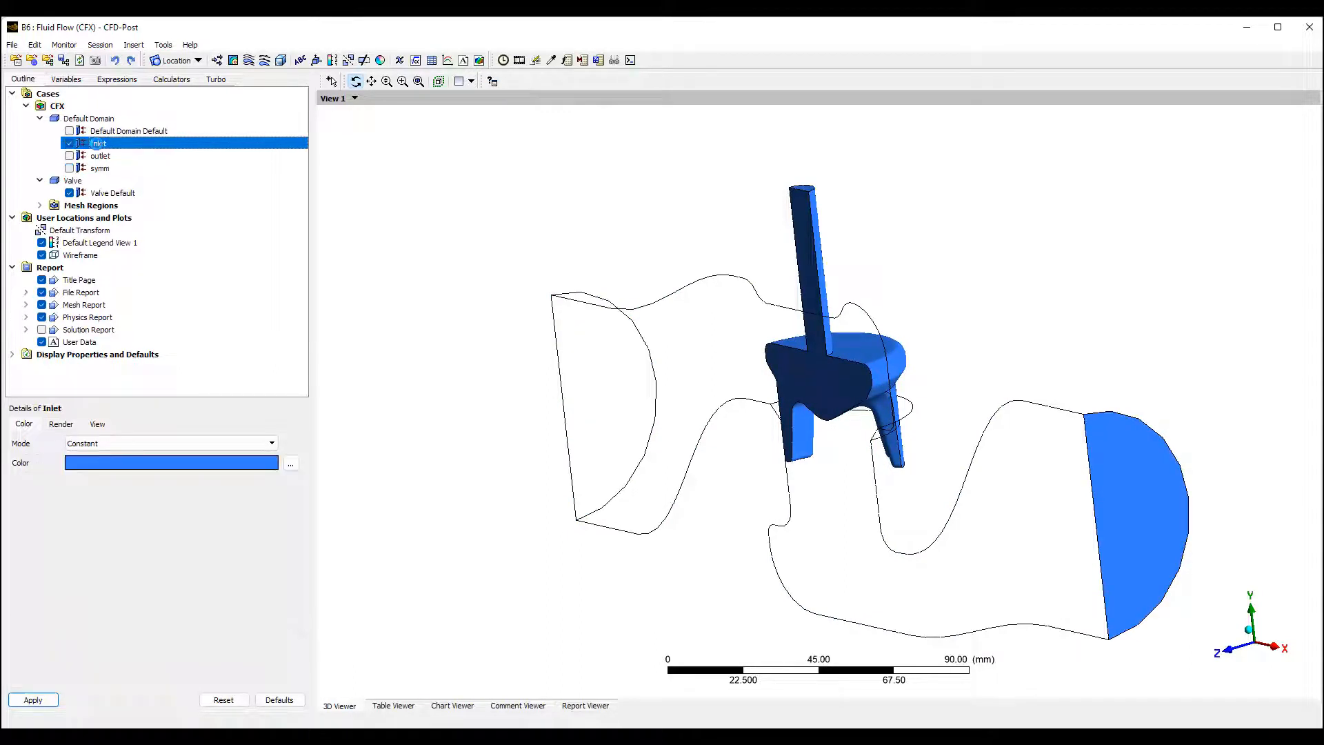
left_click(271, 442)
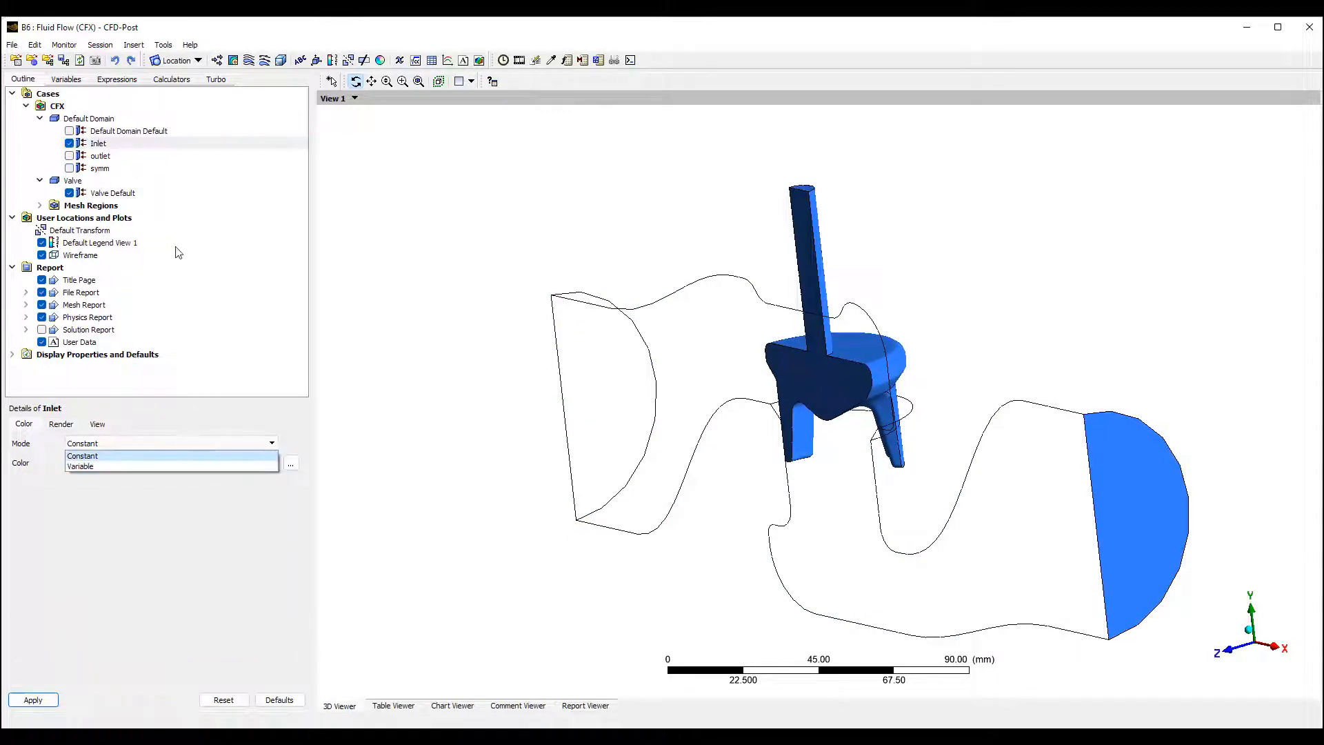
left_click(171, 79)
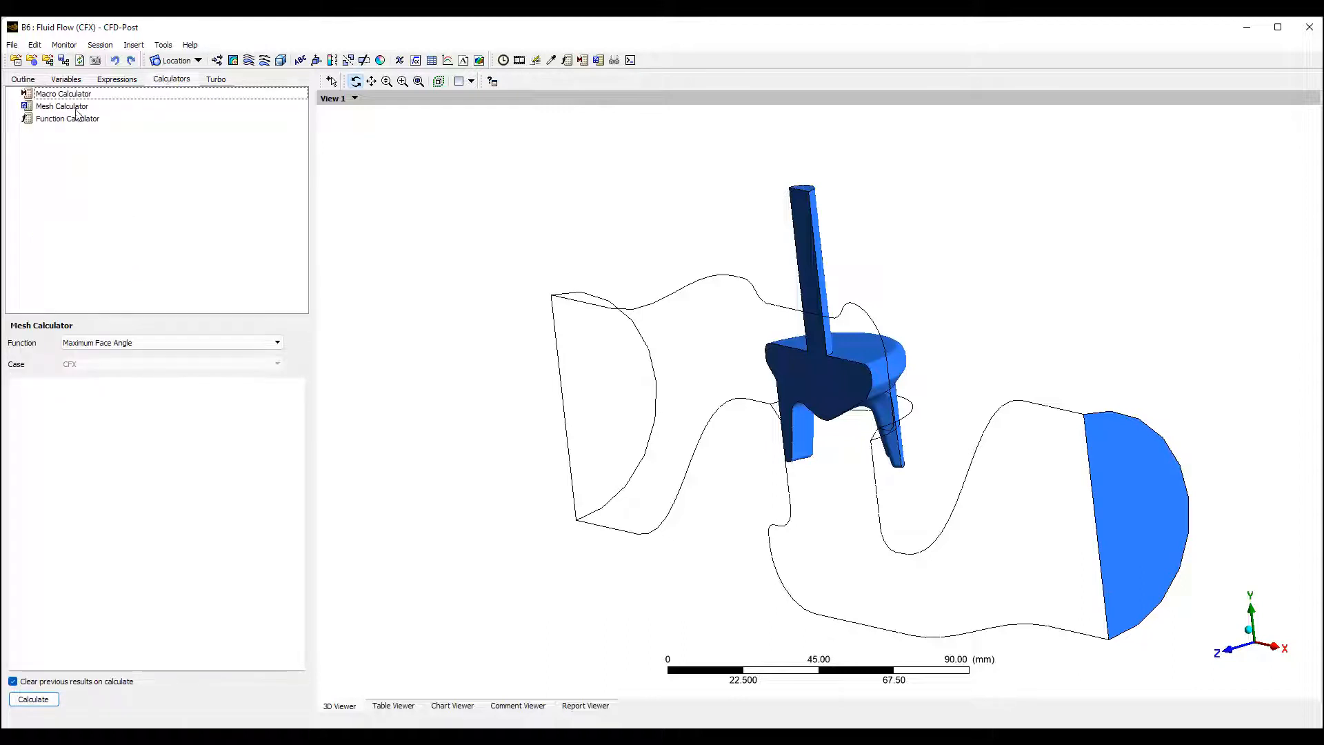
Step: Compute massFlowAve of Total Pressure on Inlet in the Function Calculator (about 5.69 kPa)
left_click(66, 119)
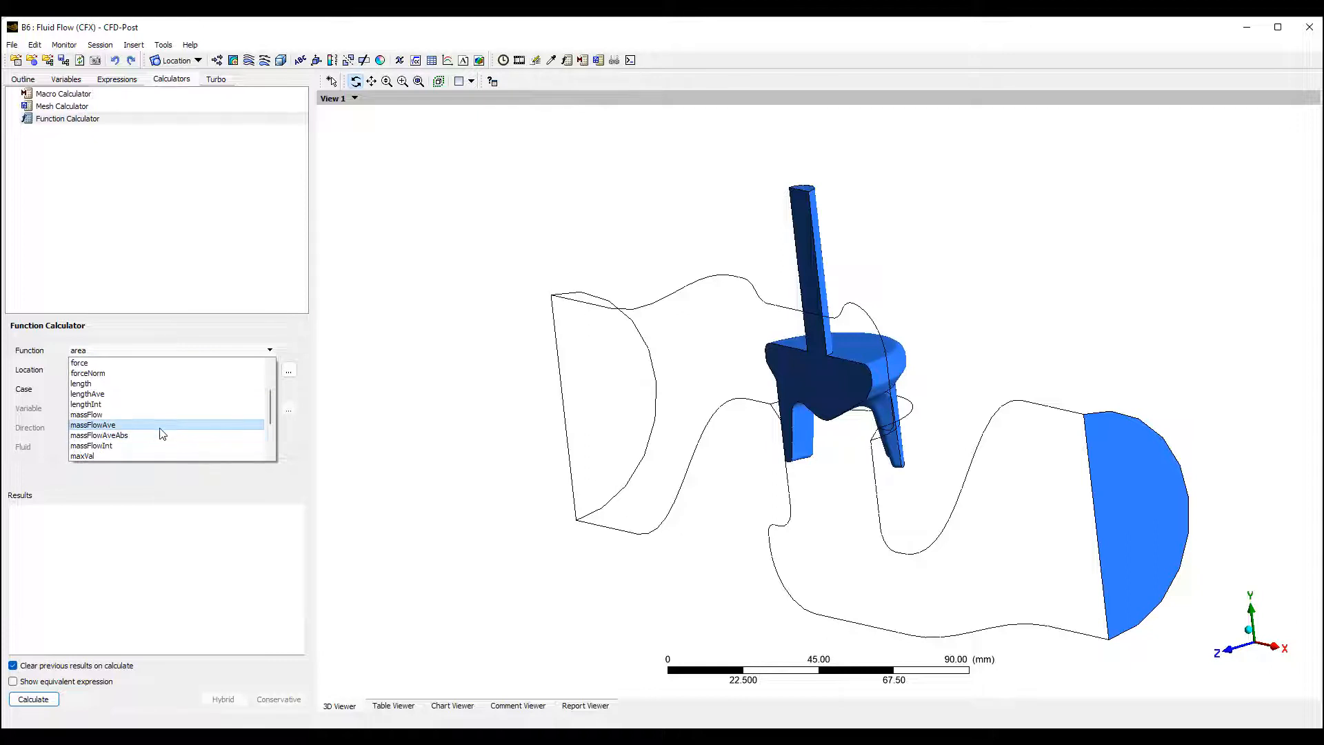
left_click(94, 423)
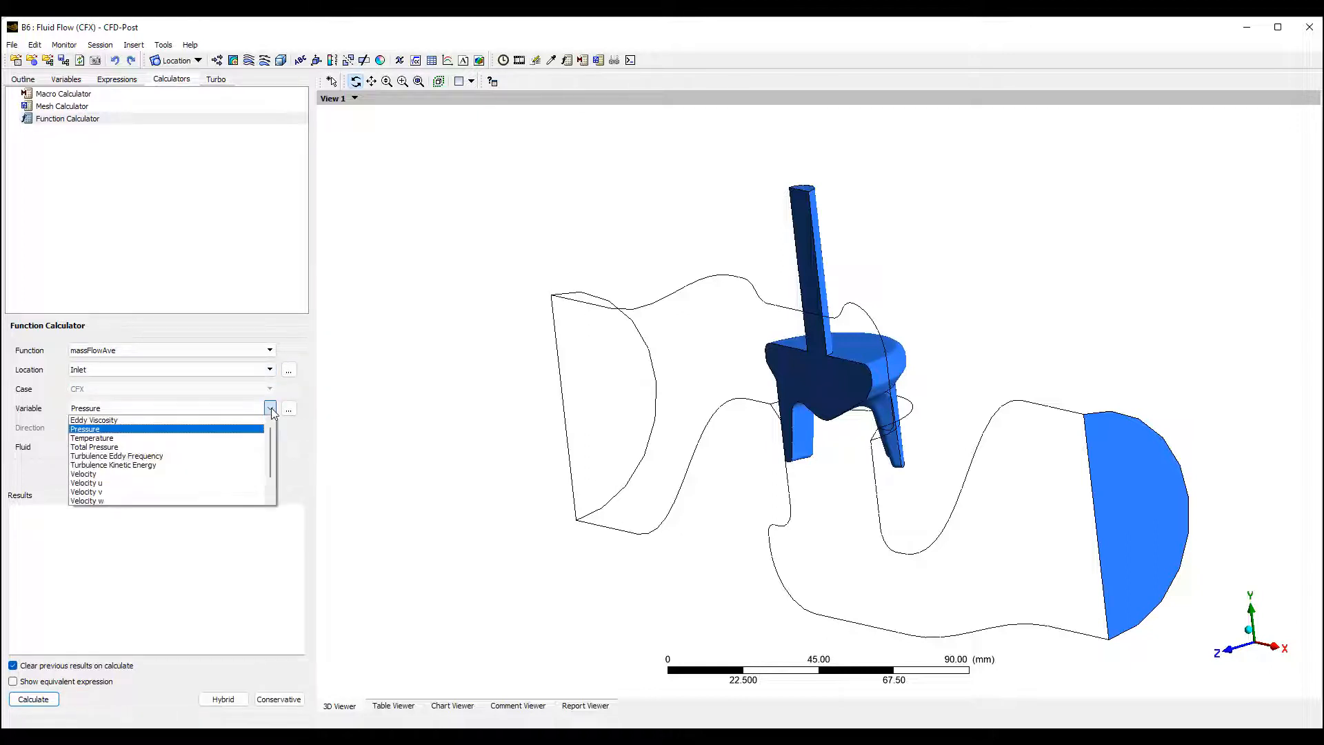
left_click(95, 447)
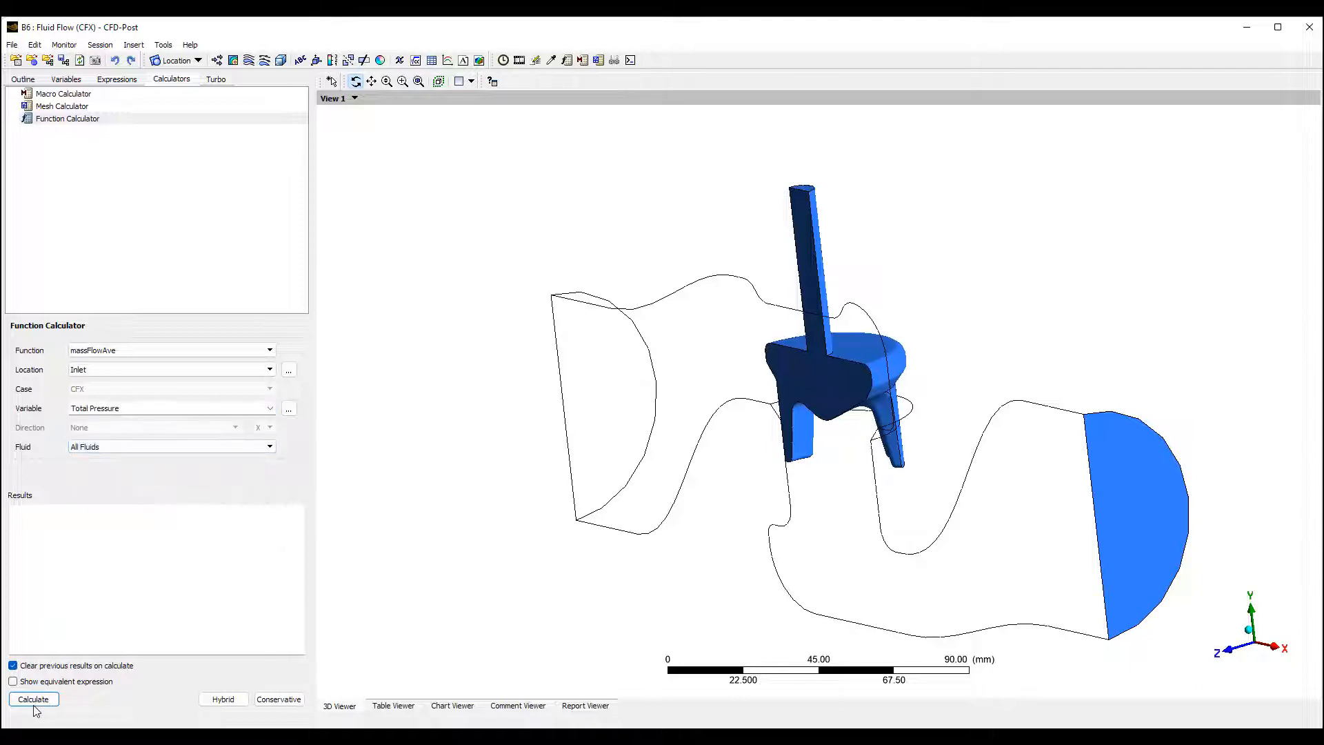
left_click(33, 698)
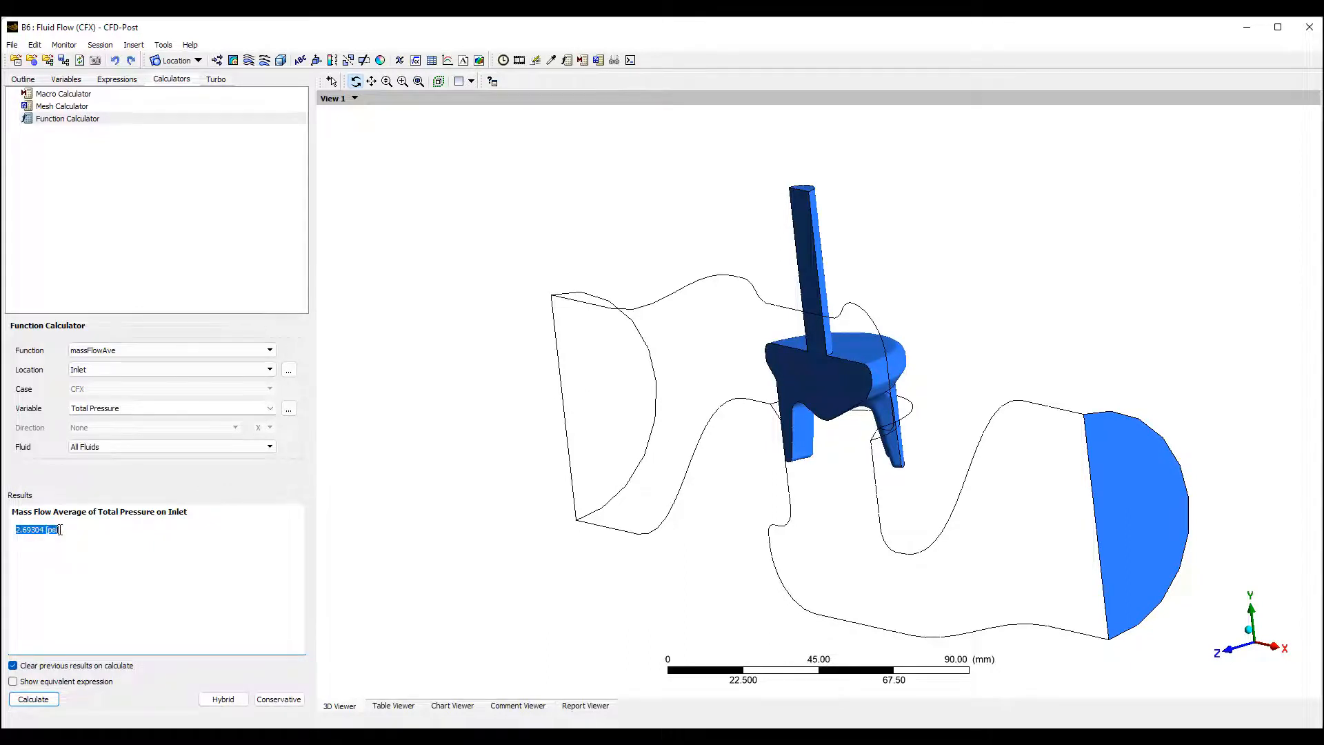
mouse_move(786, 722)
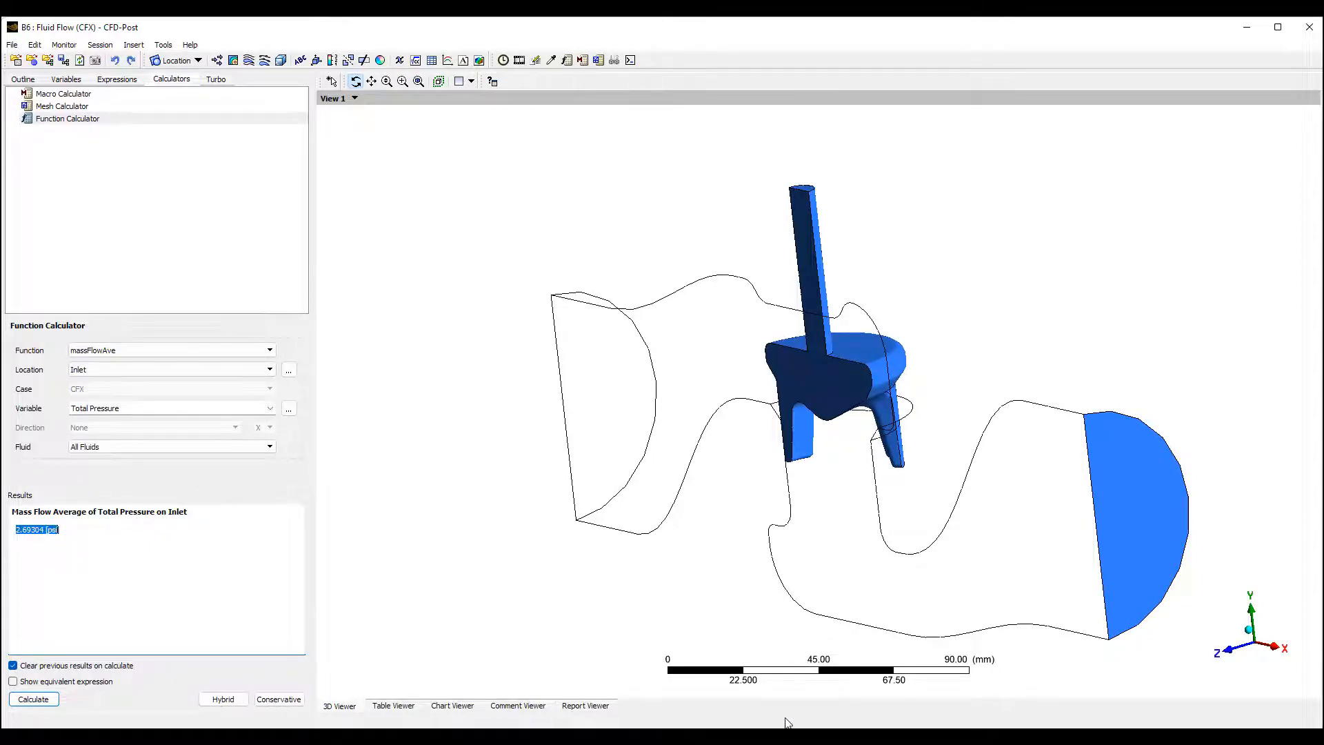